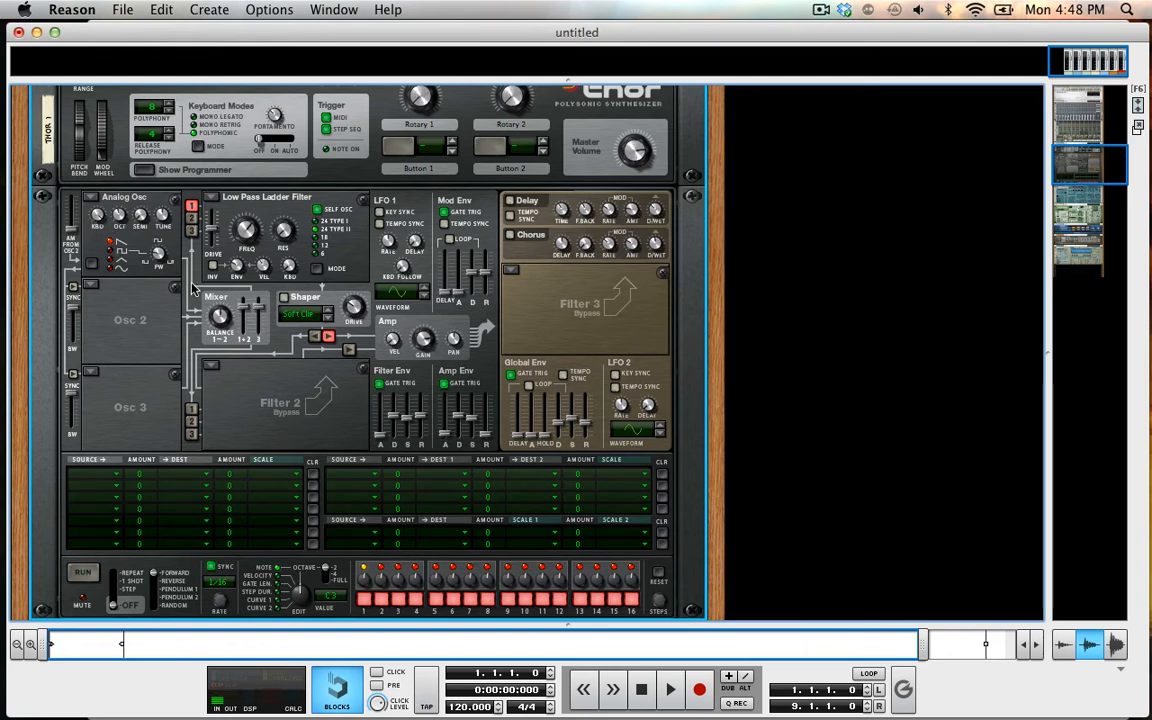
{"action": "mouse_move", "coordinate": [148, 218]}
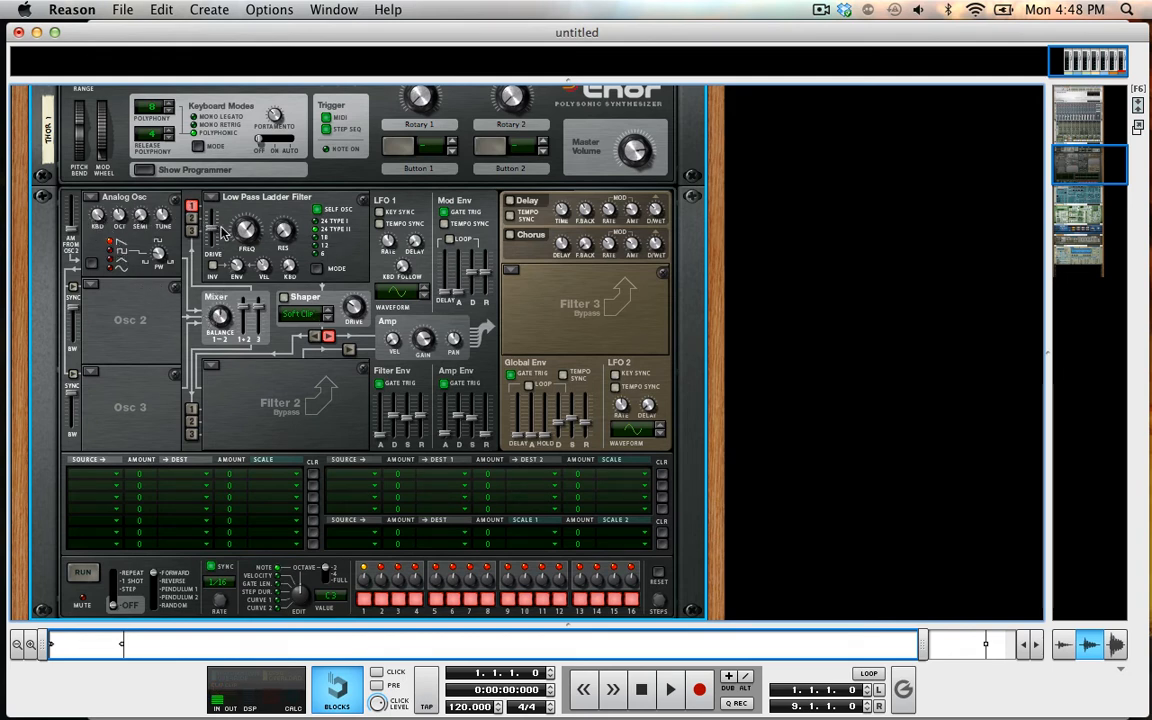
{"action": "mouse_move", "coordinate": [282, 244]}
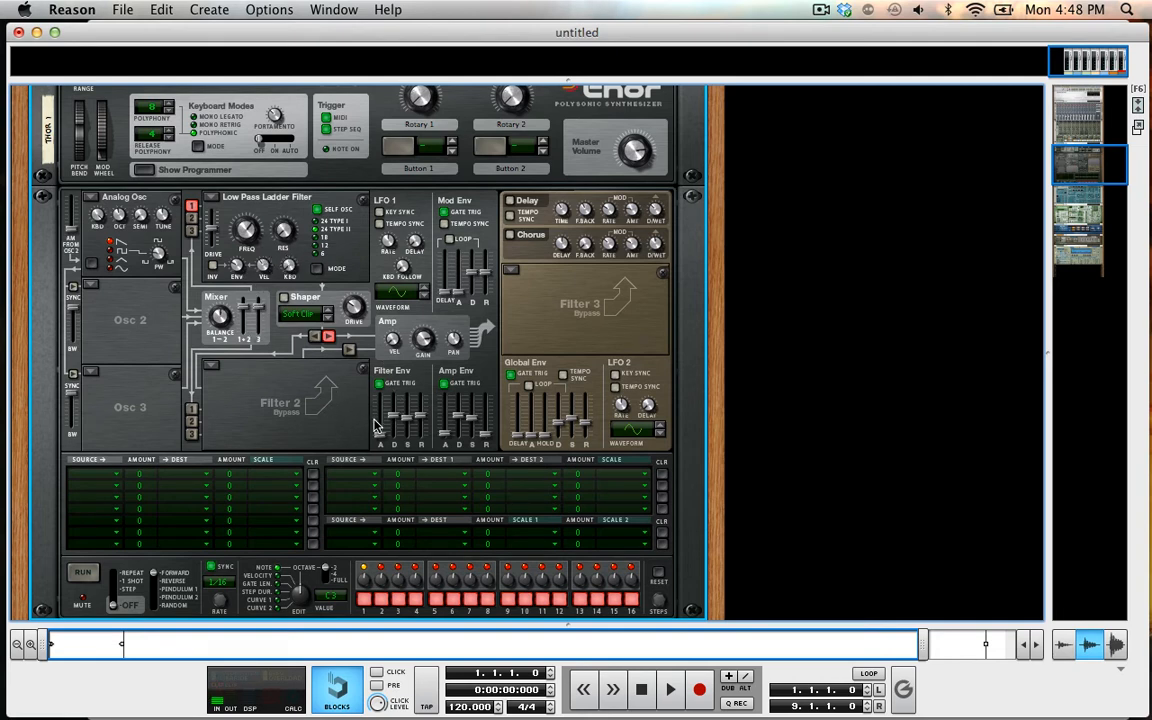
{"action": "mouse_move", "coordinate": [388, 410]}
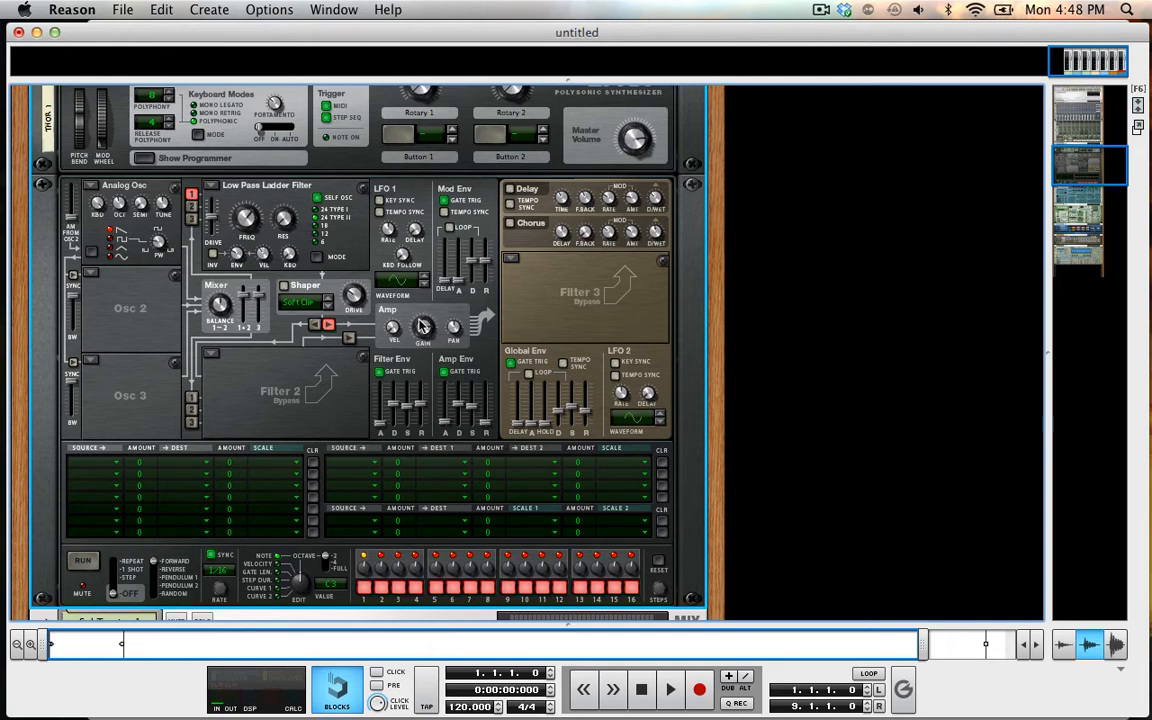
{"action": "mouse_move", "coordinate": [424, 328]}
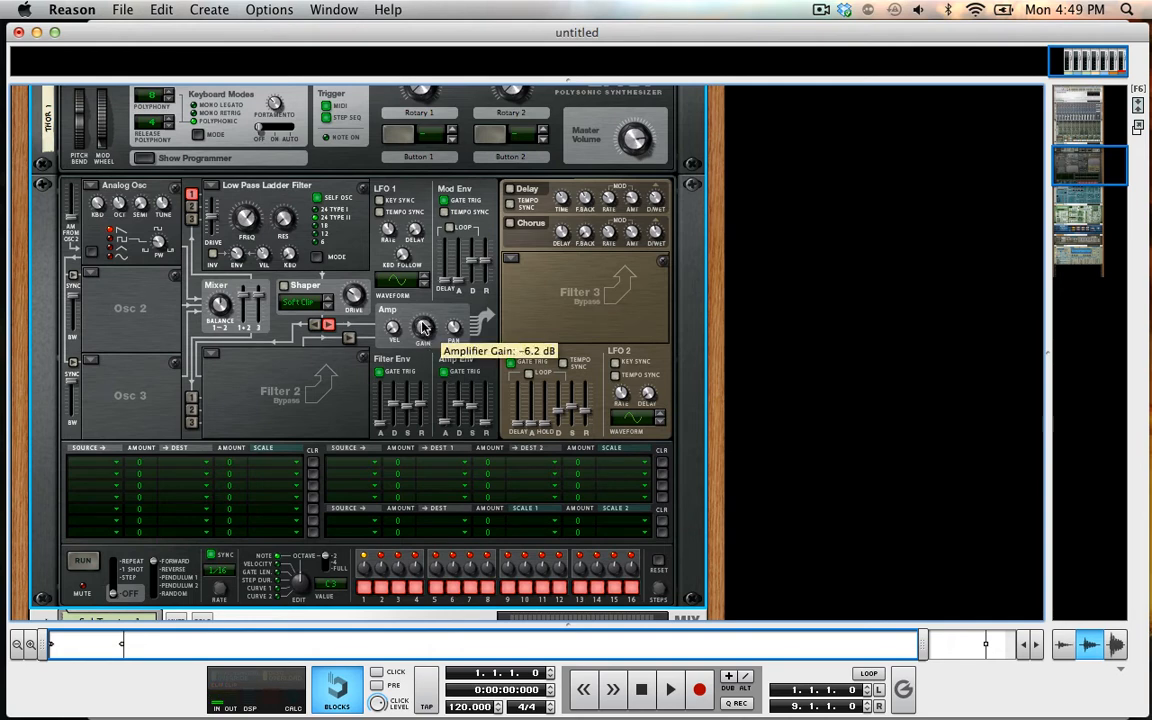
{"action": "mouse_move", "coordinate": [378, 396]}
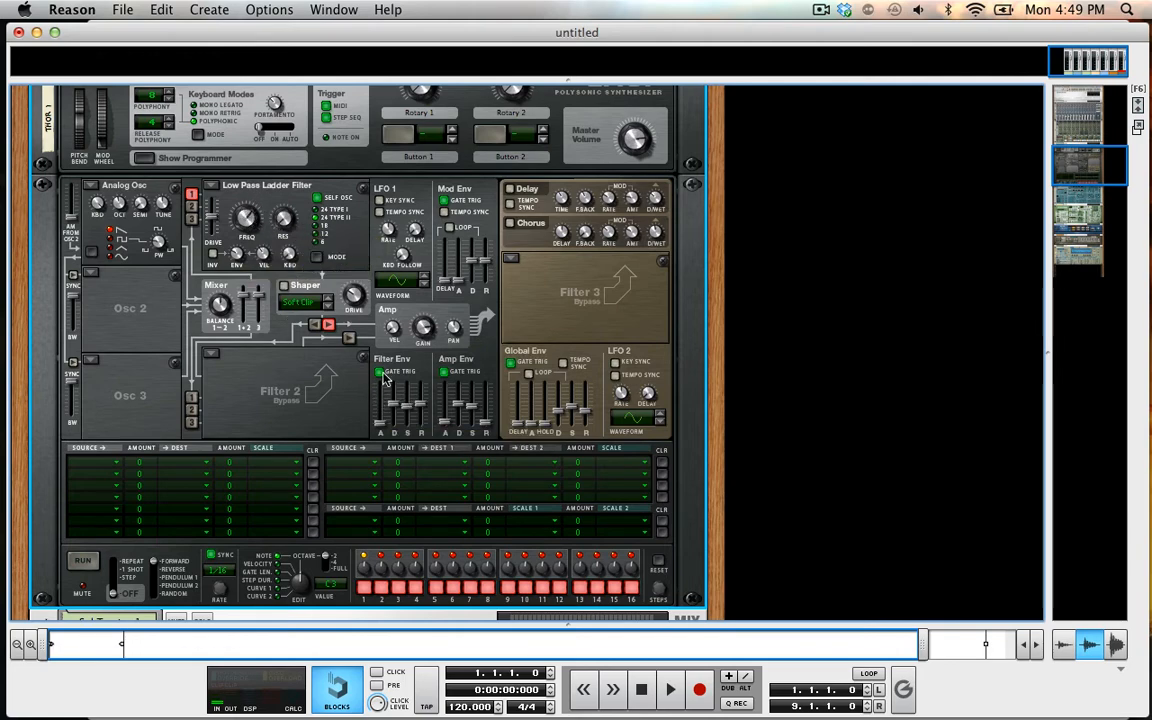
Scroll down through the Reason rack to reach Thor's filter section
{"action": "scroll", "scroll_direction": "down", "scroll_amount": 3}
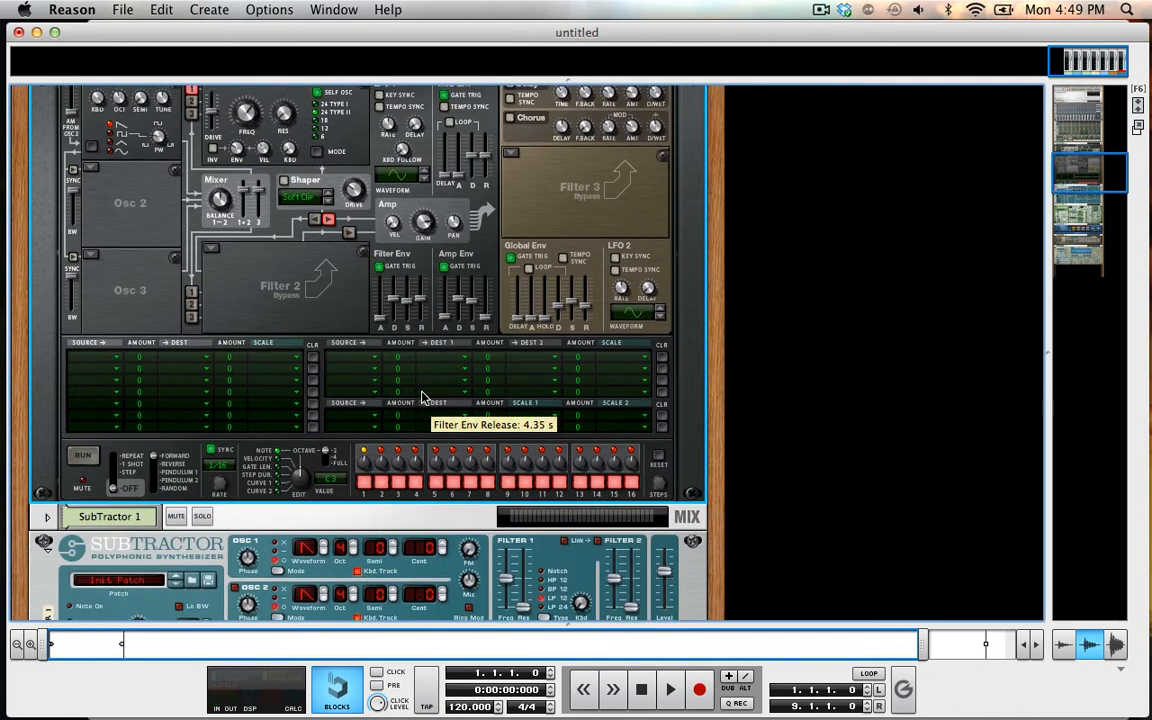
{"action": "scroll", "scroll_direction": "down", "scroll_amount": 3}
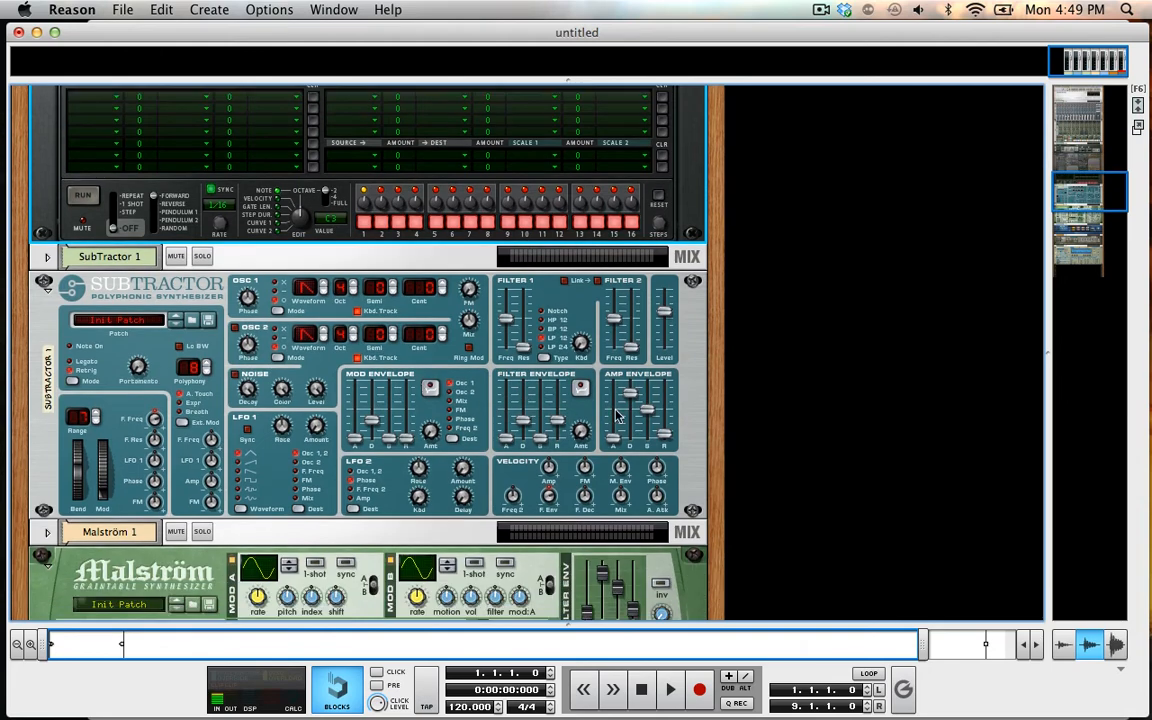
{"action": "scroll", "scroll_direction": "down", "scroll_amount": 3}
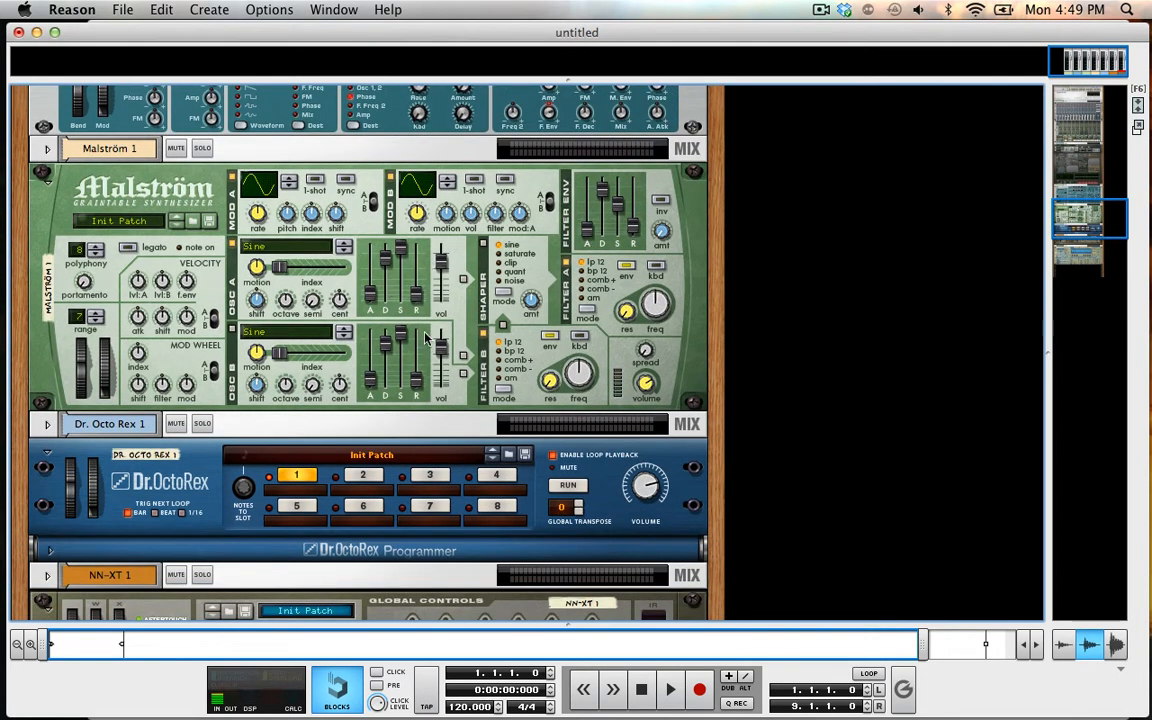
{"action": "mouse_move", "coordinate": [392, 370]}
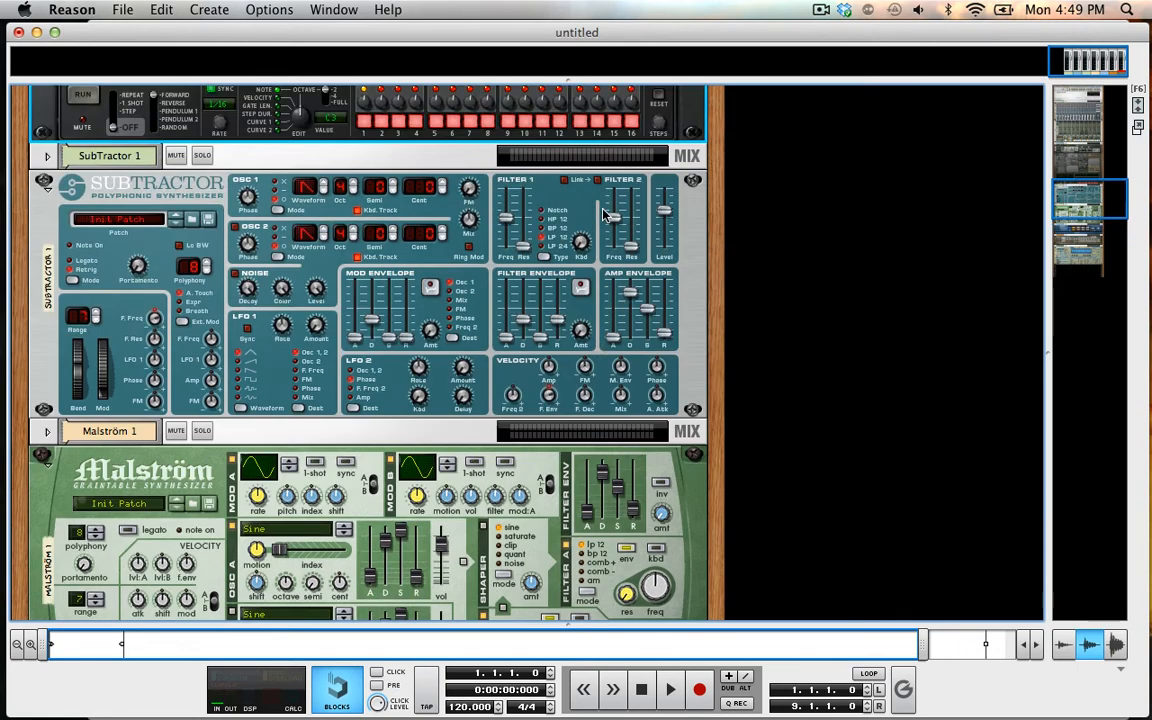
{"action": "mouse_move", "coordinate": [616, 296]}
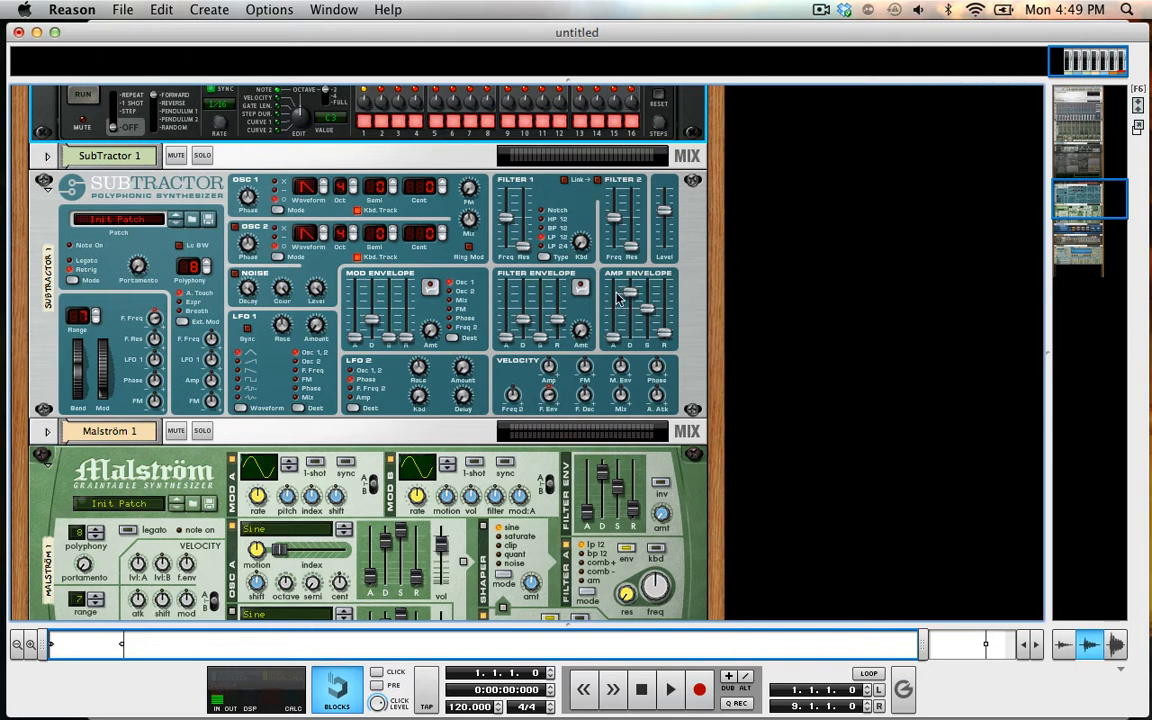
{"action": "mouse_move", "coordinate": [372, 320]}
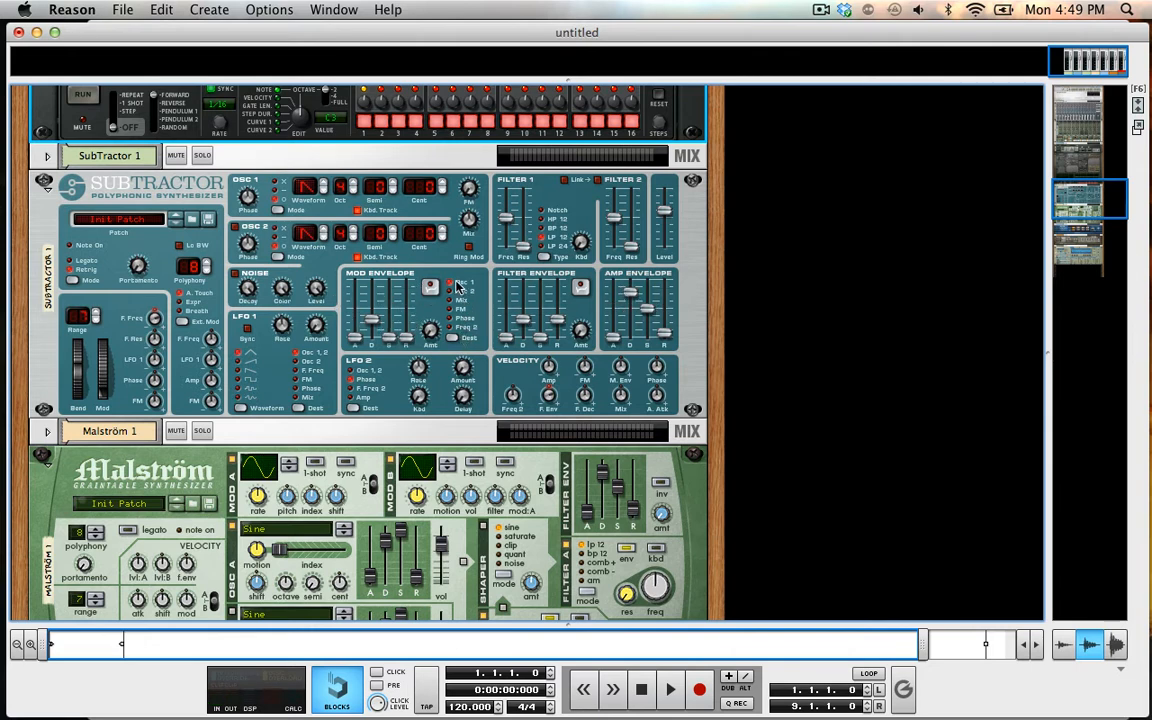
{"action": "scroll", "scroll_direction": "down", "scroll_amount": 3}
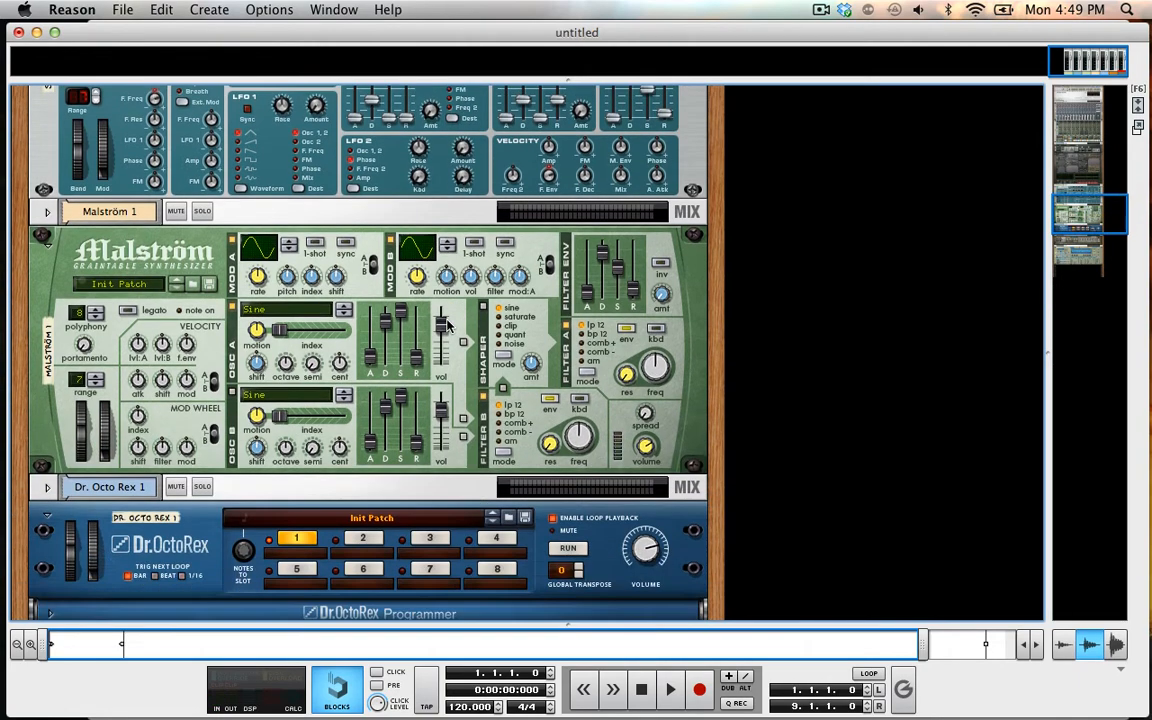
{"action": "scroll", "scroll_direction": "down", "scroll_amount": 3}
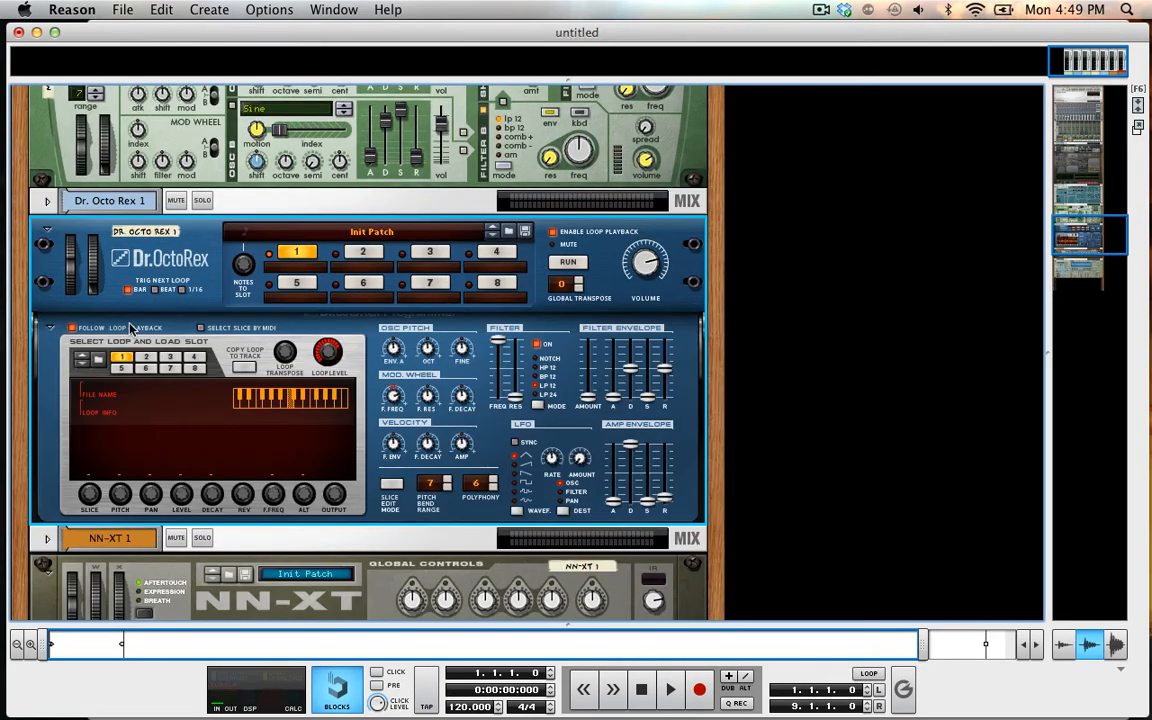
{"action": "scroll", "scroll_direction": "down", "scroll_amount": 3}
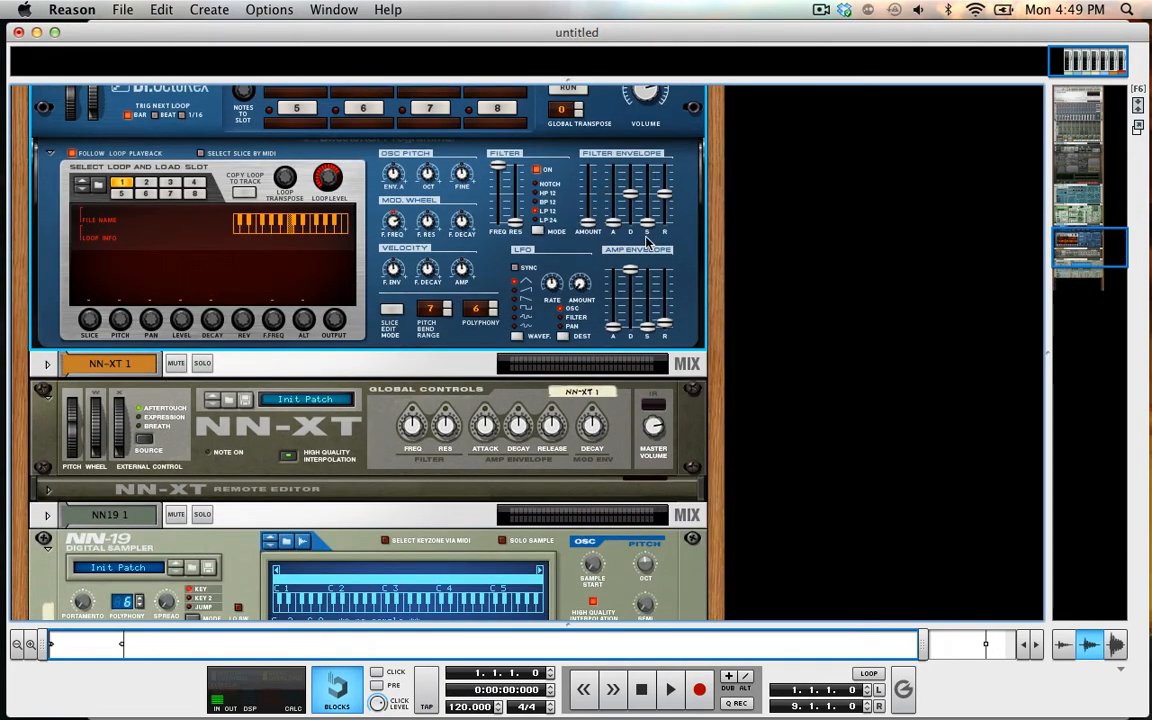
{"action": "scroll", "scroll_direction": "down", "scroll_amount": 3}
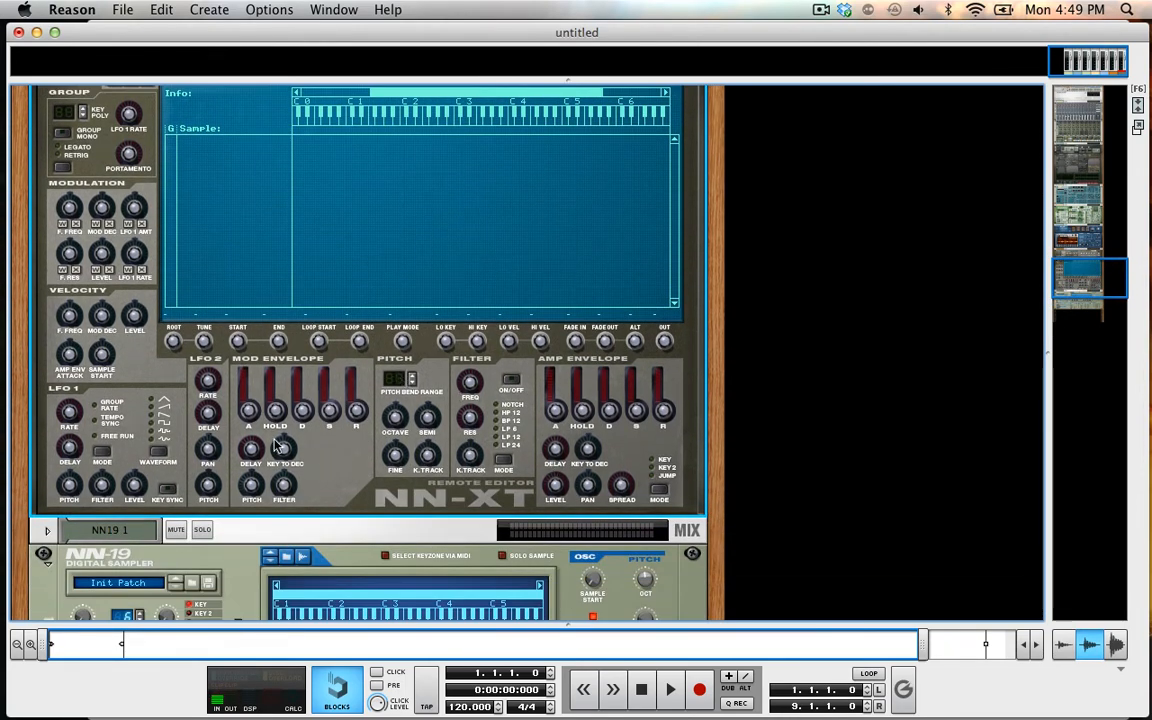
{"action": "mouse_move", "coordinate": [424, 504]}
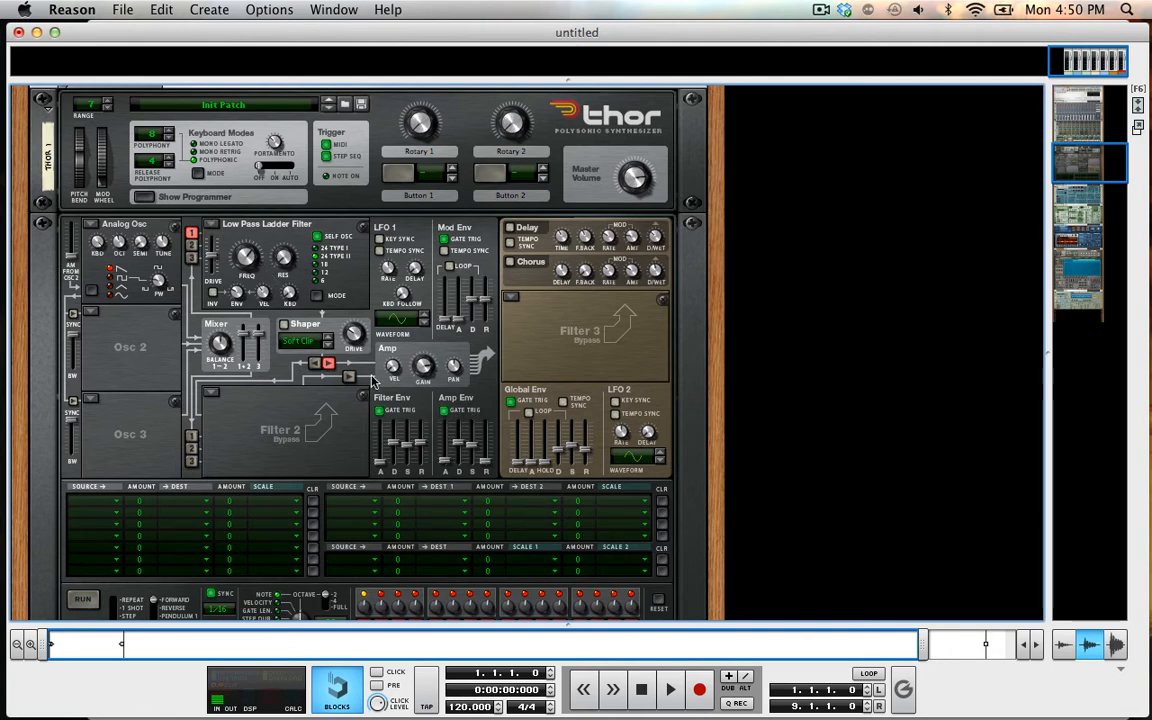
Set Thor's Filter 1 slot to Bypass, removing the low pass ladder filter
{"action": "left_click", "coordinate": [264, 224]}
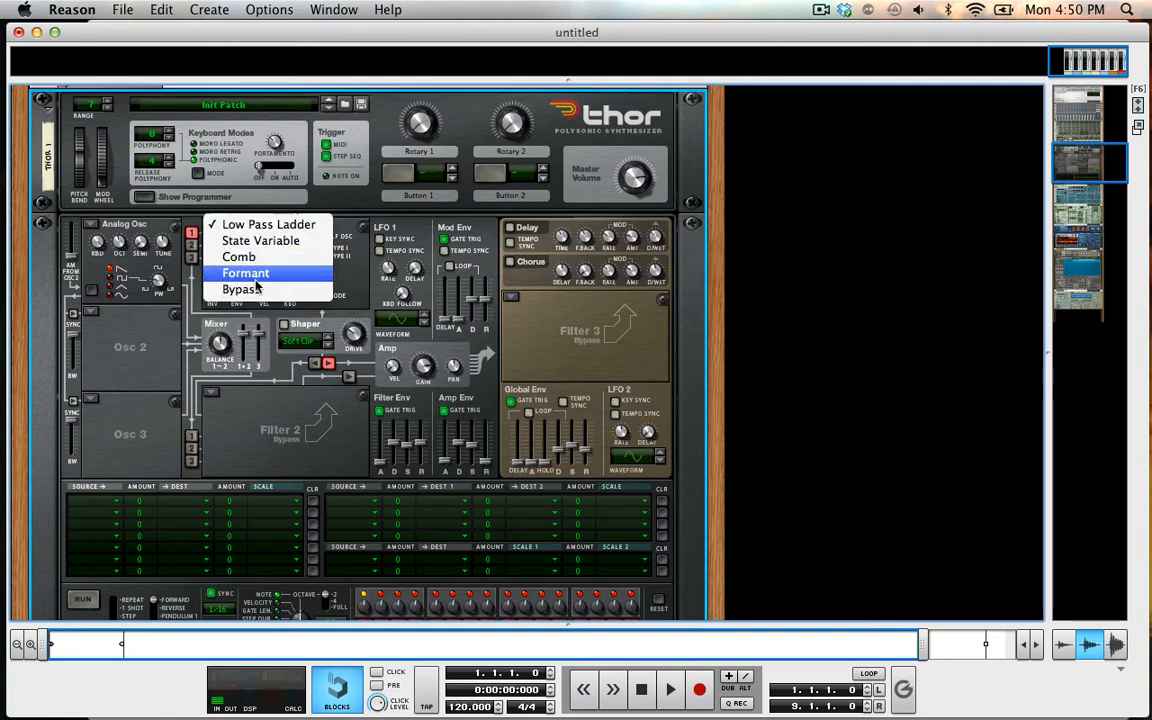
{"action": "left_click", "coordinate": [244, 272]}
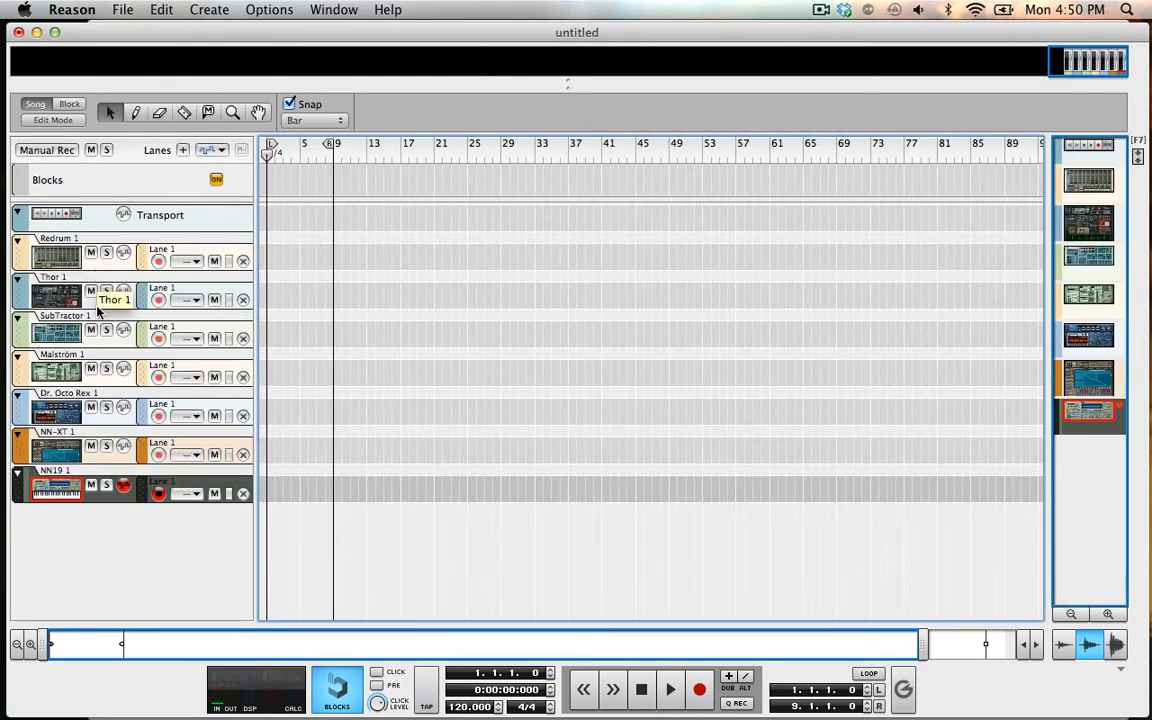
Jump from the Thor 1 sequencer track back to the Thor device in the rack
{"action": "double_click", "coordinate": [50, 290]}
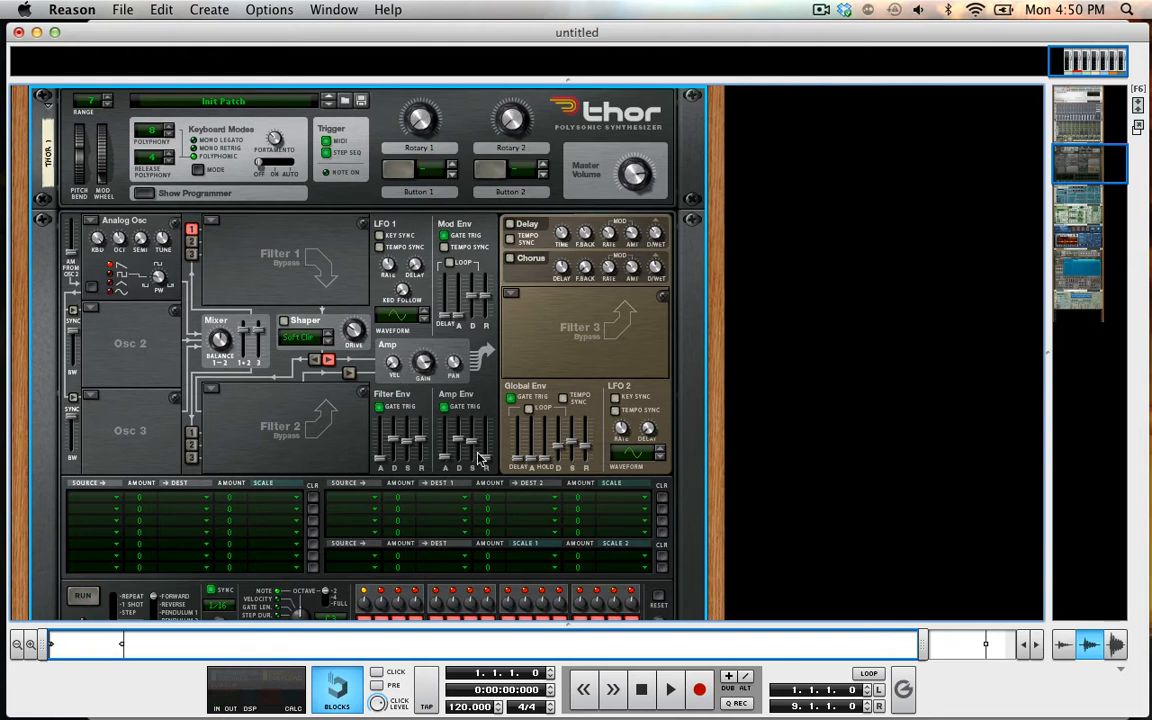
{"action": "scroll", "scroll_direction": "down", "scroll_amount": 3}
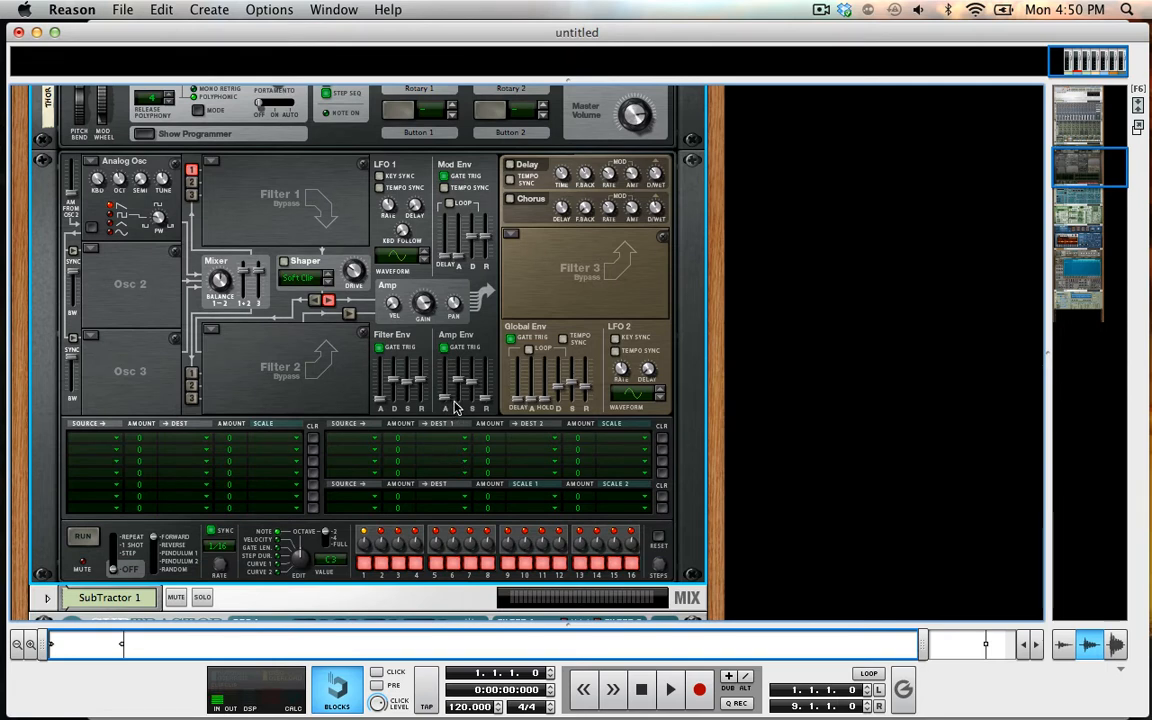
{"action": "mouse_move", "coordinate": [450, 386]}
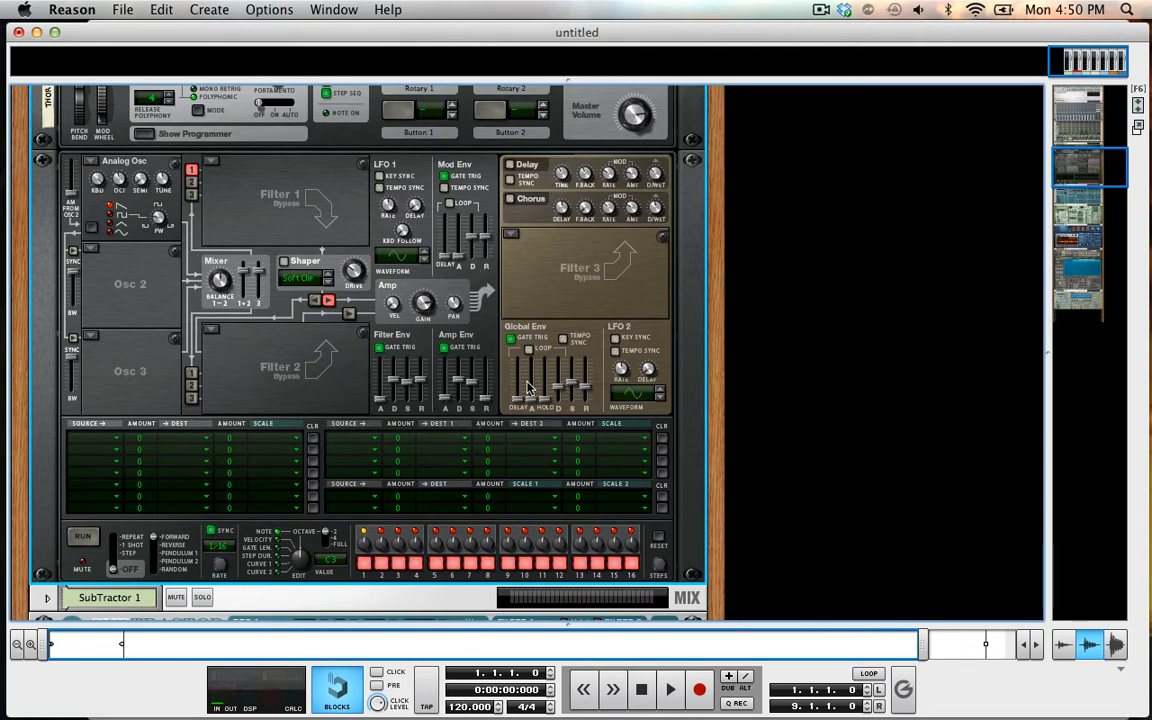
{"action": "mouse_move", "coordinate": [532, 388]}
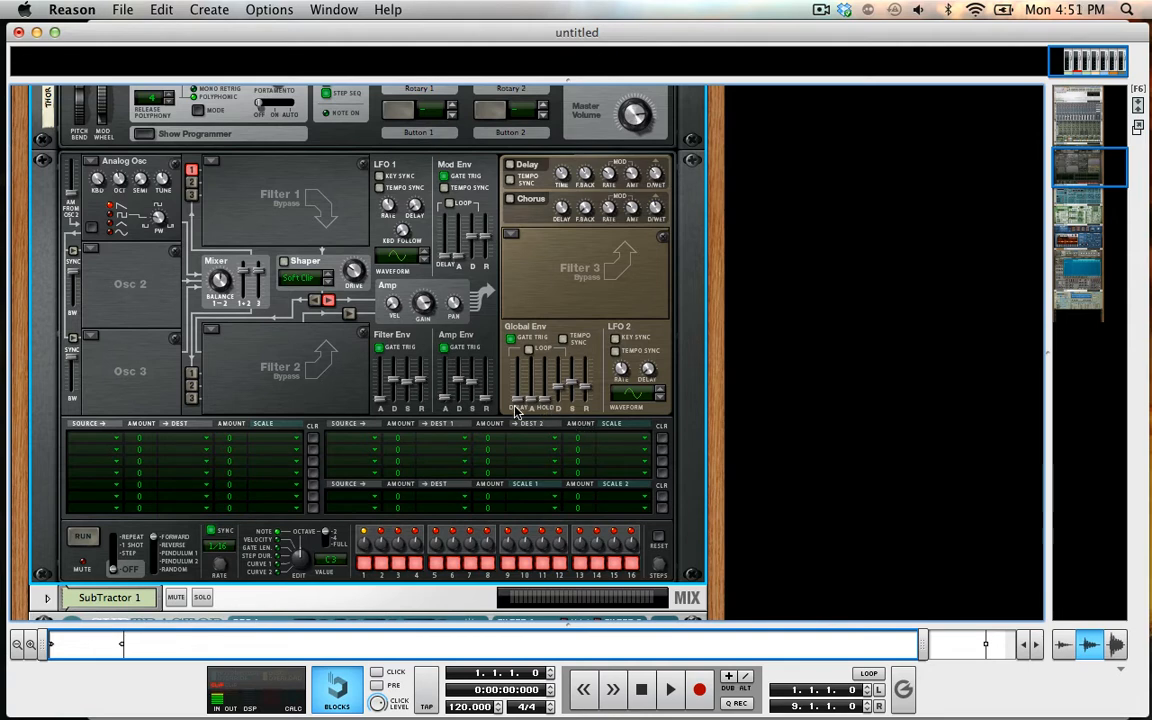
{"action": "mouse_move", "coordinate": [488, 414]}
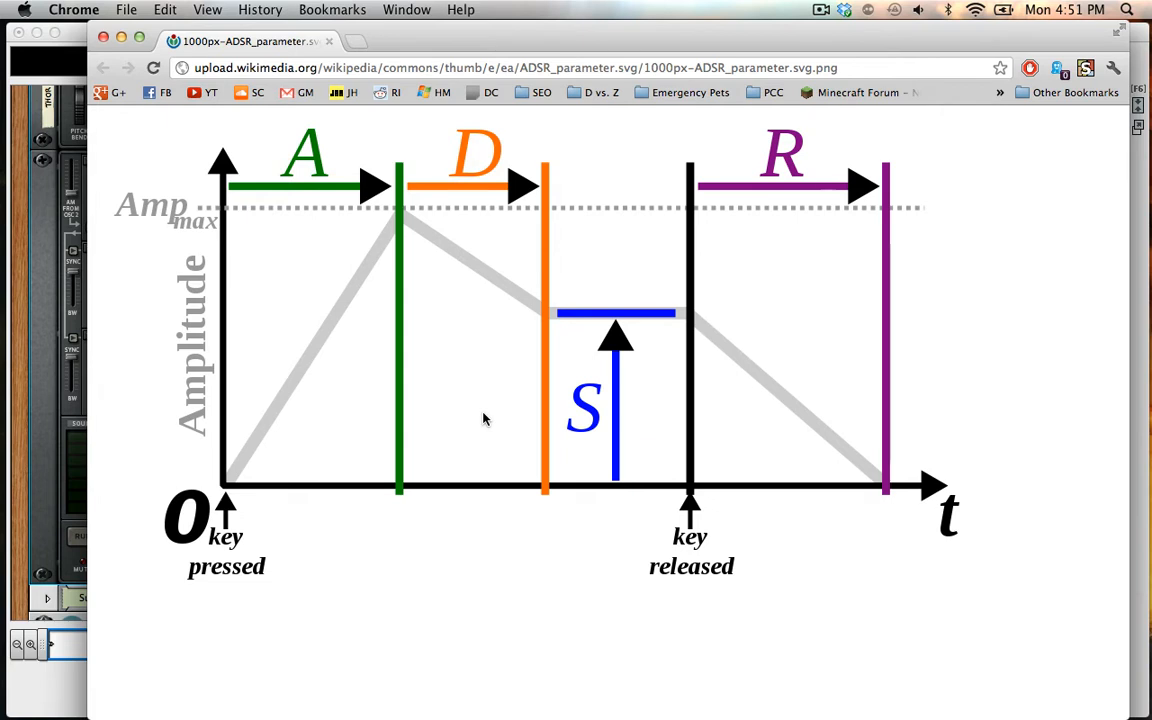
{"action": "mouse_move", "coordinate": [368, 256]}
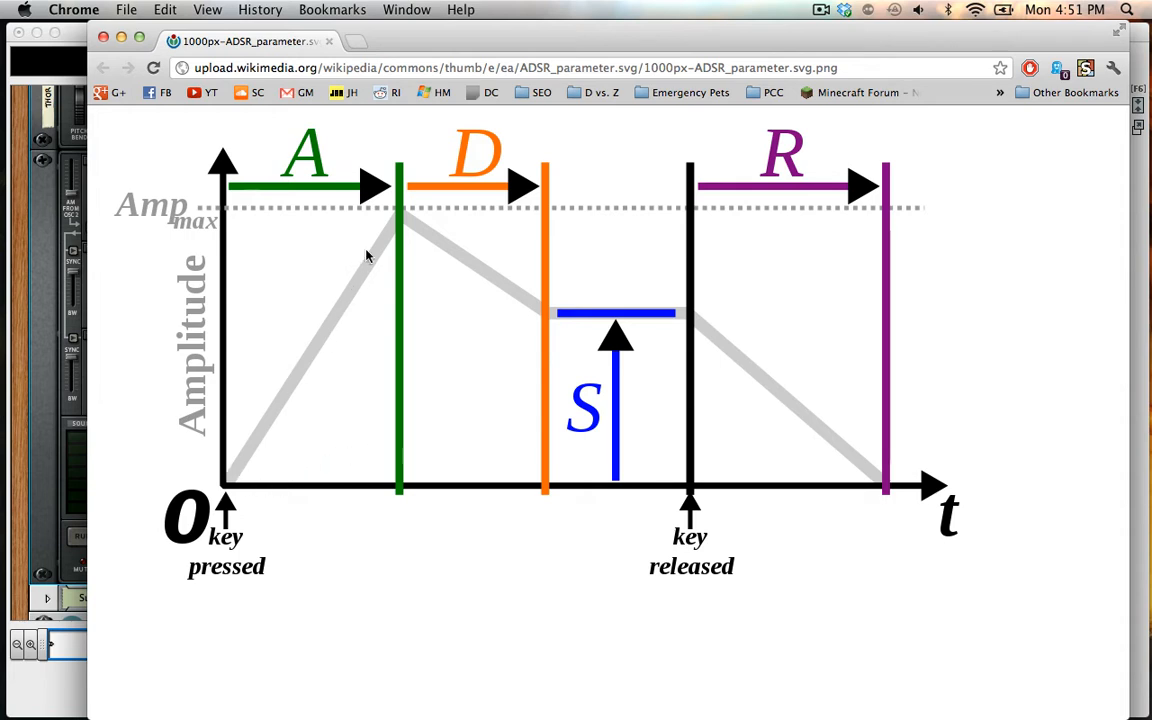
{"action": "mouse_move", "coordinate": [792, 390]}
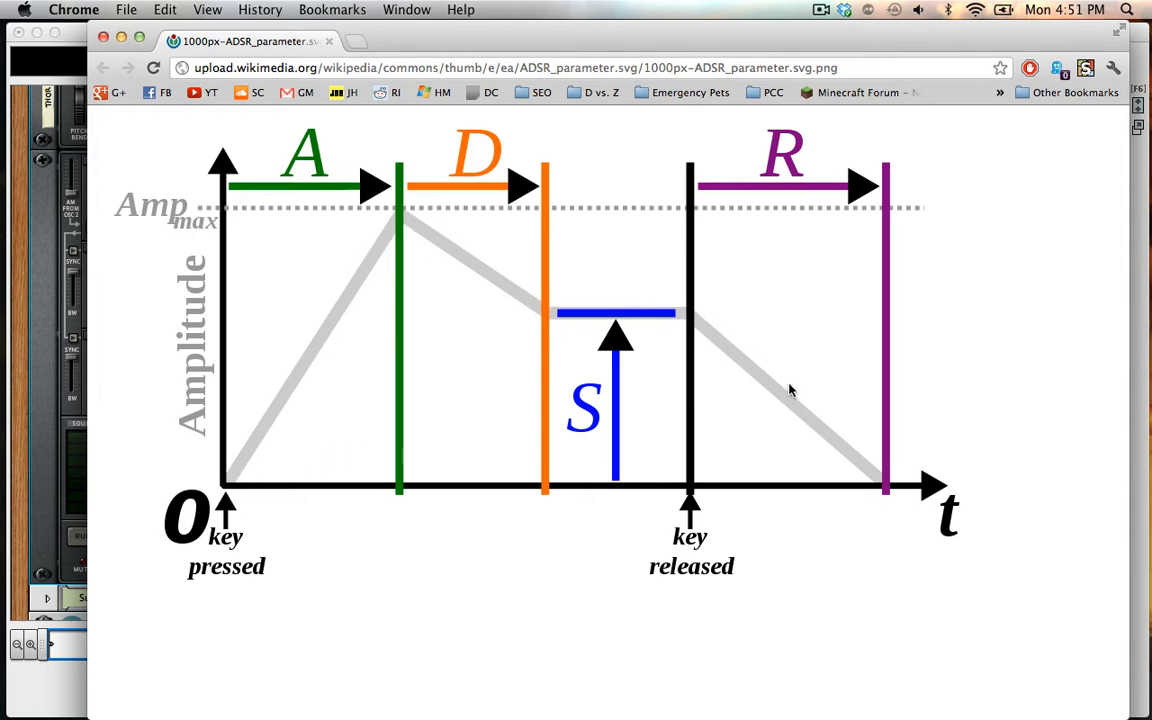
{"action": "mouse_move", "coordinate": [436, 252]}
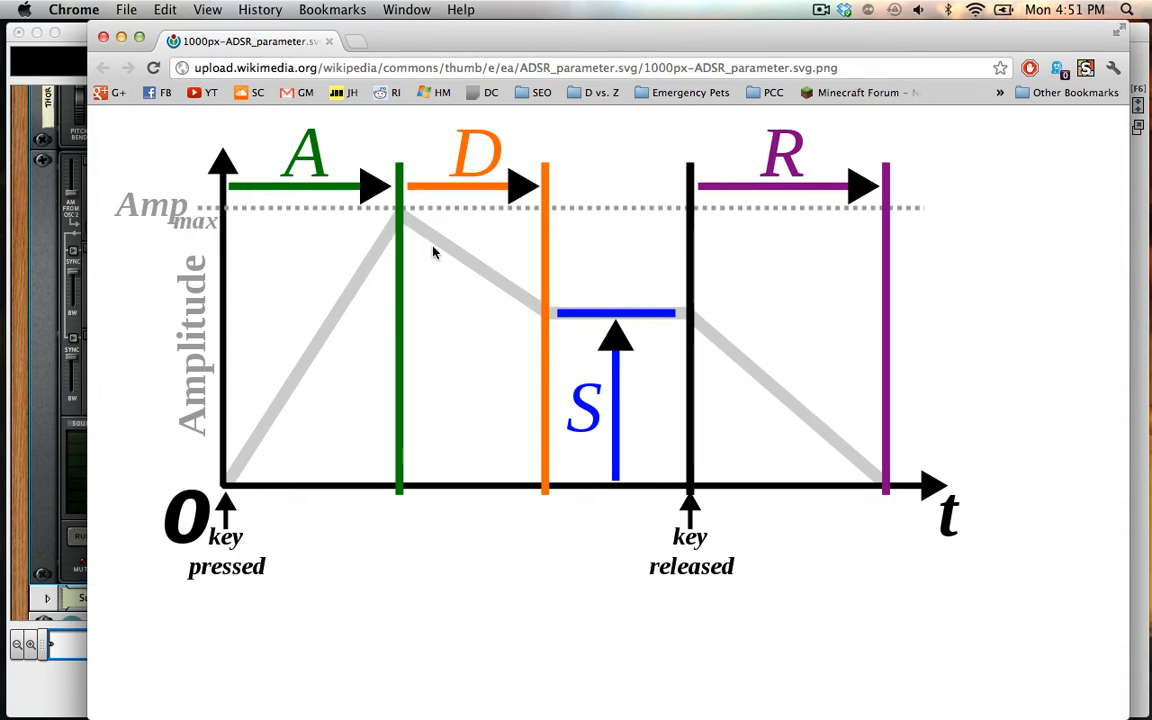
{"action": "mouse_move", "coordinate": [780, 410]}
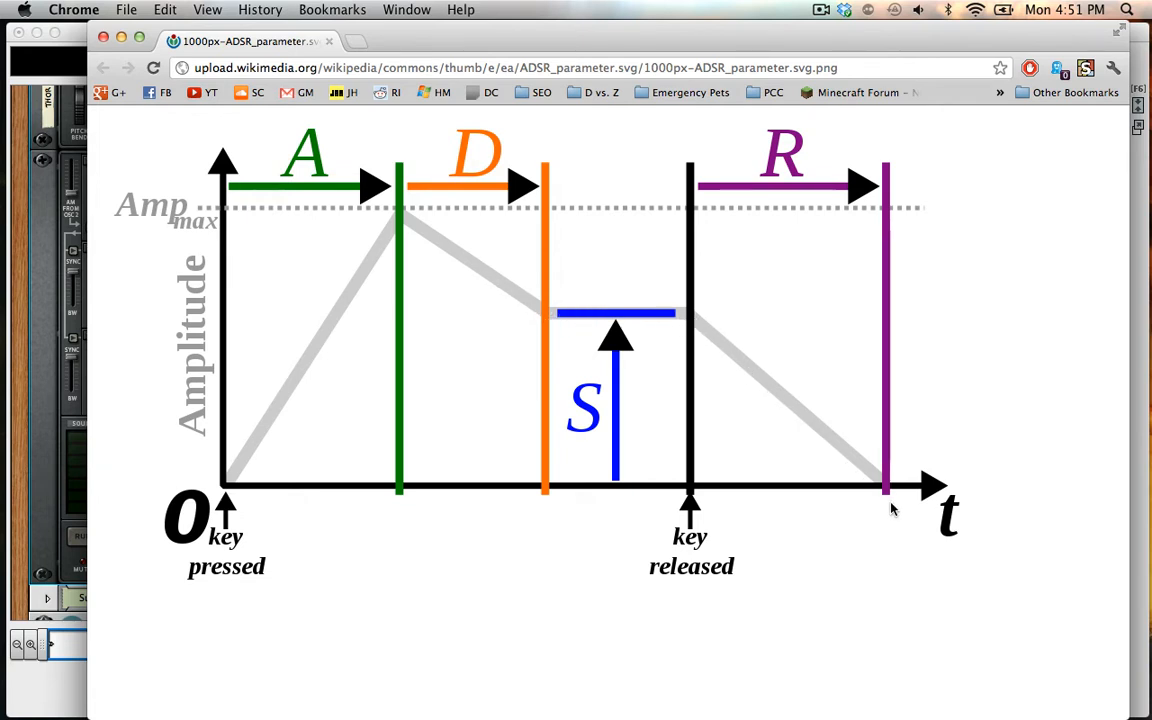
{"action": "mouse_move", "coordinate": [618, 188]}
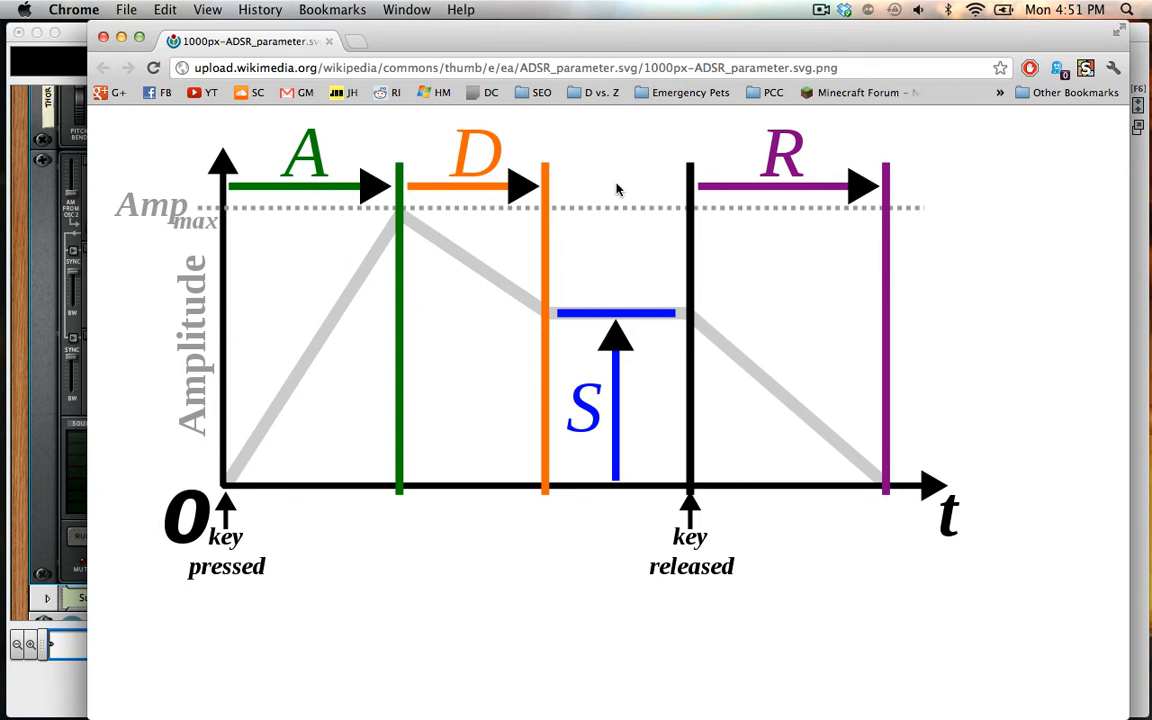
{"action": "mouse_move", "coordinate": [442, 336]}
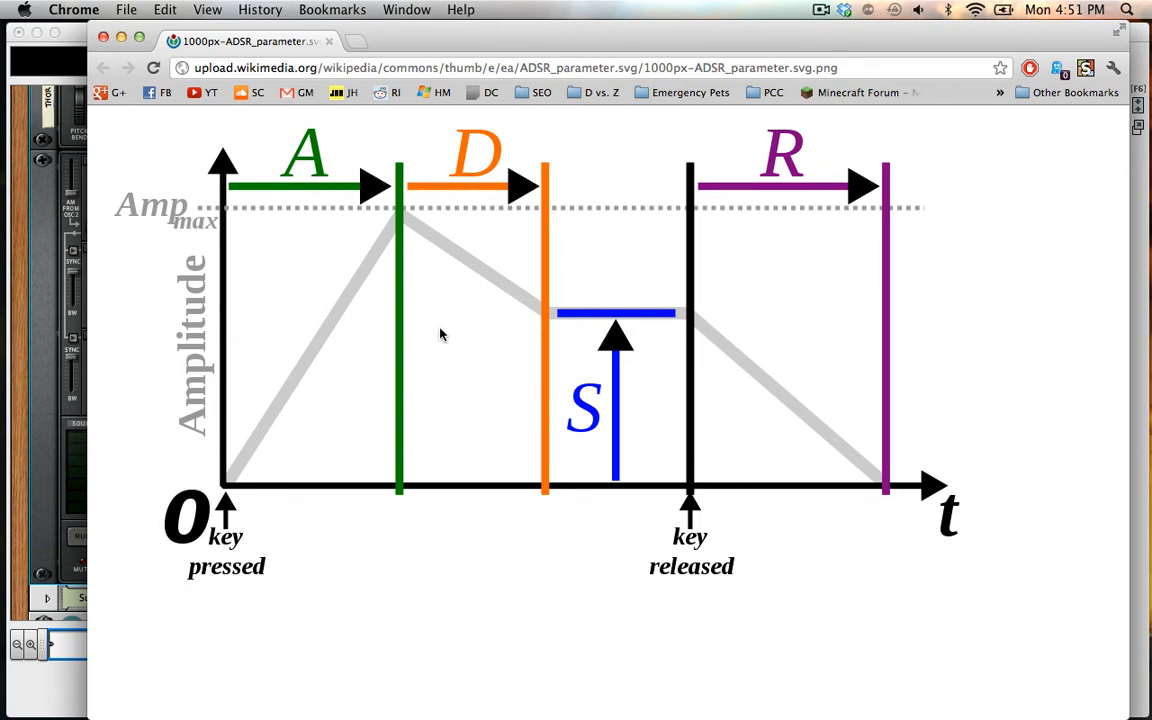
{"action": "mouse_move", "coordinate": [552, 420]}
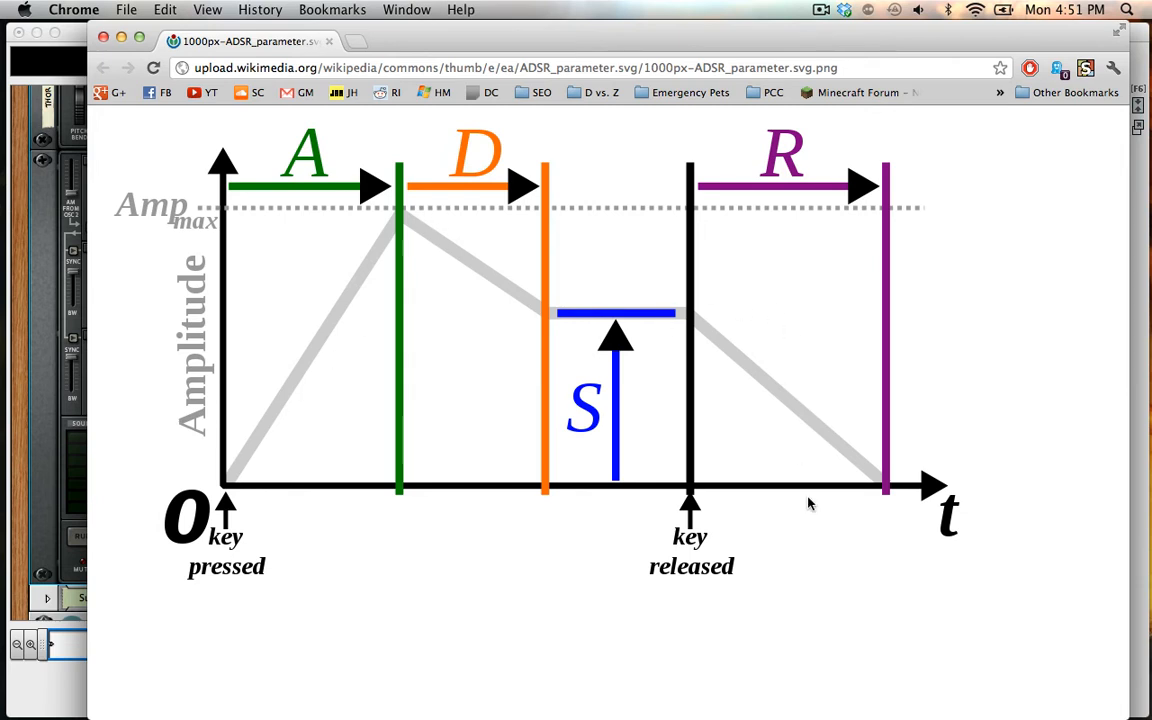
{"action": "mouse_move", "coordinate": [350, 494]}
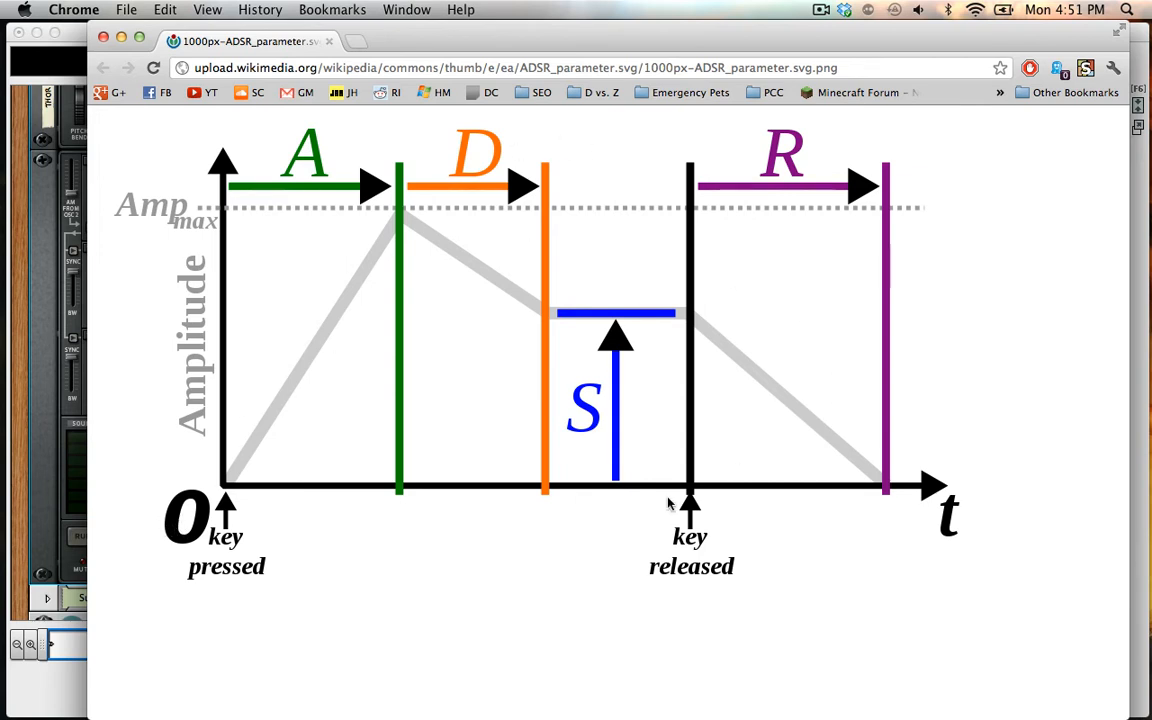
{"action": "mouse_move", "coordinate": [262, 428]}
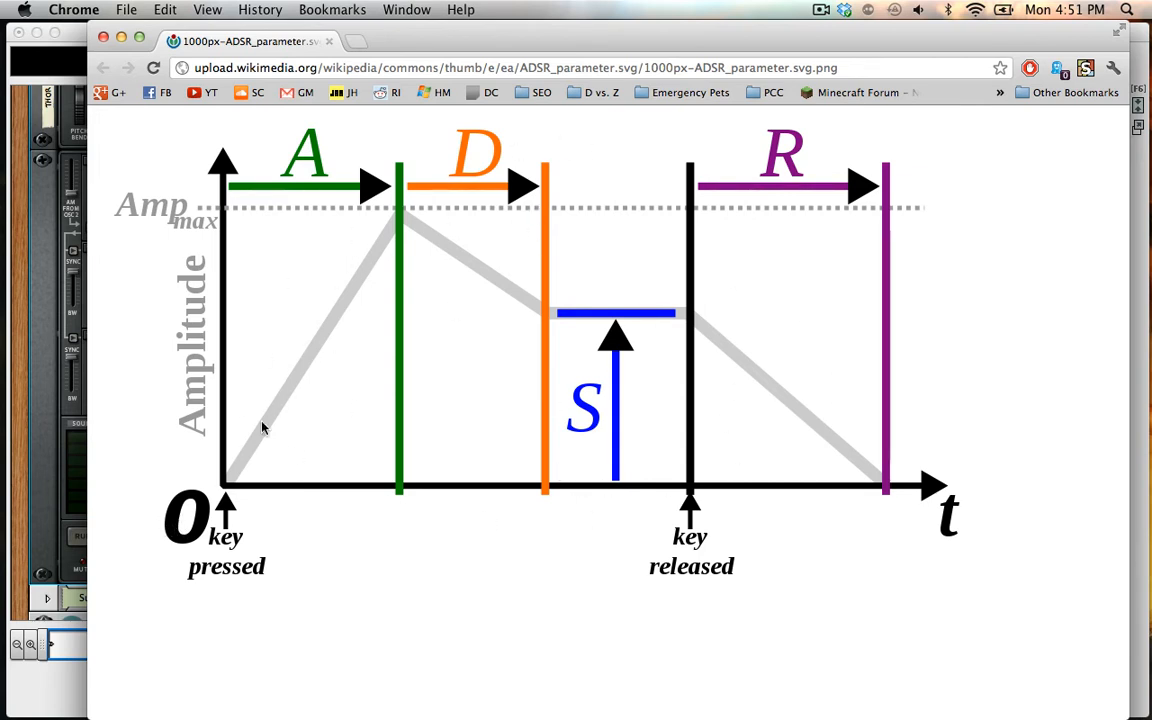
{"action": "mouse_move", "coordinate": [216, 540]}
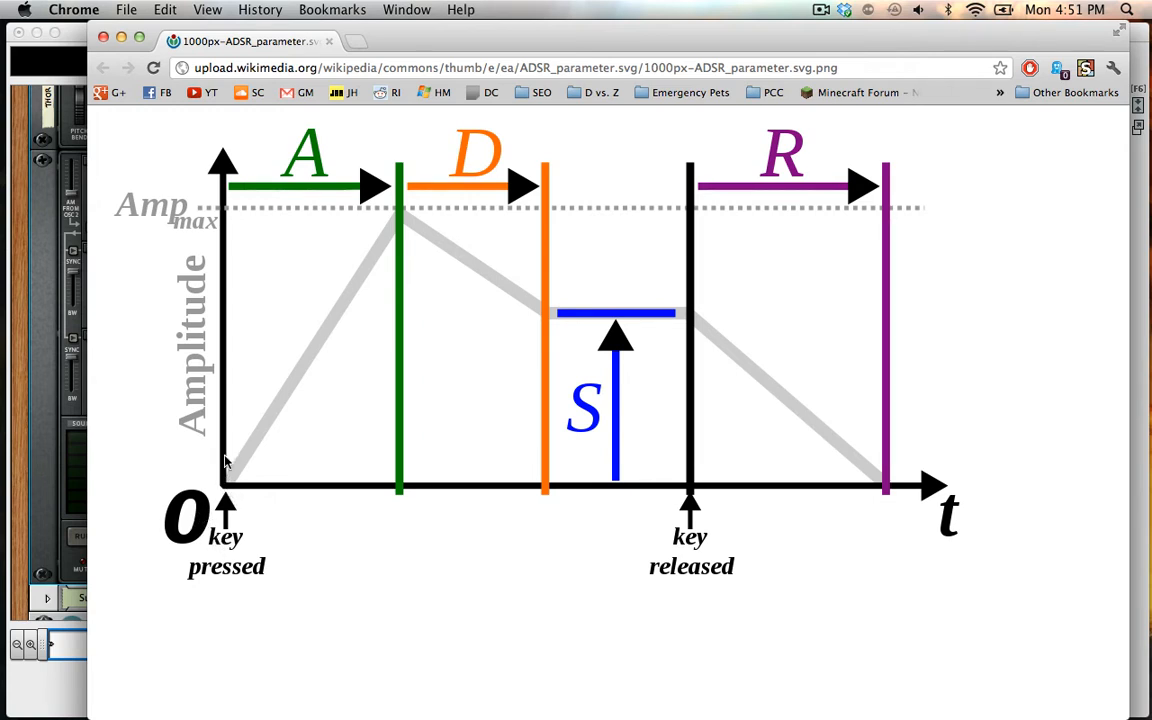
{"action": "mouse_move", "coordinate": [164, 228]}
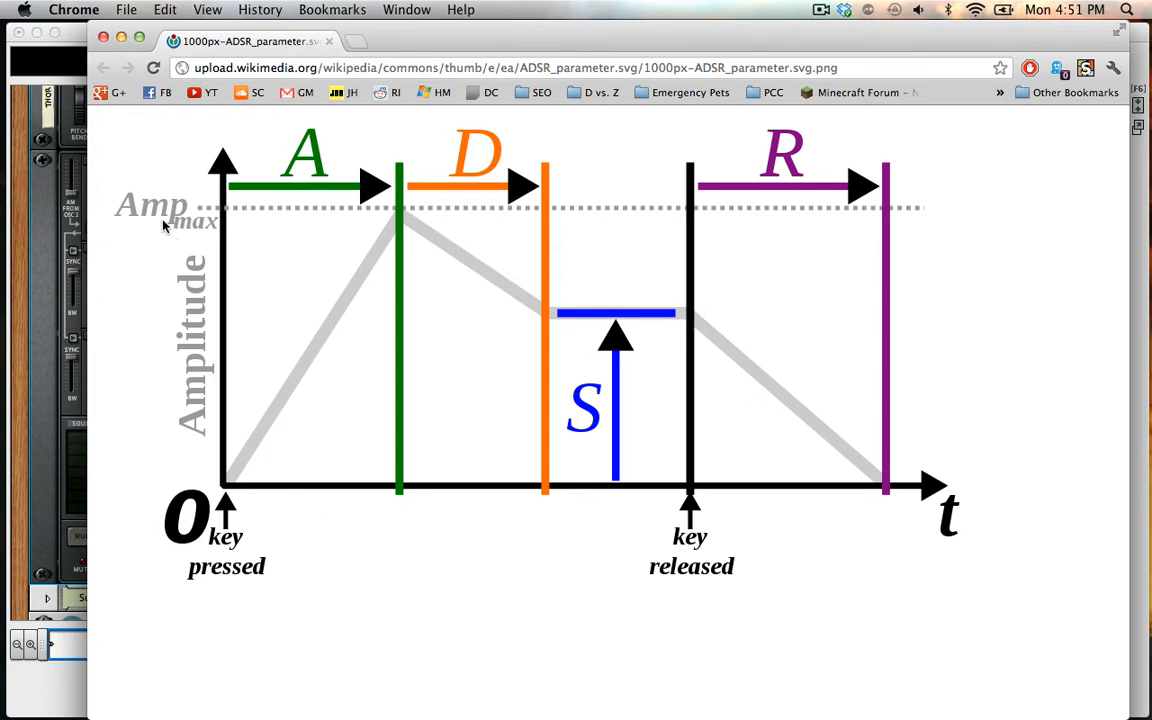
{"action": "mouse_move", "coordinate": [244, 488]}
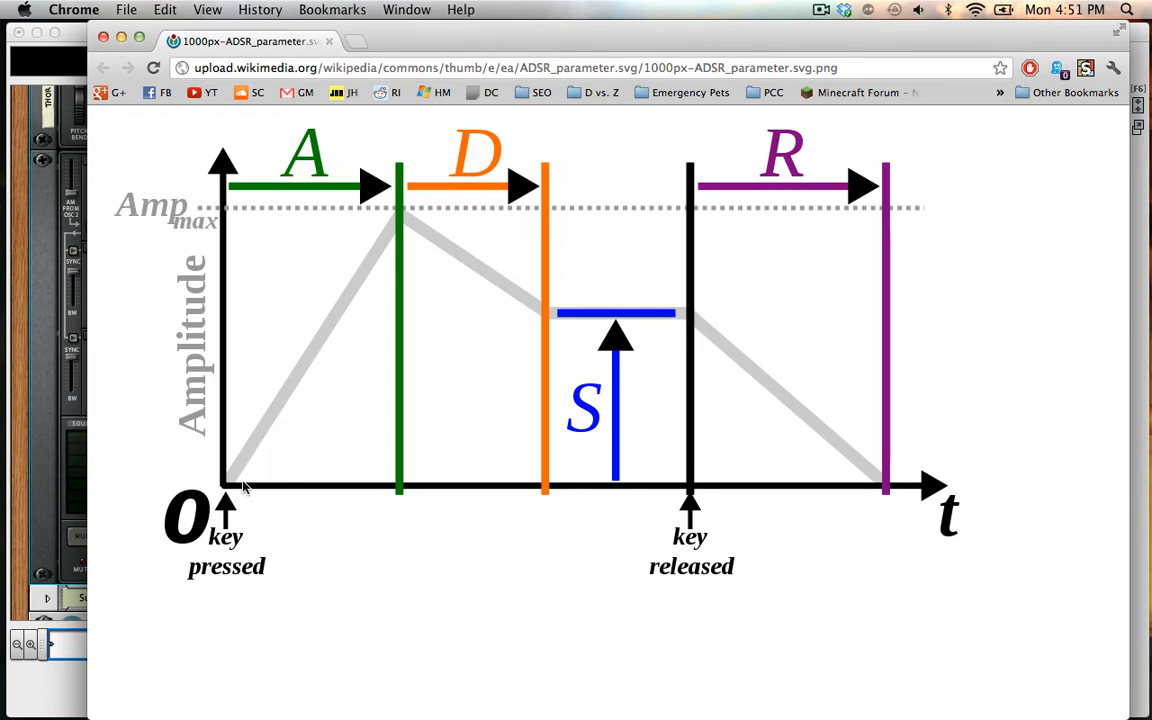
{"action": "mouse_move", "coordinate": [224, 520]}
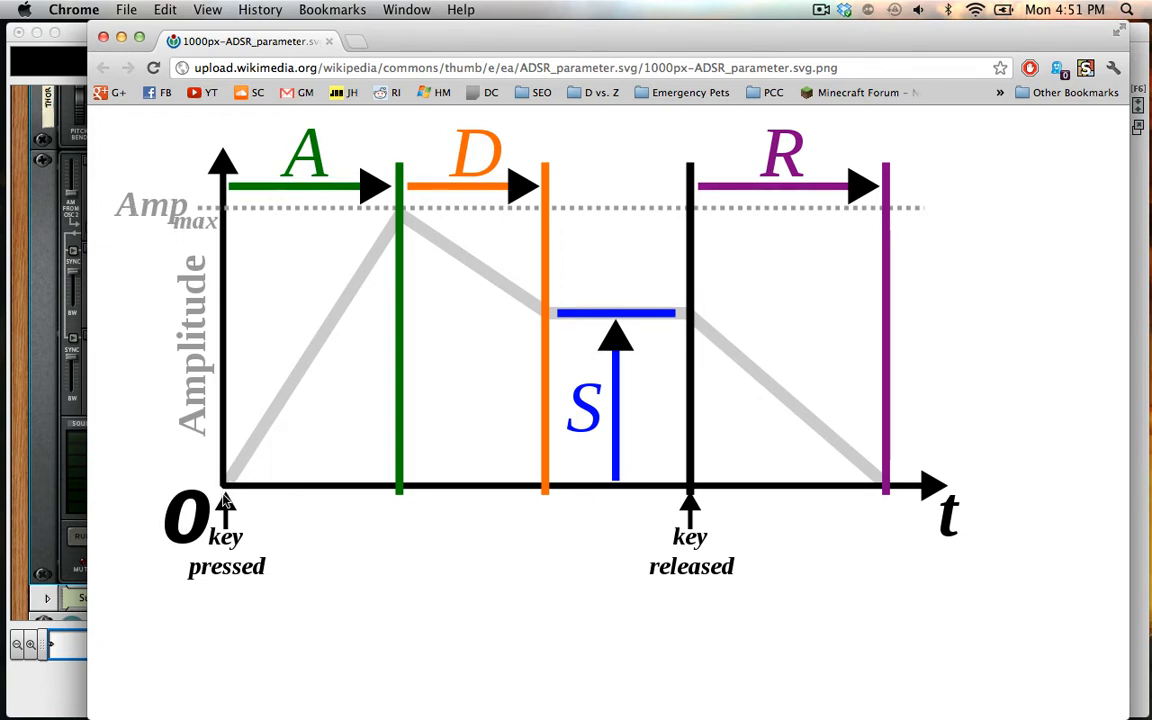
{"action": "mouse_move", "coordinate": [404, 204]}
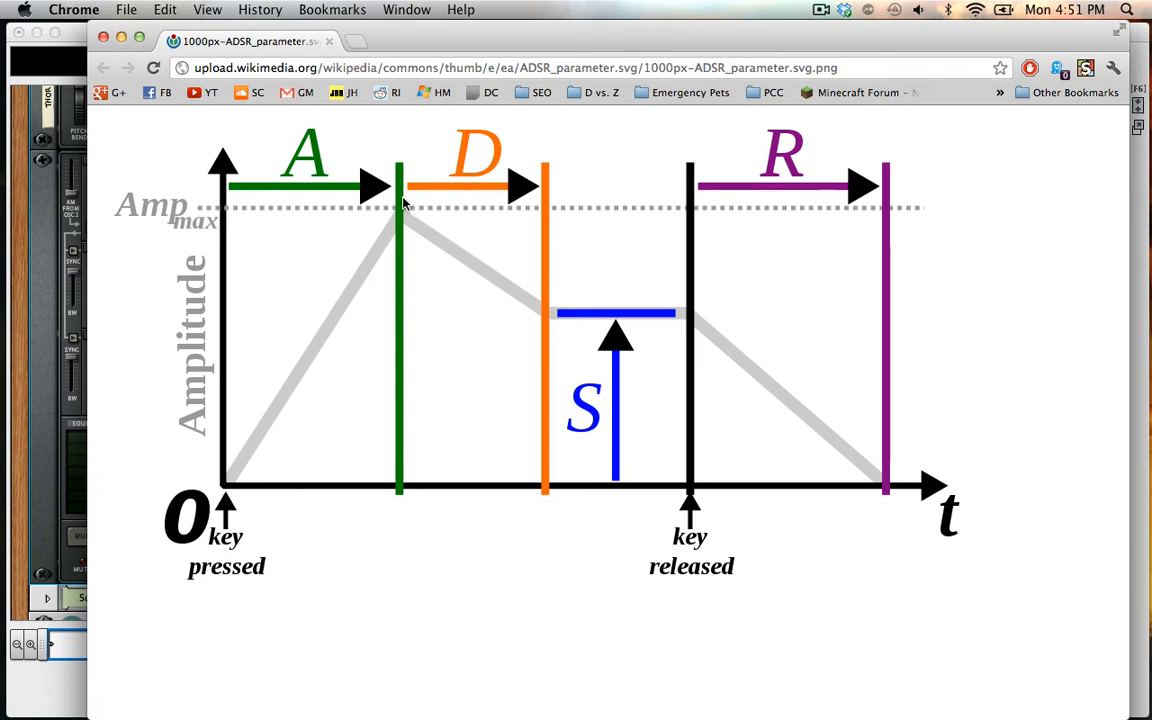
{"action": "mouse_move", "coordinate": [380, 180]}
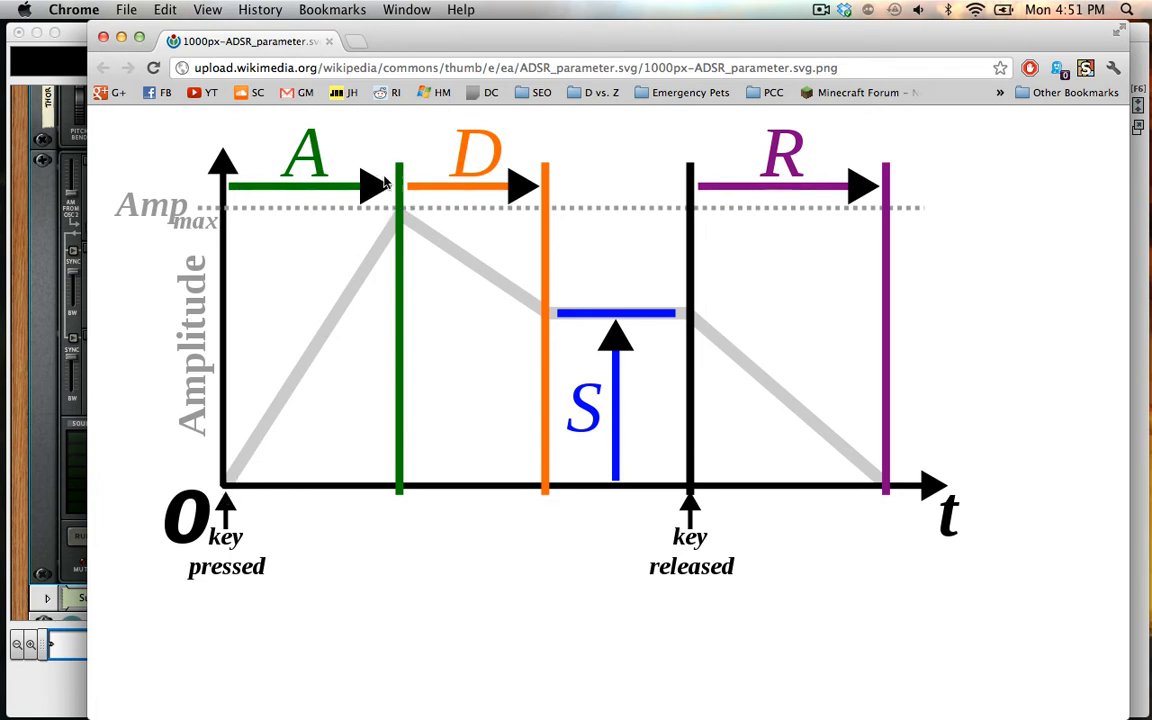
{"action": "mouse_move", "coordinate": [292, 176]}
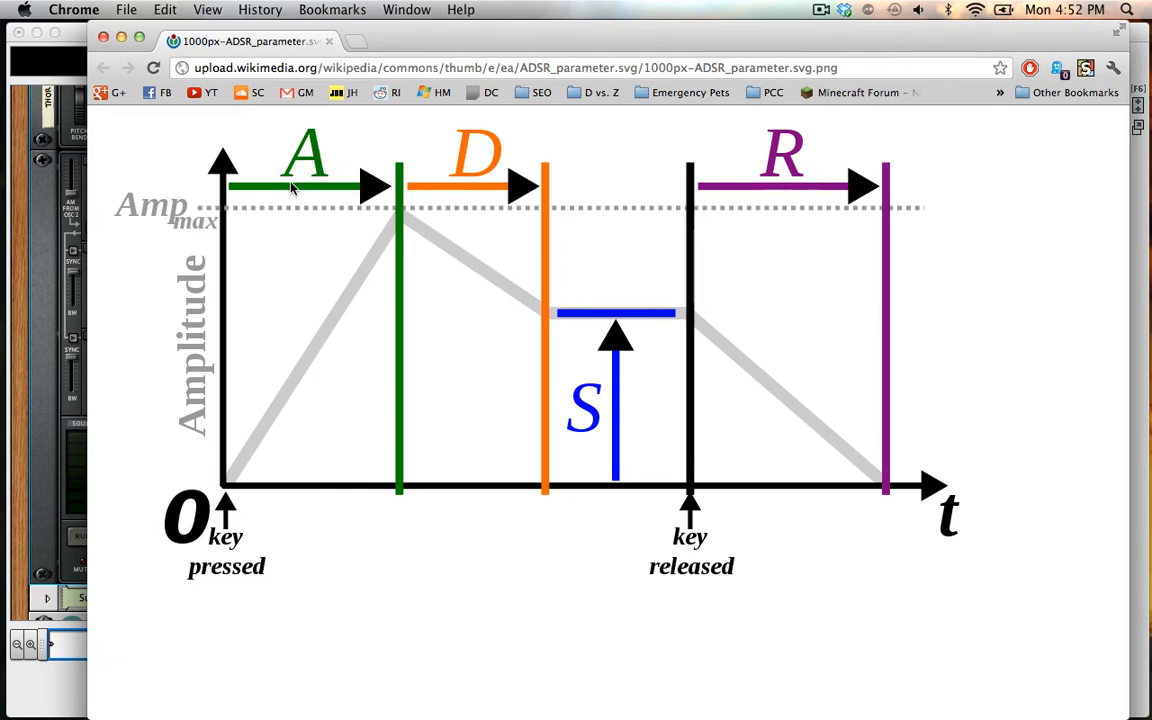
{"action": "mouse_move", "coordinate": [256, 272]}
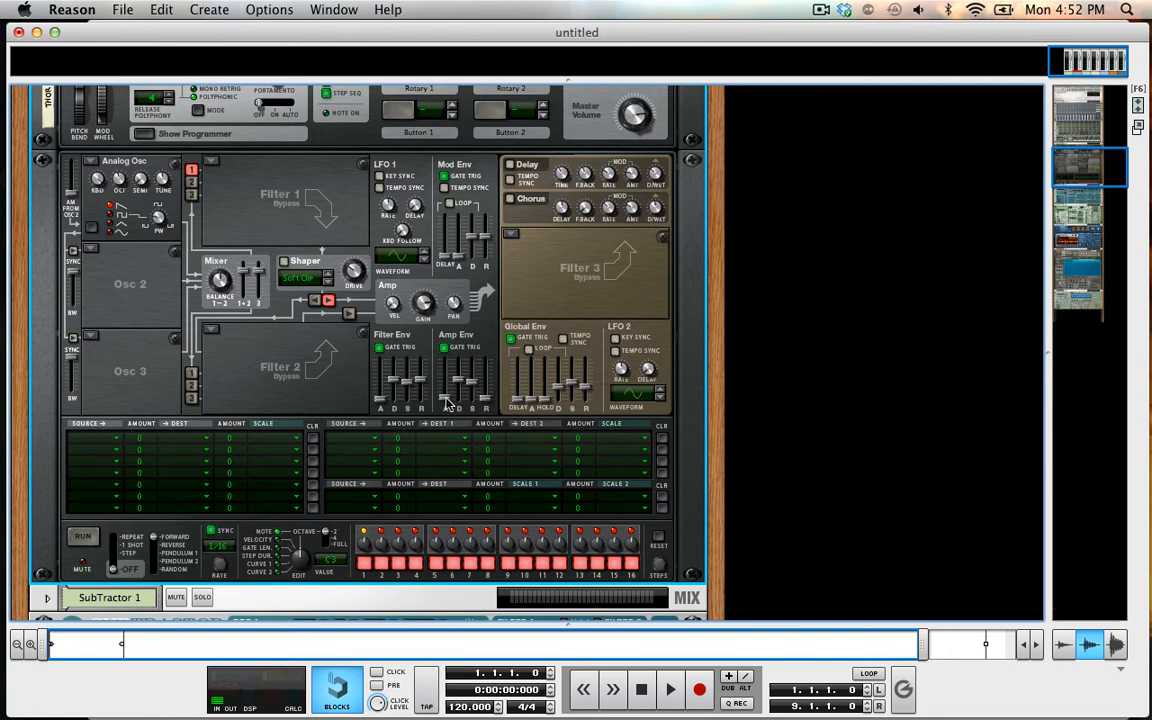
{"action": "mouse_move", "coordinate": [442, 402]}
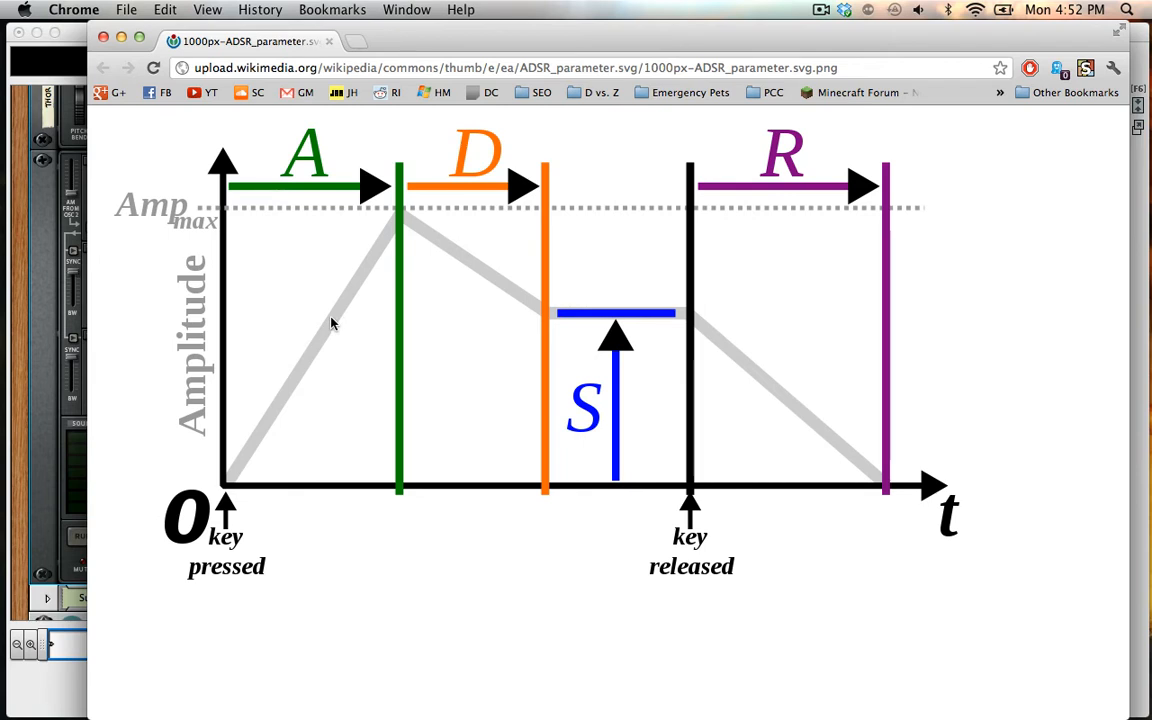
{"action": "mouse_move", "coordinate": [290, 328]}
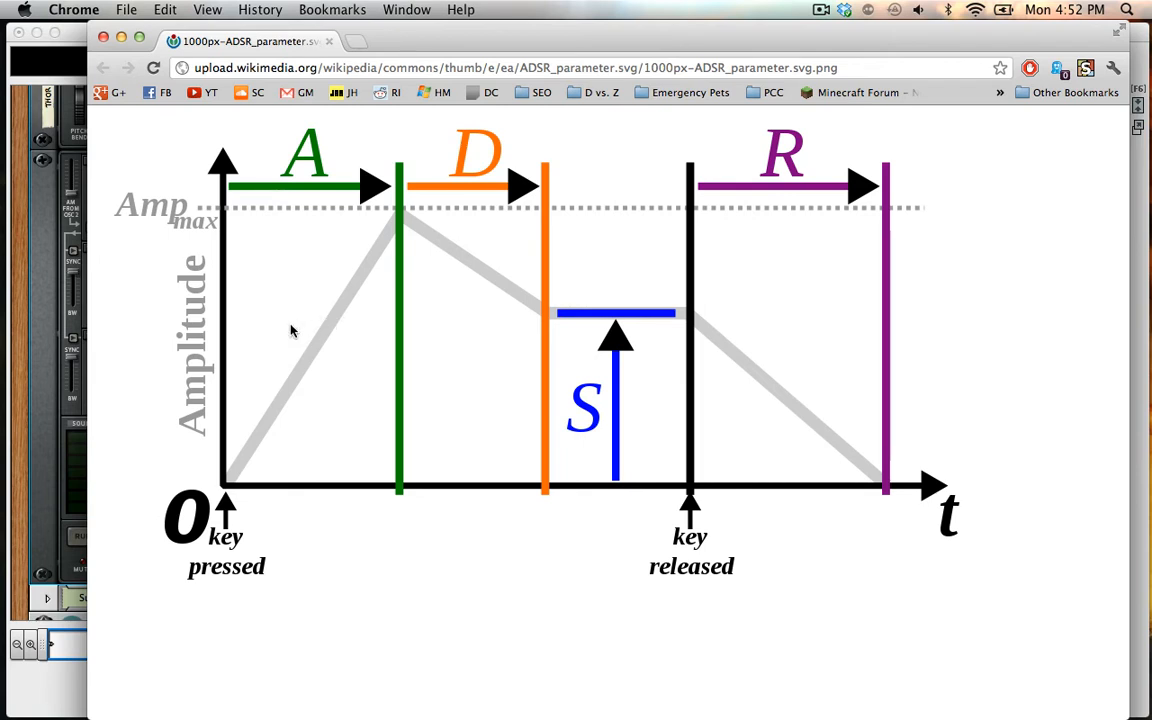
{"action": "mouse_move", "coordinate": [396, 218]}
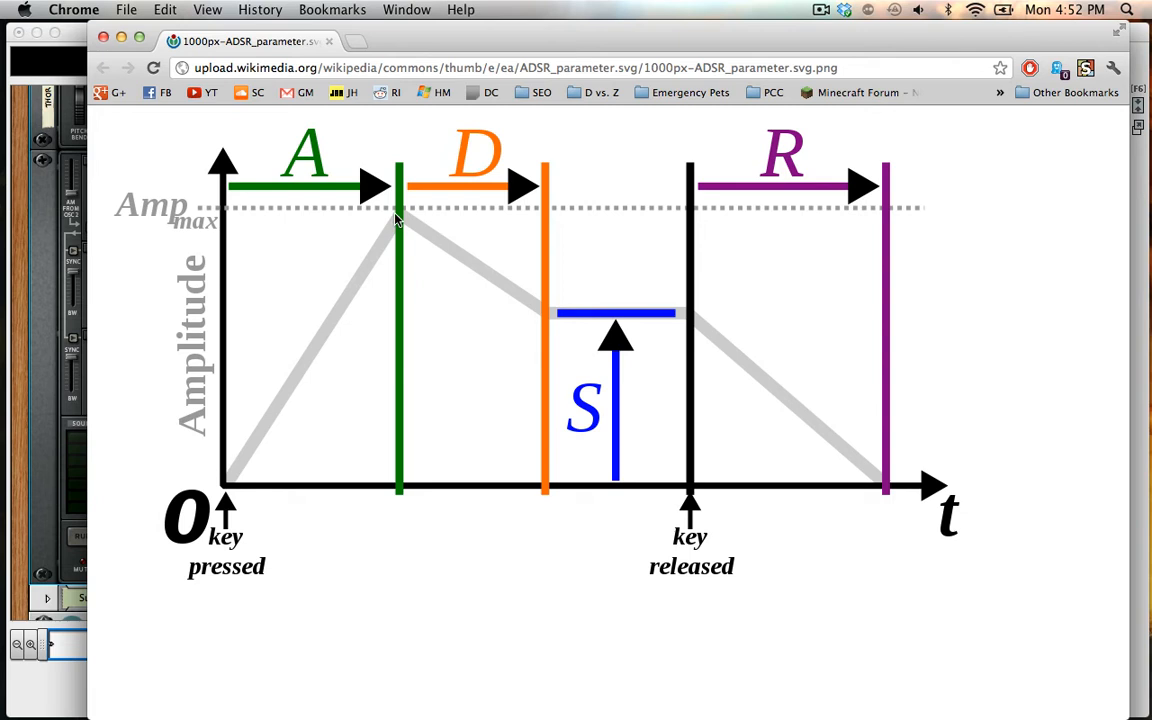
{"action": "mouse_move", "coordinate": [474, 180]}
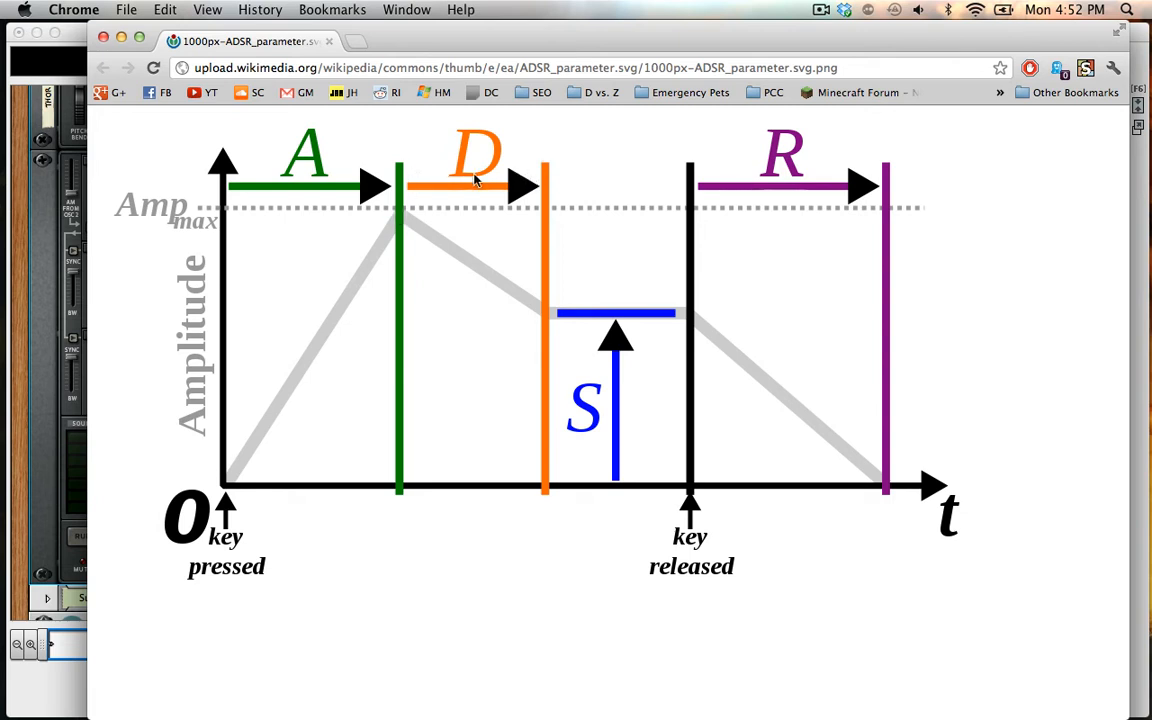
{"action": "mouse_move", "coordinate": [542, 204]}
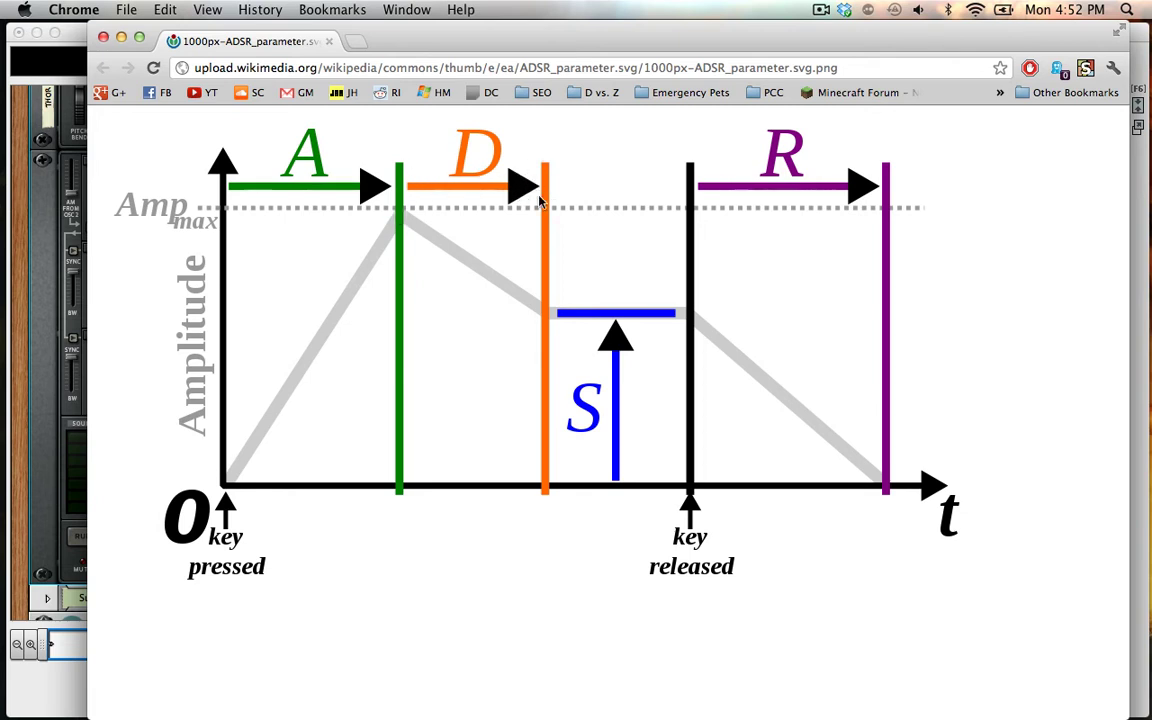
{"action": "mouse_move", "coordinate": [438, 236]}
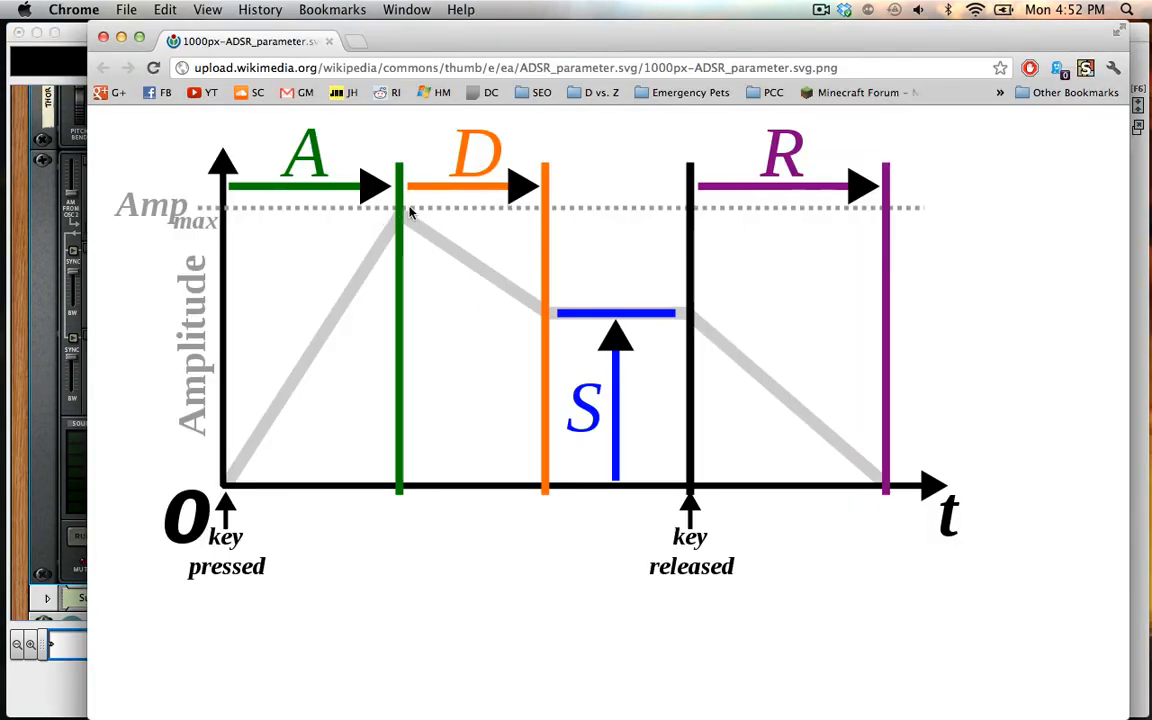
{"action": "mouse_move", "coordinate": [448, 258]}
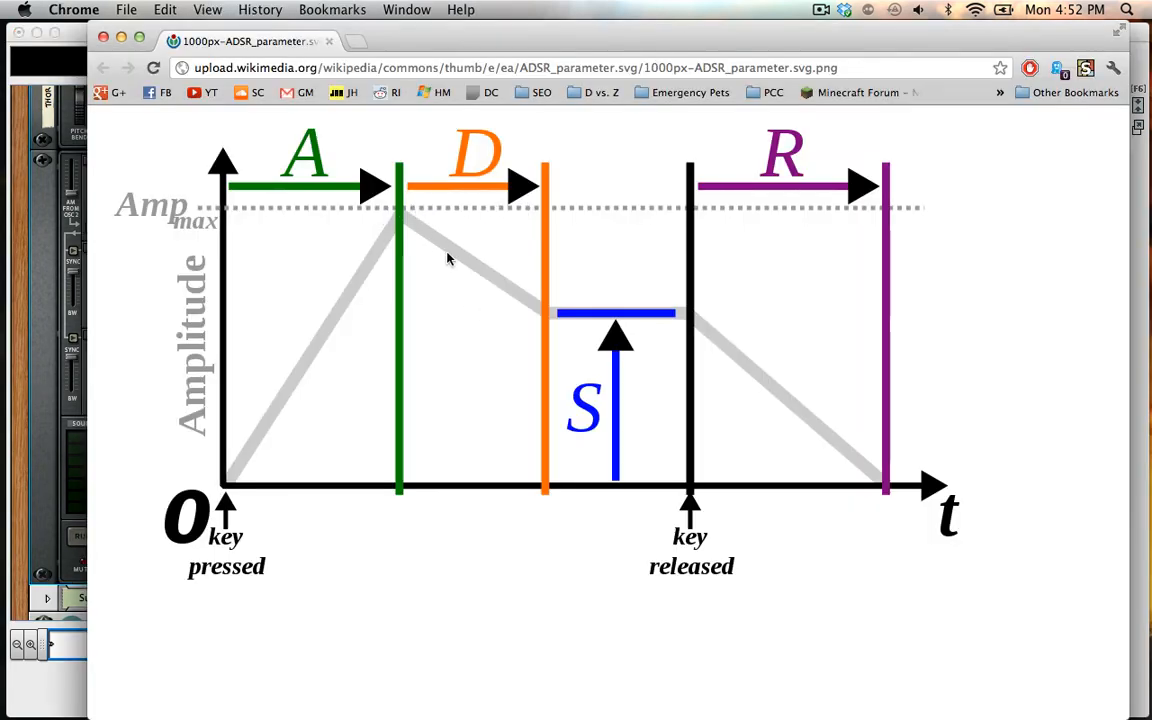
{"action": "mouse_move", "coordinate": [664, 332]}
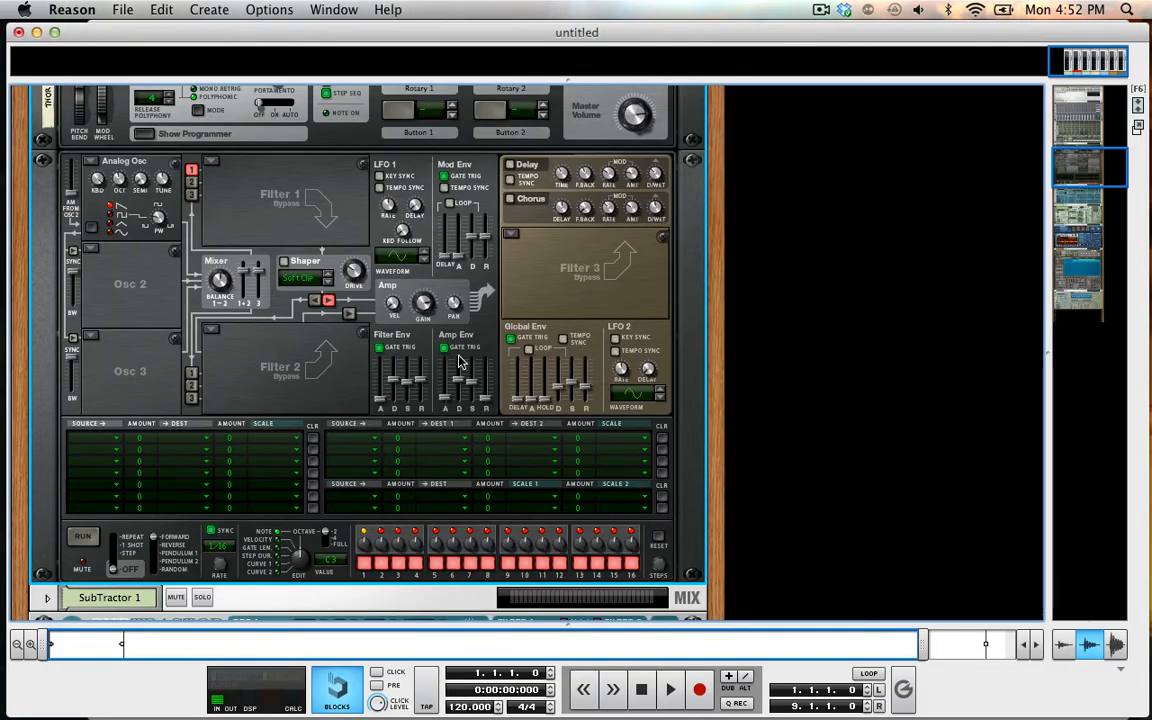
{"action": "mouse_move", "coordinate": [458, 380]}
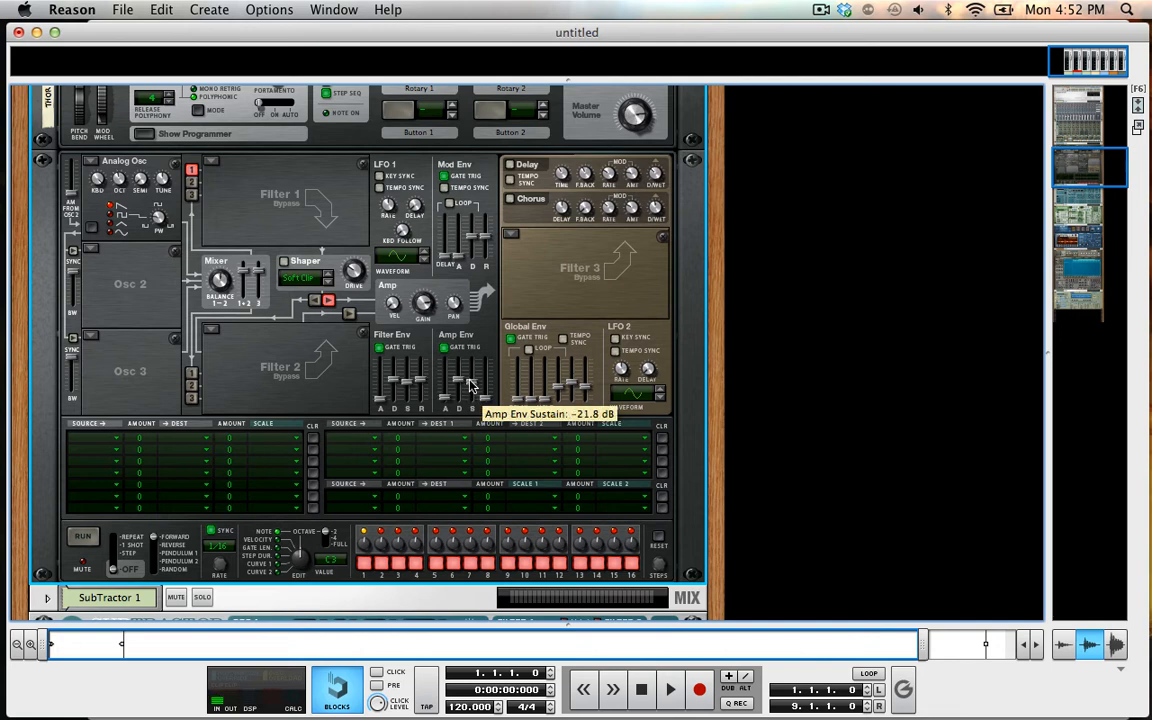
{"action": "mouse_move", "coordinate": [380, 388]}
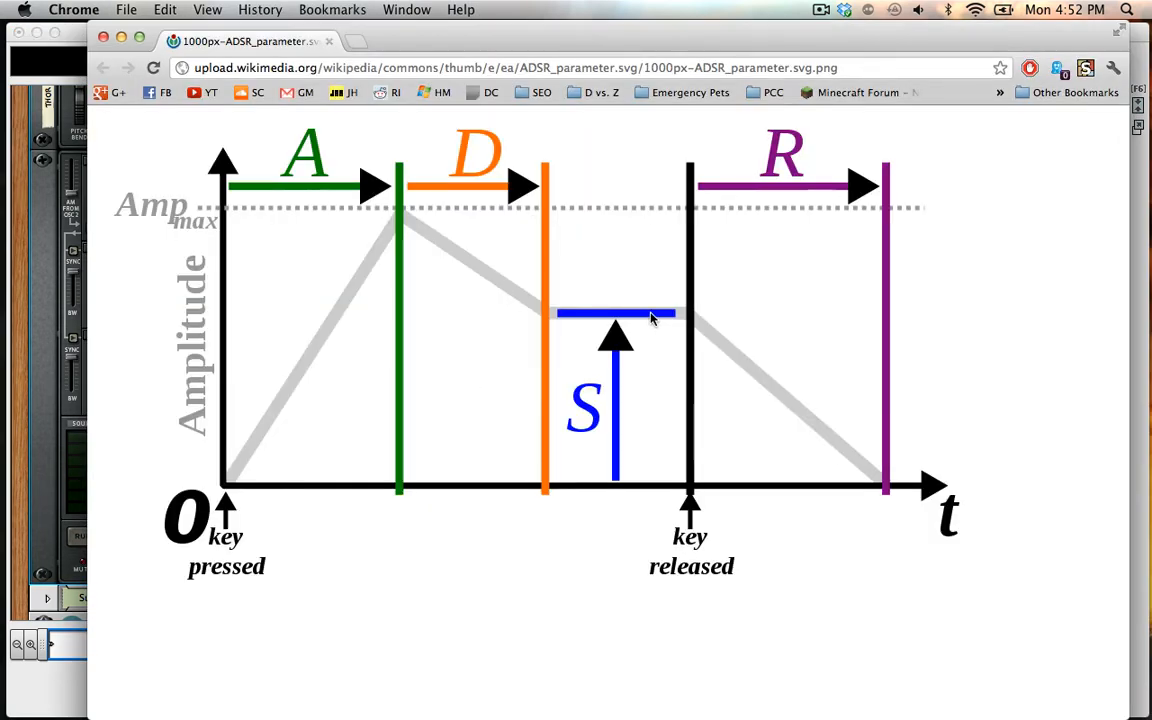
{"action": "mouse_move", "coordinate": [676, 332]}
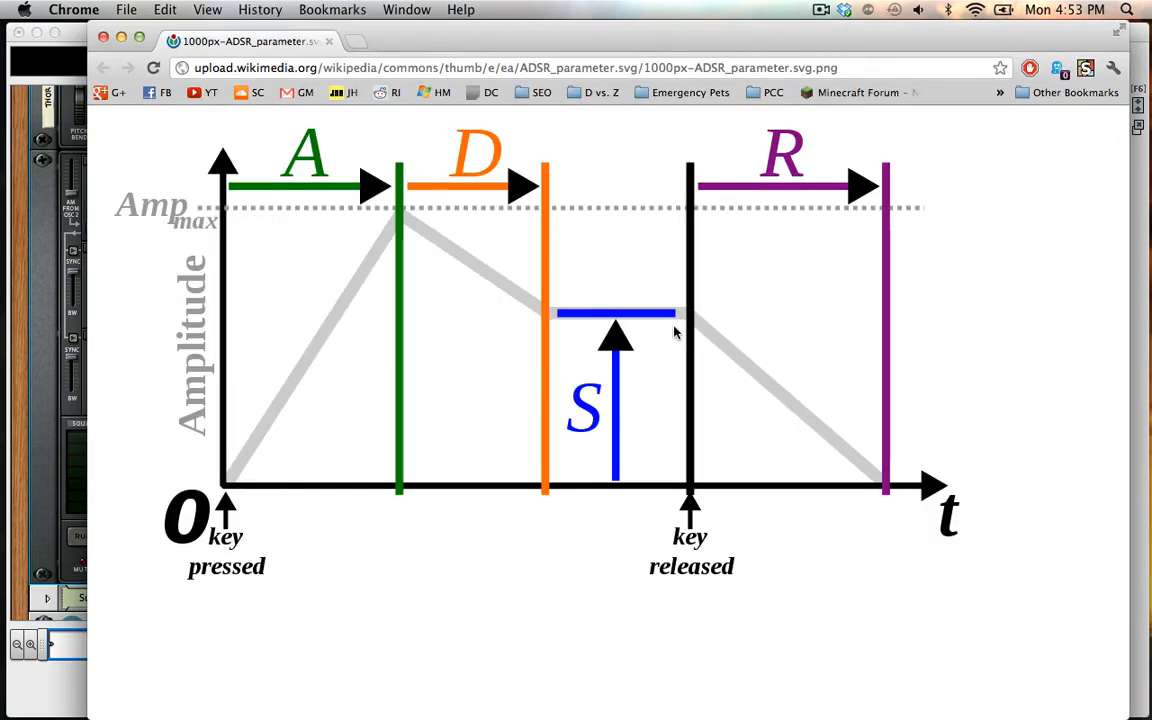
{"action": "mouse_move", "coordinate": [688, 456]}
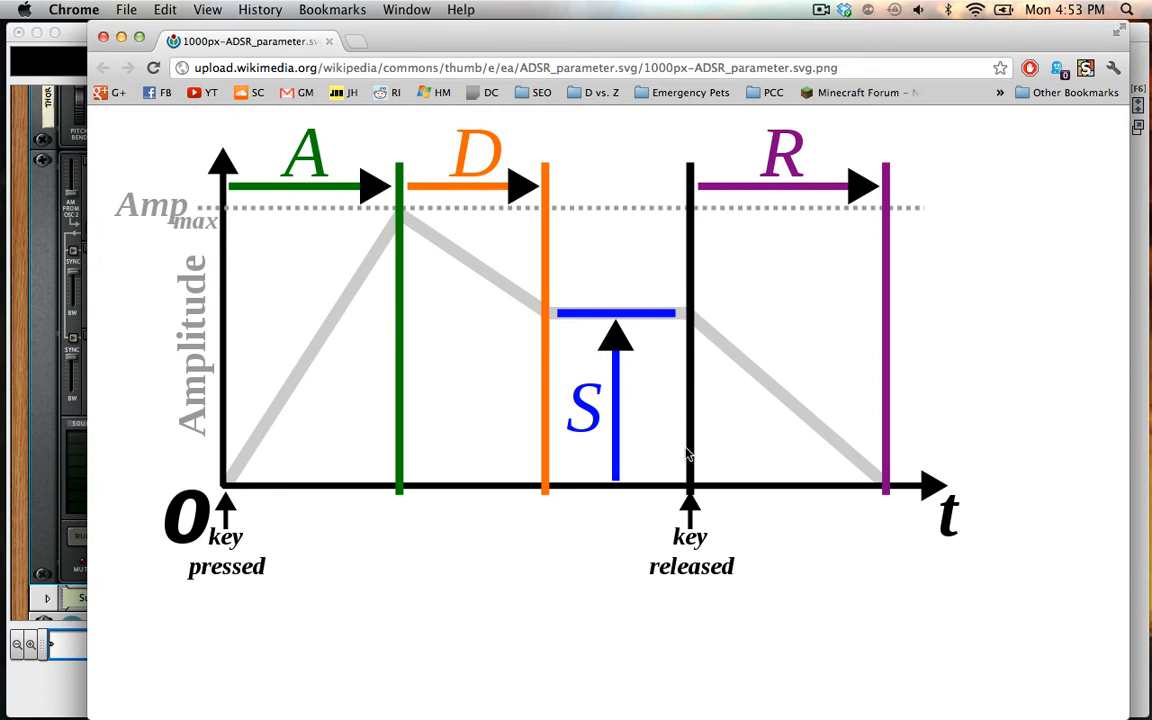
{"action": "mouse_move", "coordinate": [680, 436]}
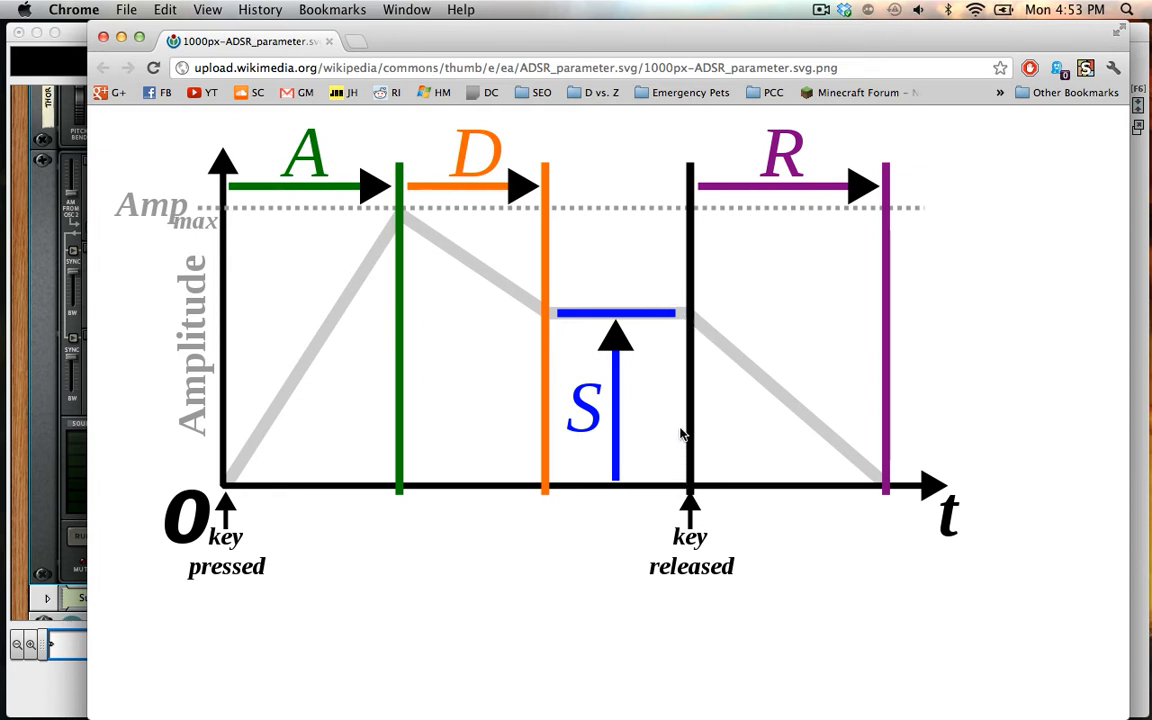
{"action": "mouse_move", "coordinate": [696, 318]}
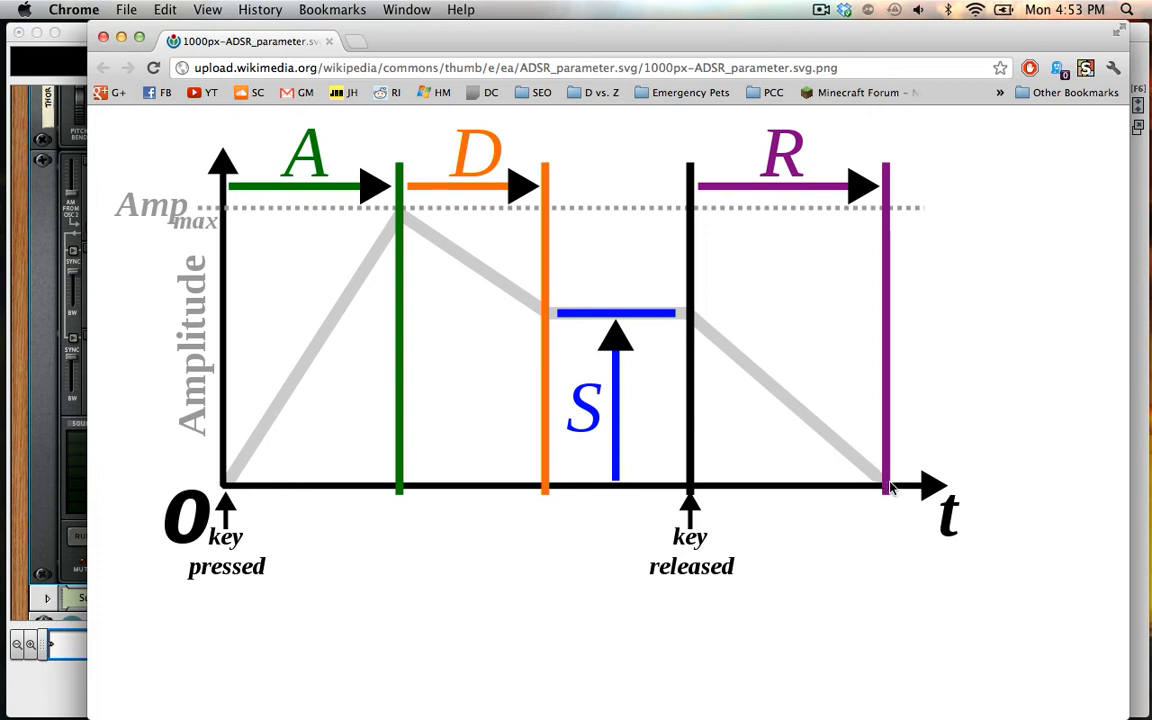
{"action": "mouse_move", "coordinate": [734, 168]}
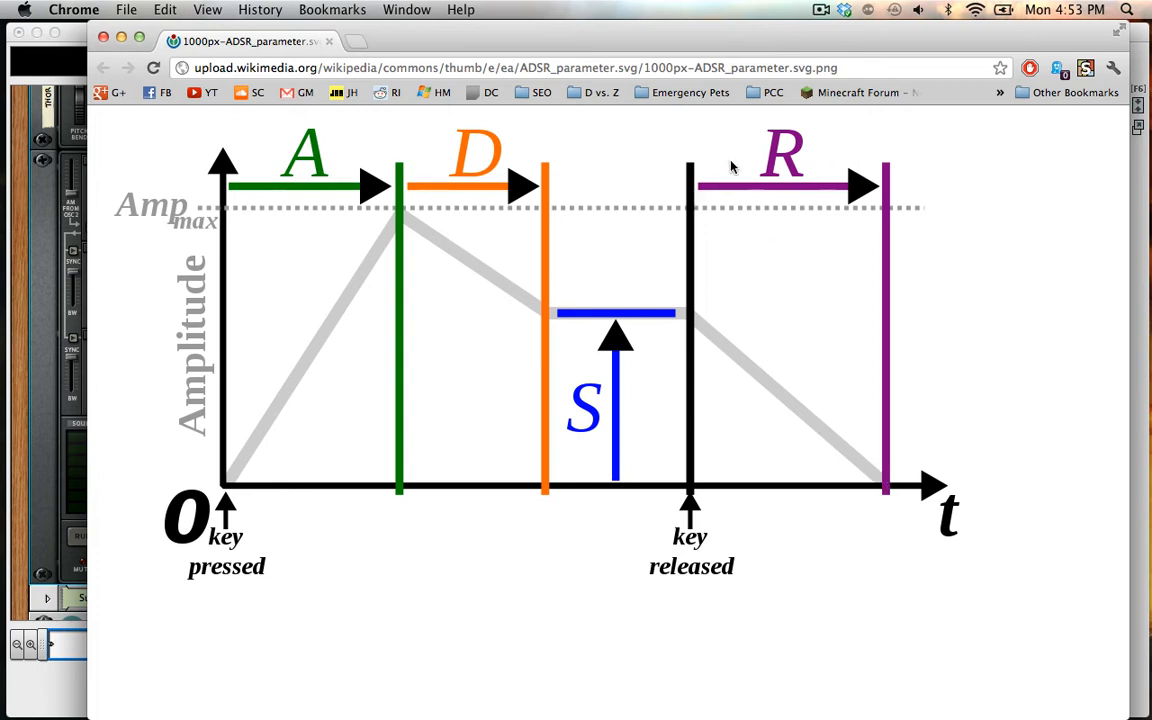
{"action": "mouse_move", "coordinate": [702, 328]}
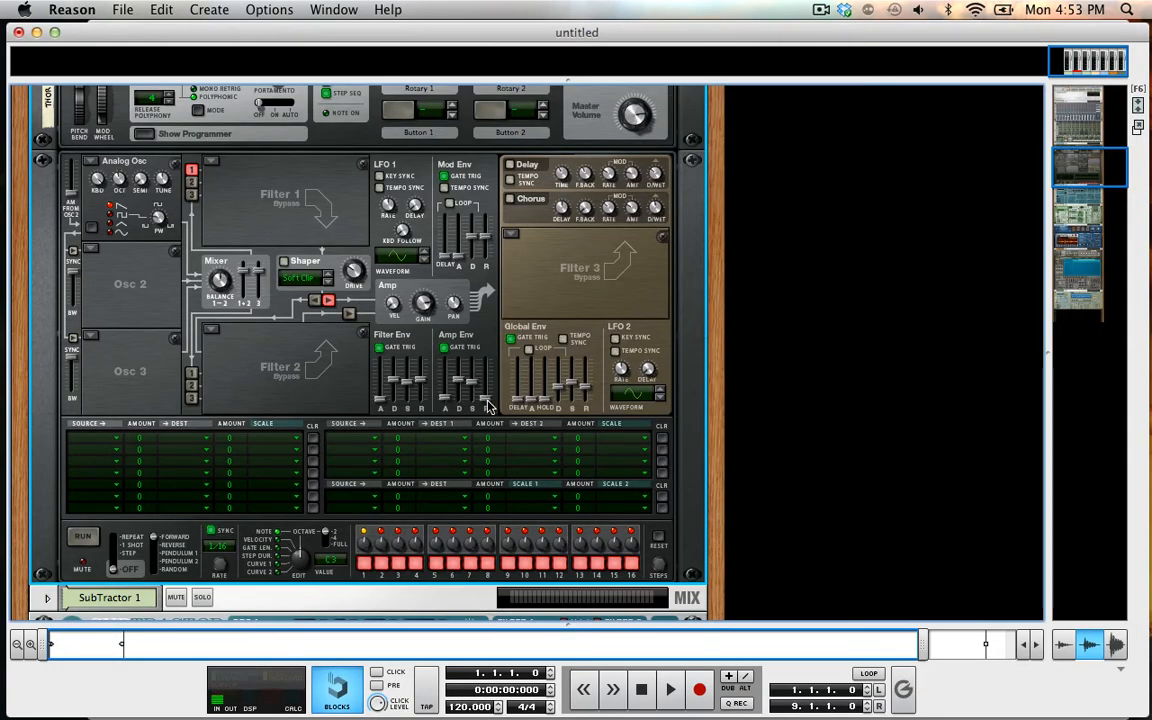
{"action": "mouse_move", "coordinate": [478, 390]}
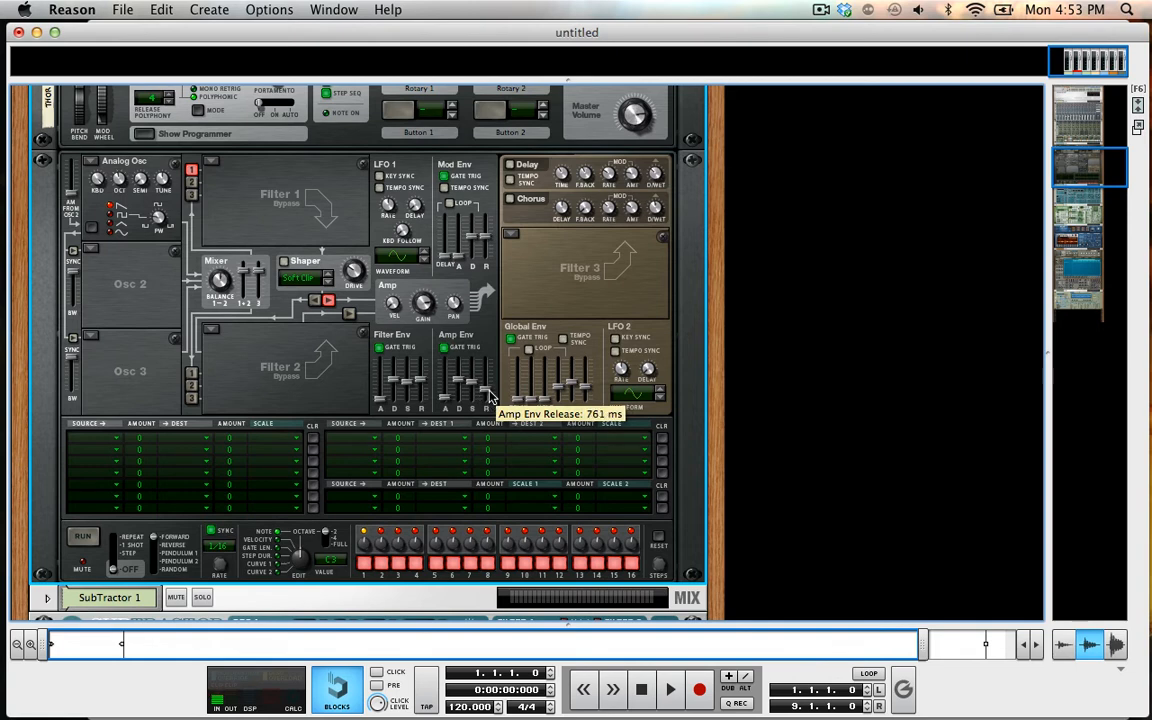
Raise Thor's Amp Env release slider from 761 ms up to about 6.24 s
{"action": "left_click_drag", "start_coordinate": [488, 390], "coordinate": [488, 360]}
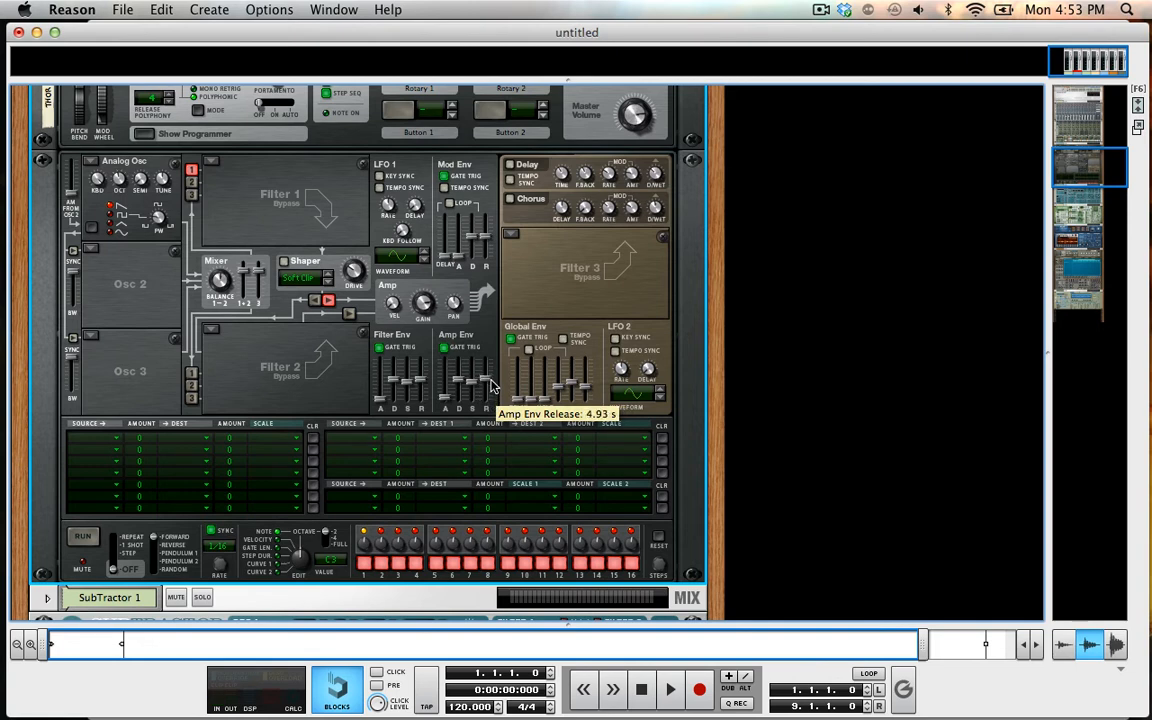
{"action": "left_click_drag", "start_coordinate": [488, 396], "coordinate": [488, 376]}
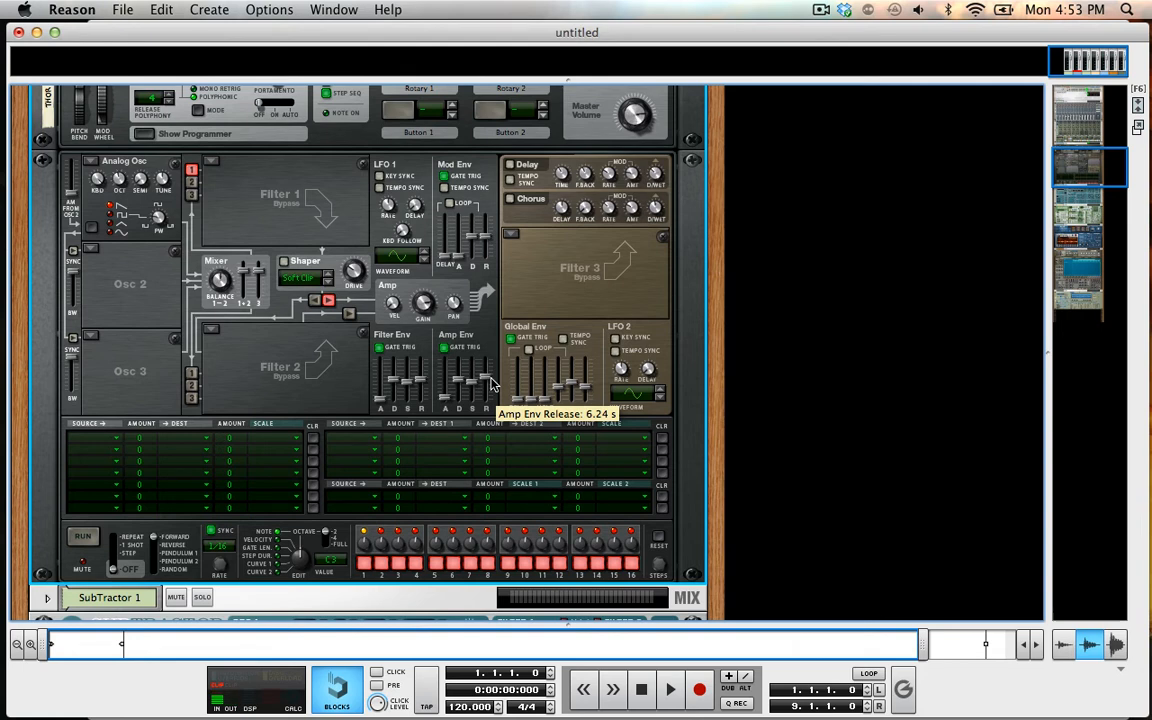
{"action": "mouse_move", "coordinate": [460, 372]}
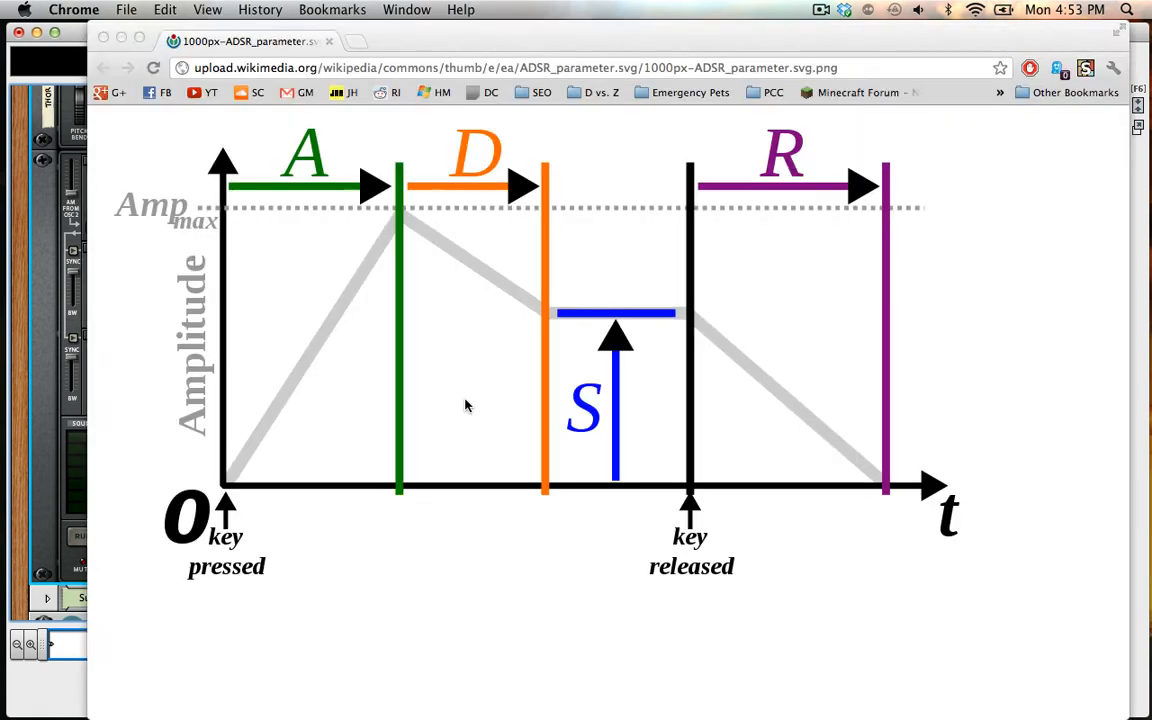
{"action": "mouse_move", "coordinate": [454, 380]}
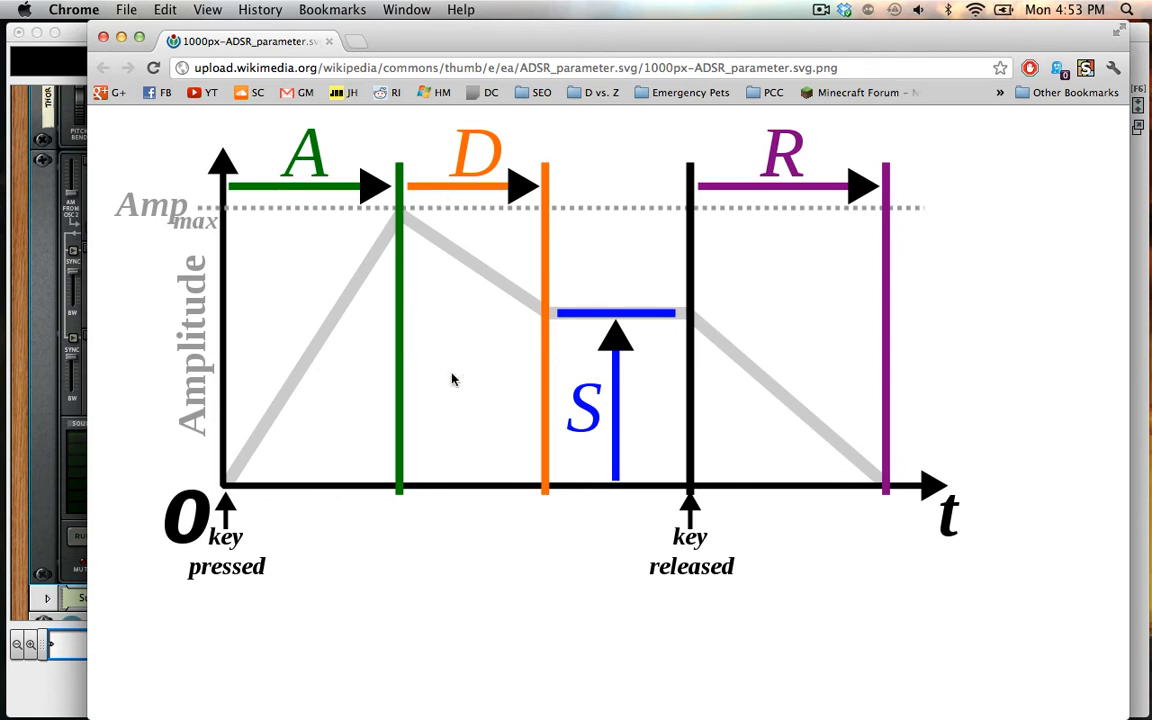
{"action": "mouse_move", "coordinate": [266, 166]}
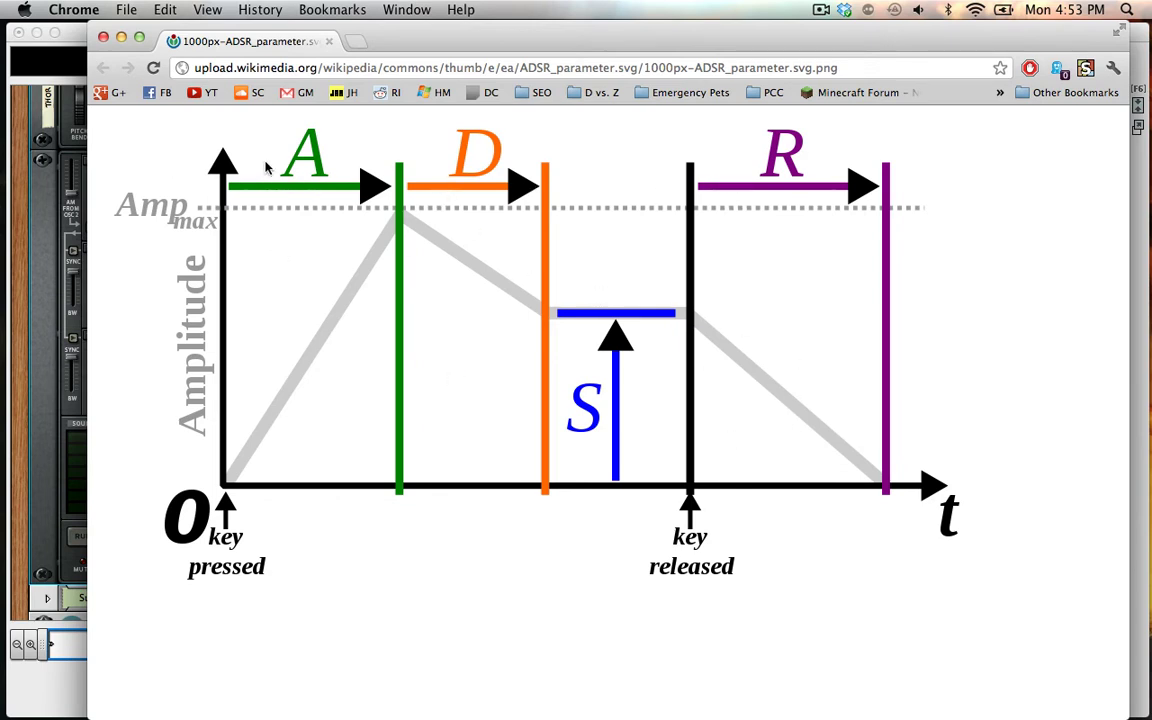
{"action": "mouse_move", "coordinate": [508, 328]}
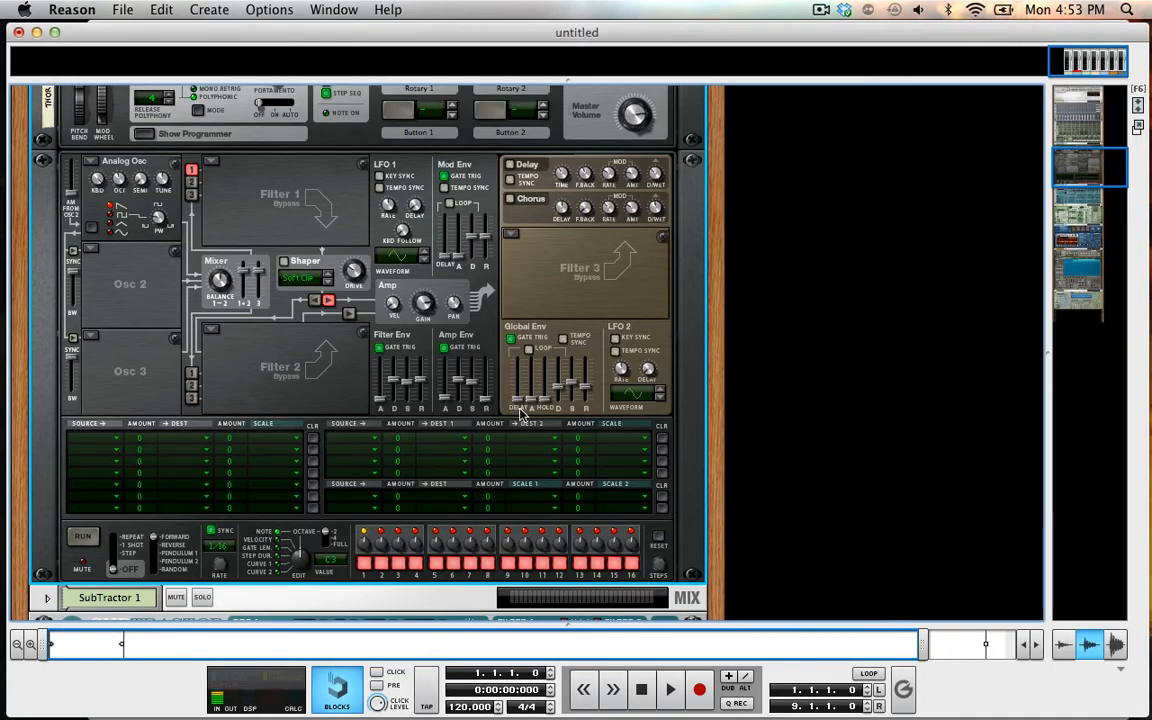
{"action": "mouse_move", "coordinate": [508, 376]}
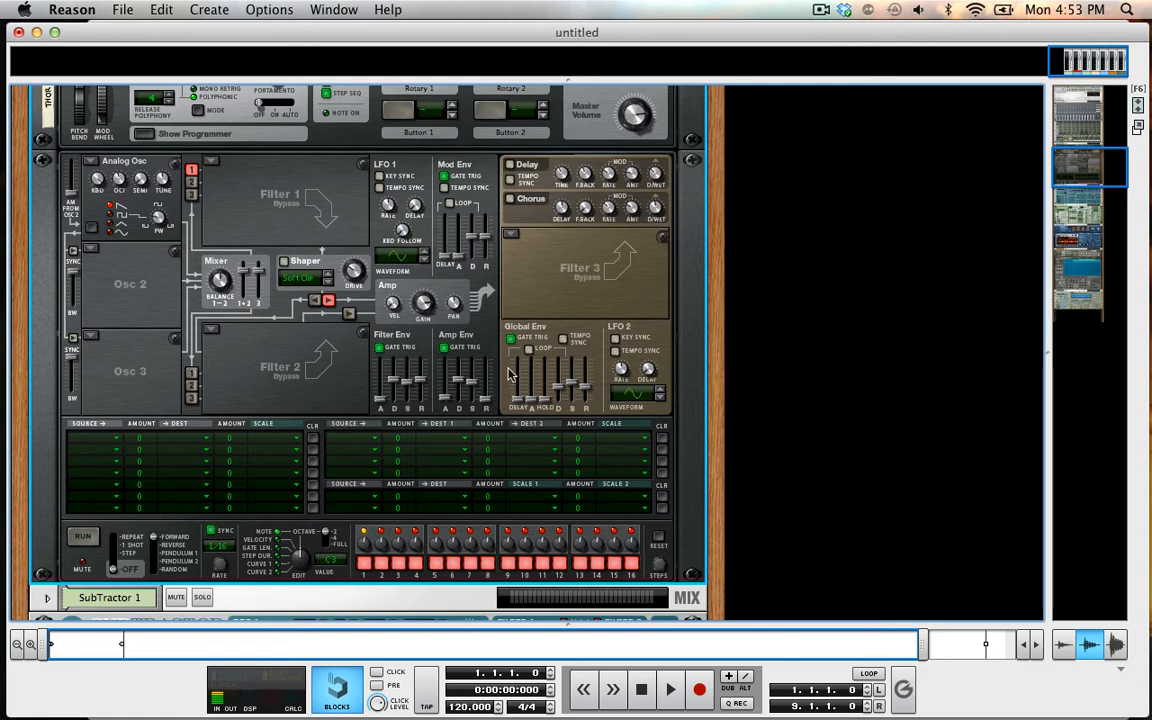
{"action": "mouse_move", "coordinate": [548, 410]}
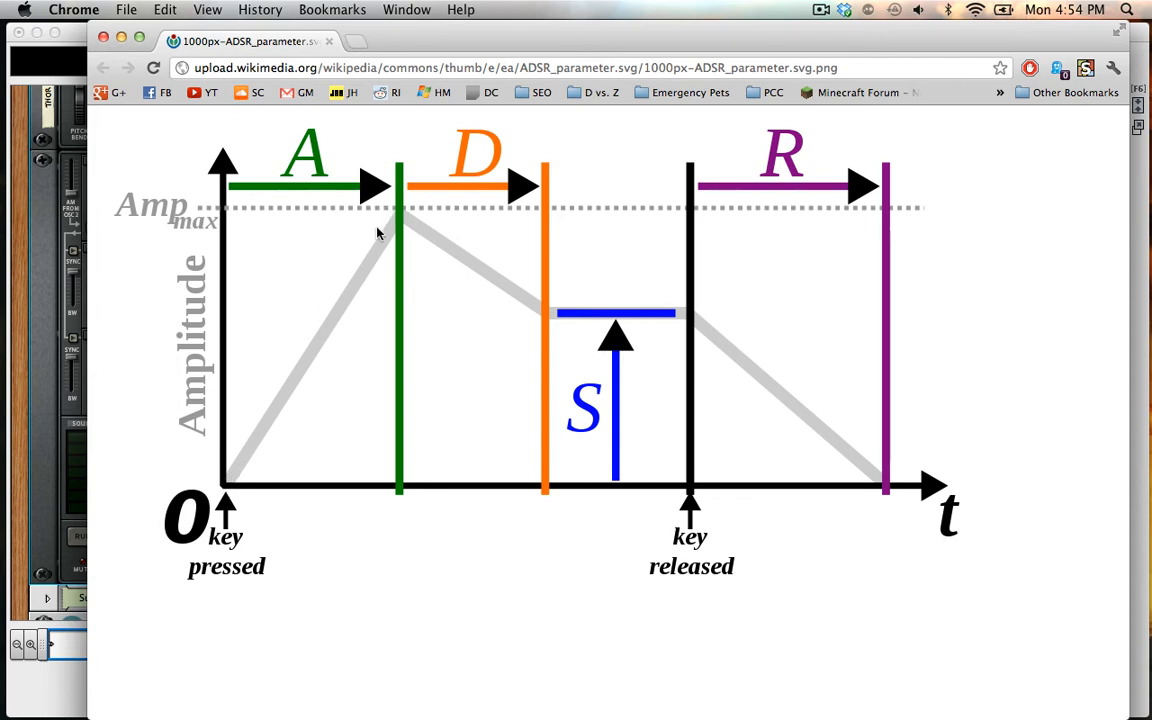
{"action": "mouse_move", "coordinate": [228, 508]}
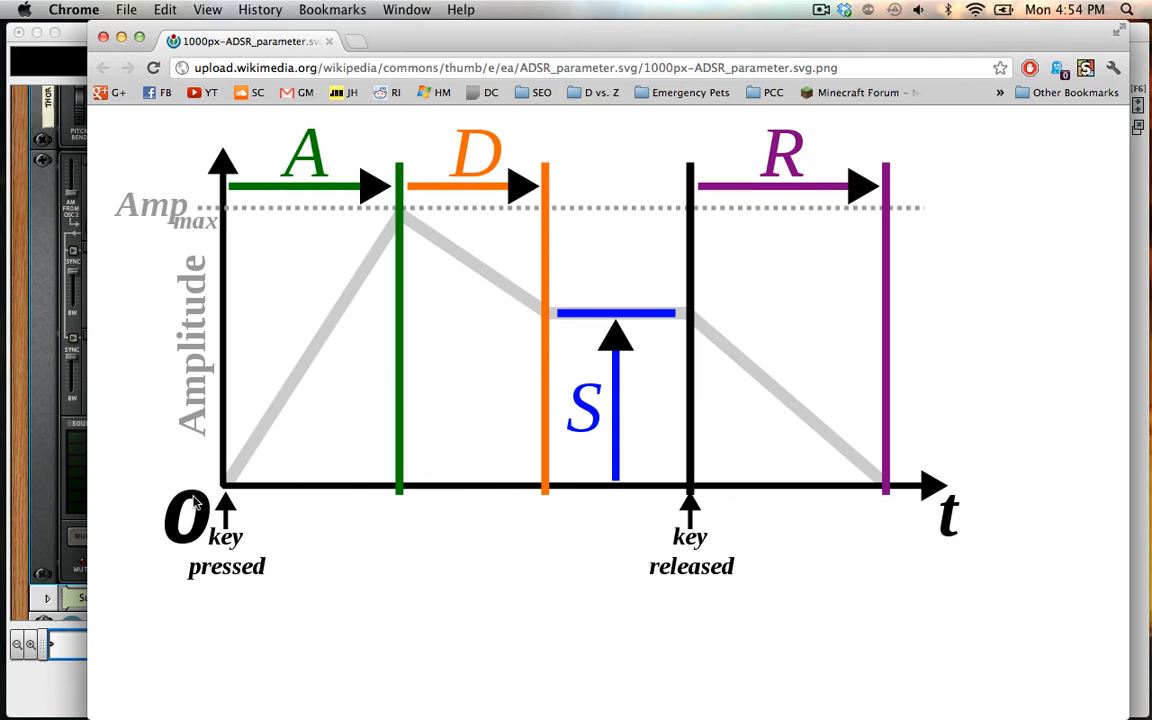
Switch from Reason to Chrome showing the Wikipedia ADSR_parameter.svg diagram
{"action": "left_click", "coordinate": [72, 8]}
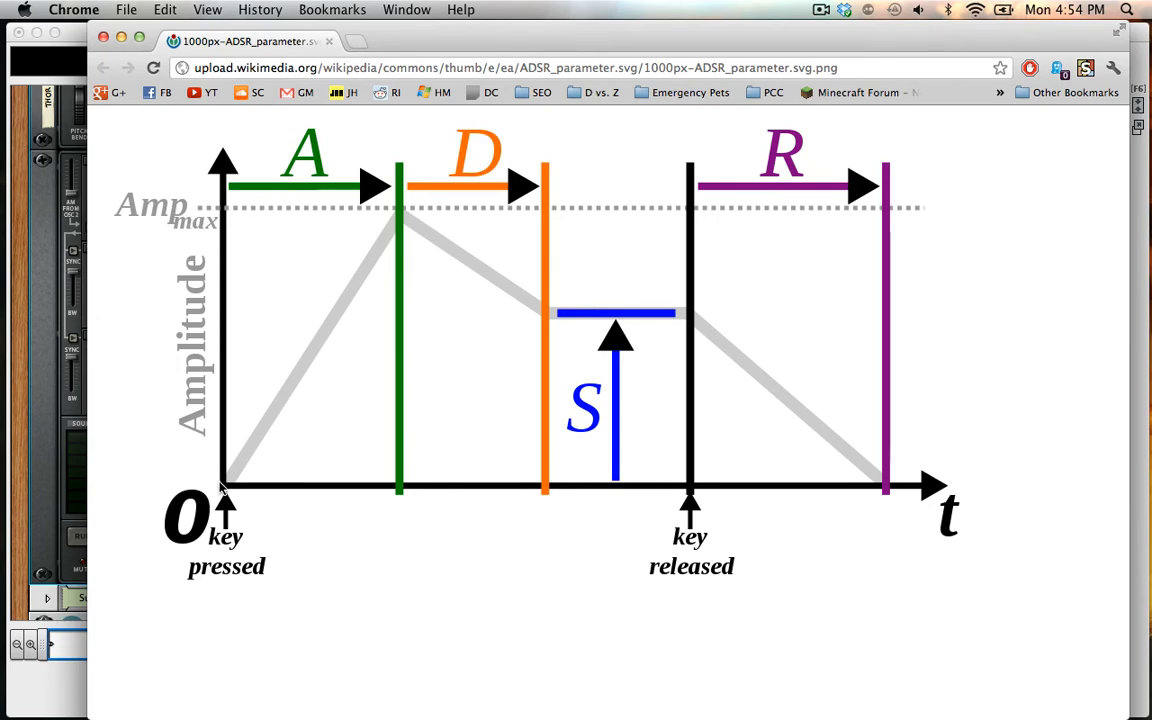
{"action": "mouse_move", "coordinate": [420, 198]}
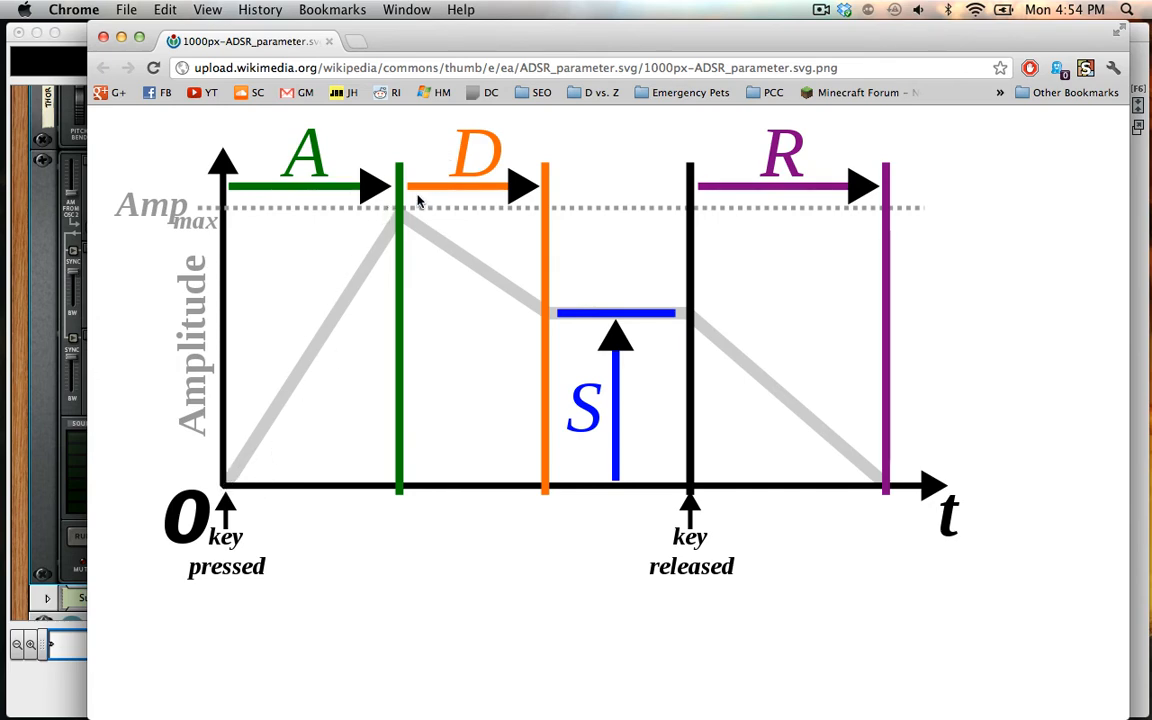
{"action": "mouse_move", "coordinate": [238, 406]}
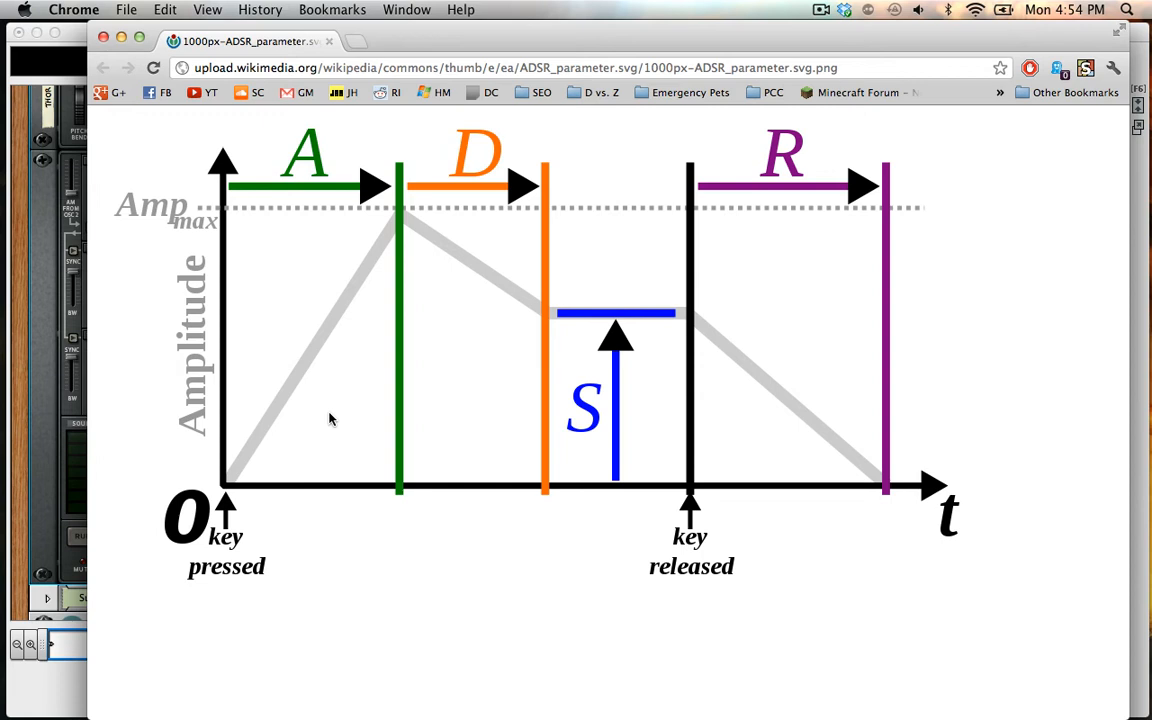
{"action": "mouse_move", "coordinate": [412, 252]}
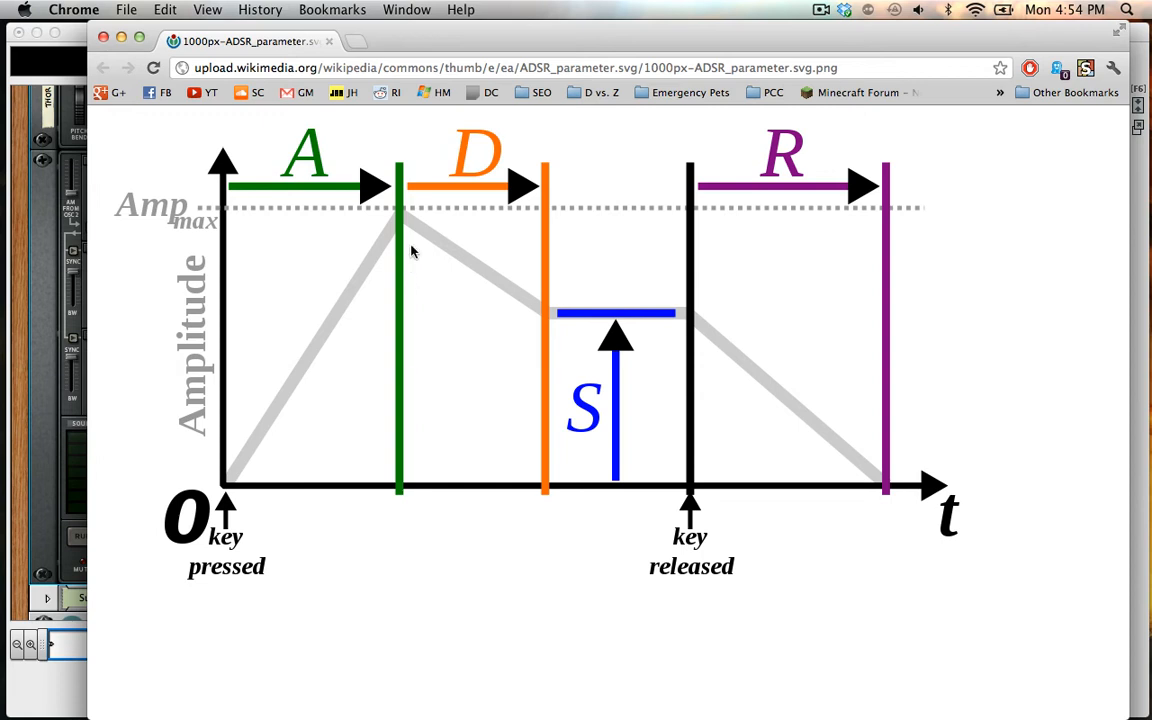
{"action": "mouse_move", "coordinate": [444, 376]}
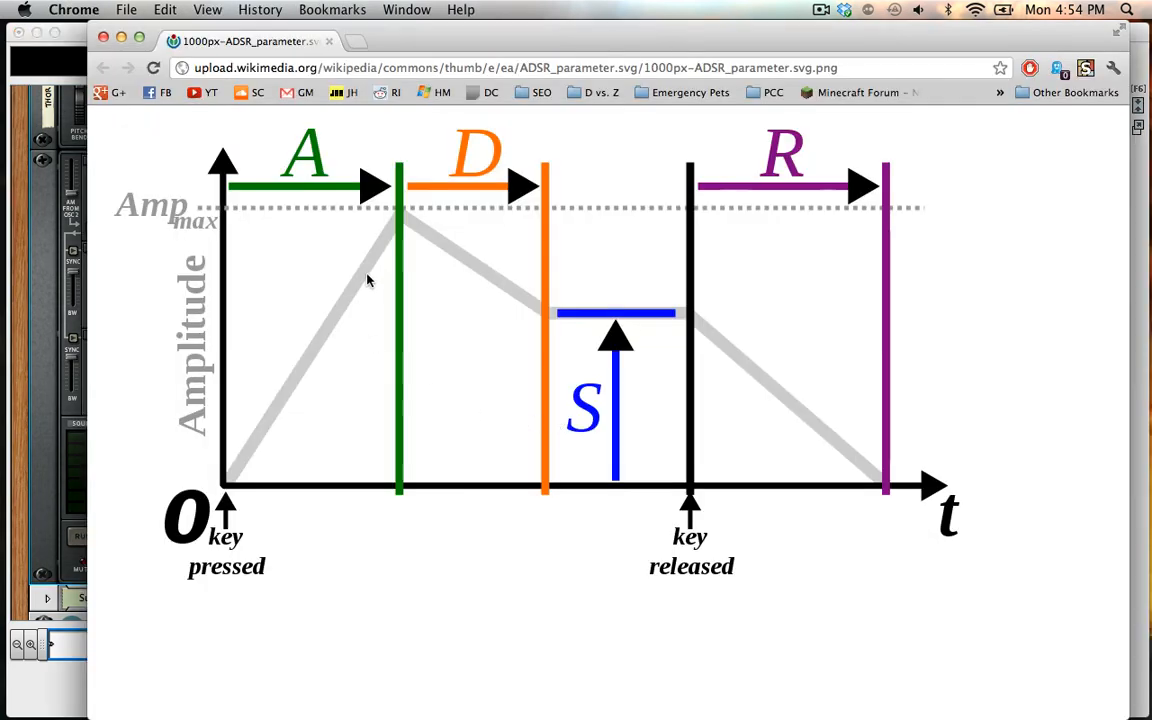
{"action": "mouse_move", "coordinate": [400, 212]}
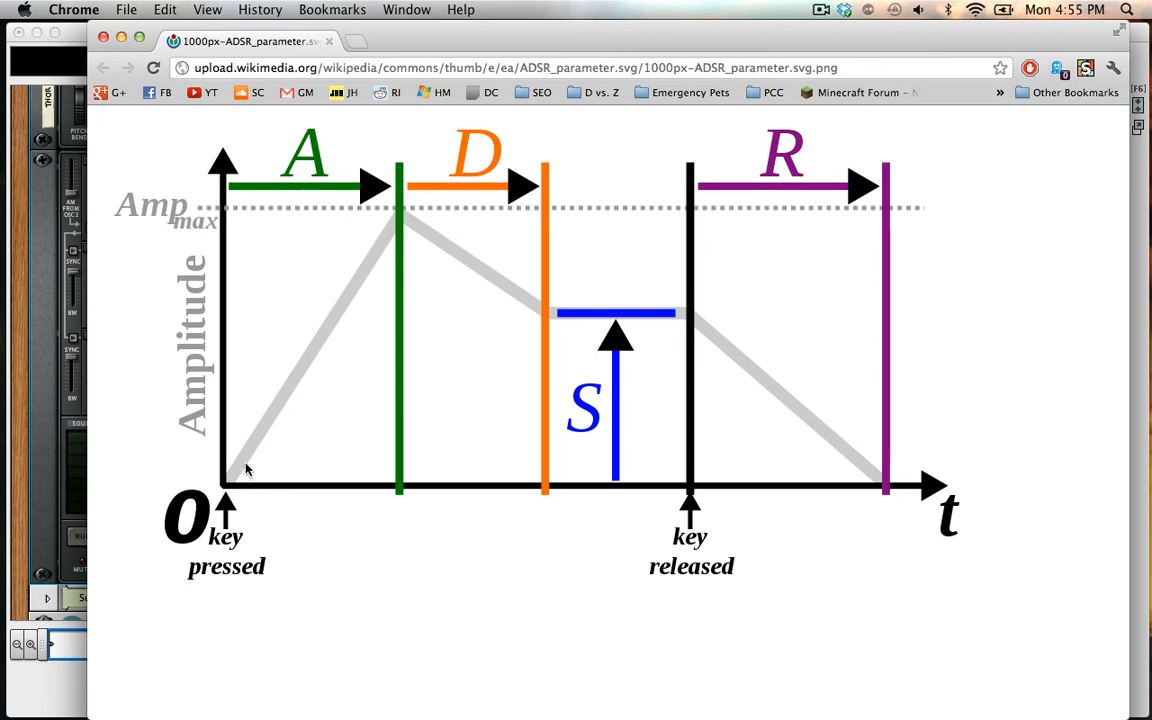
{"action": "mouse_move", "coordinate": [400, 214]}
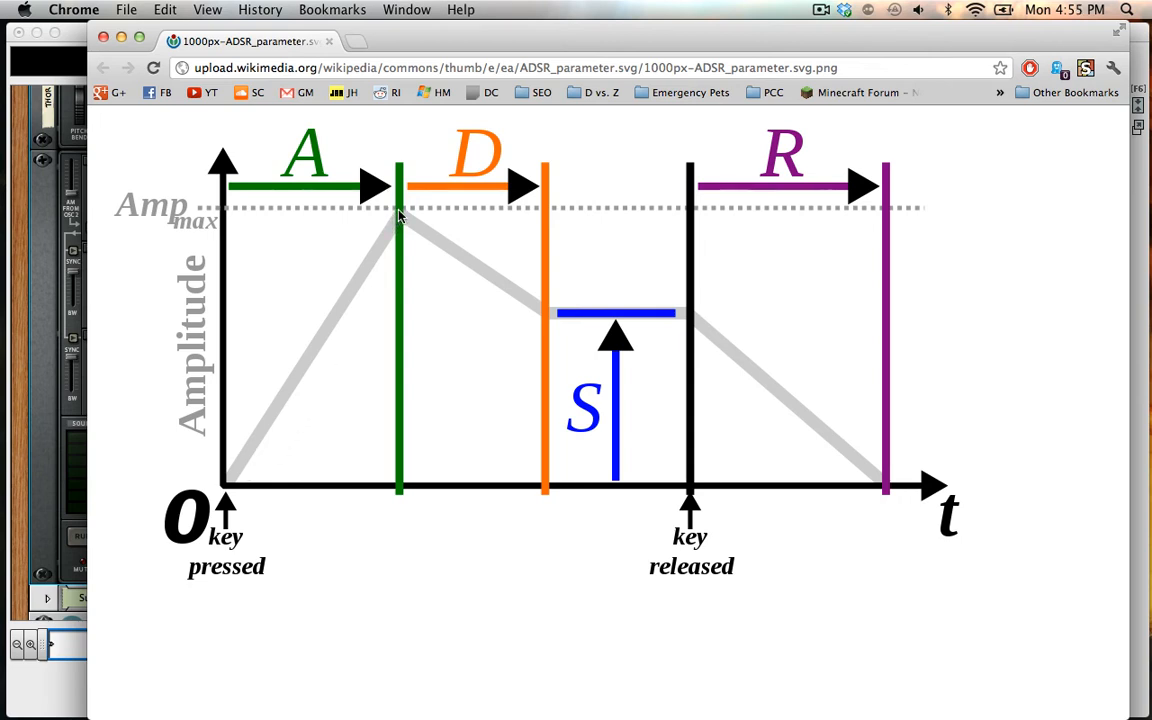
{"action": "mouse_move", "coordinate": [468, 206]}
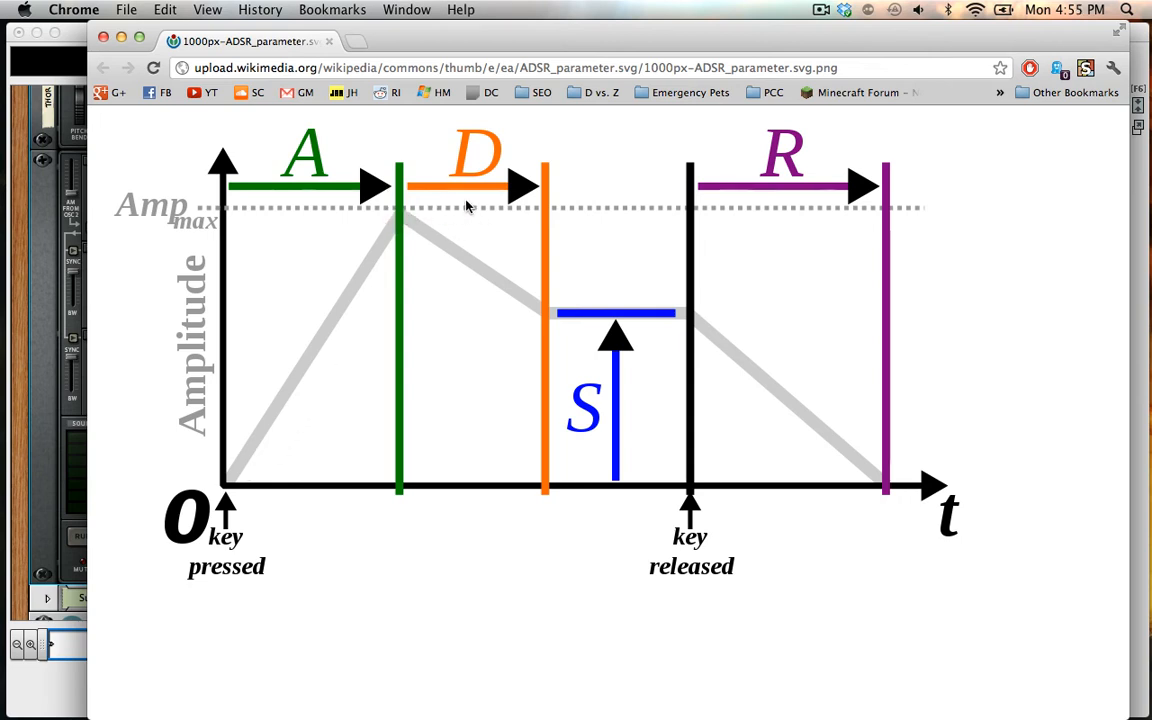
{"action": "mouse_move", "coordinate": [588, 318]}
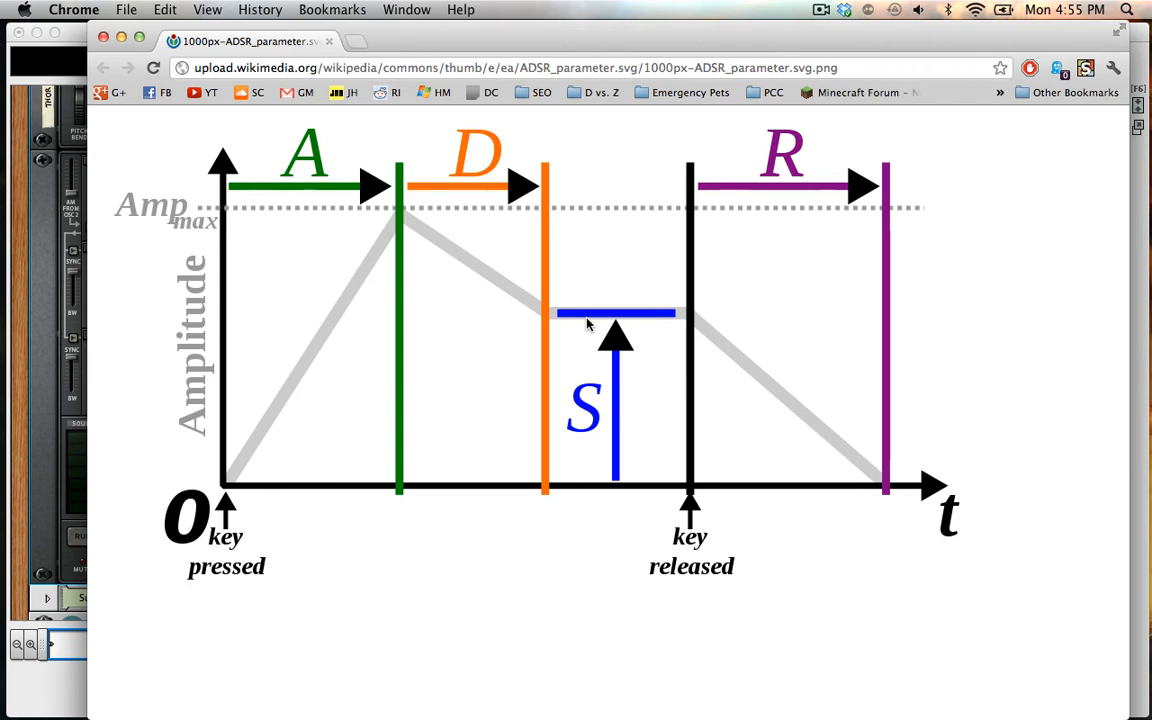
{"action": "mouse_move", "coordinate": [452, 264]}
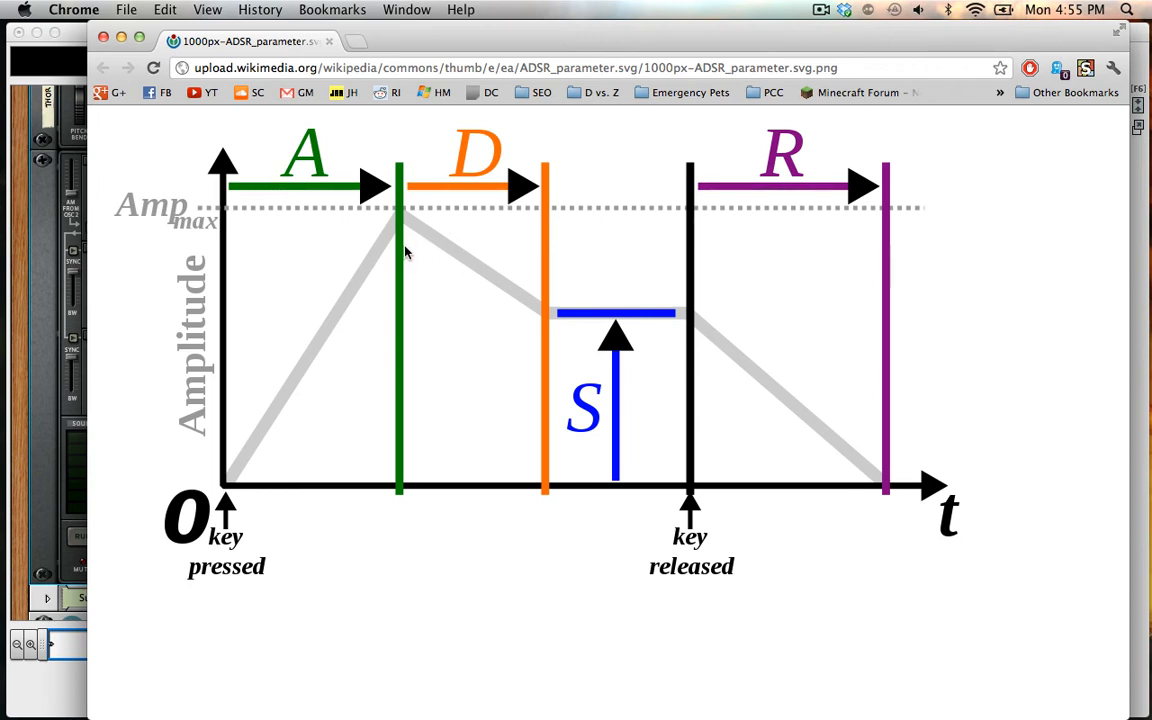
{"action": "mouse_move", "coordinate": [488, 264]}
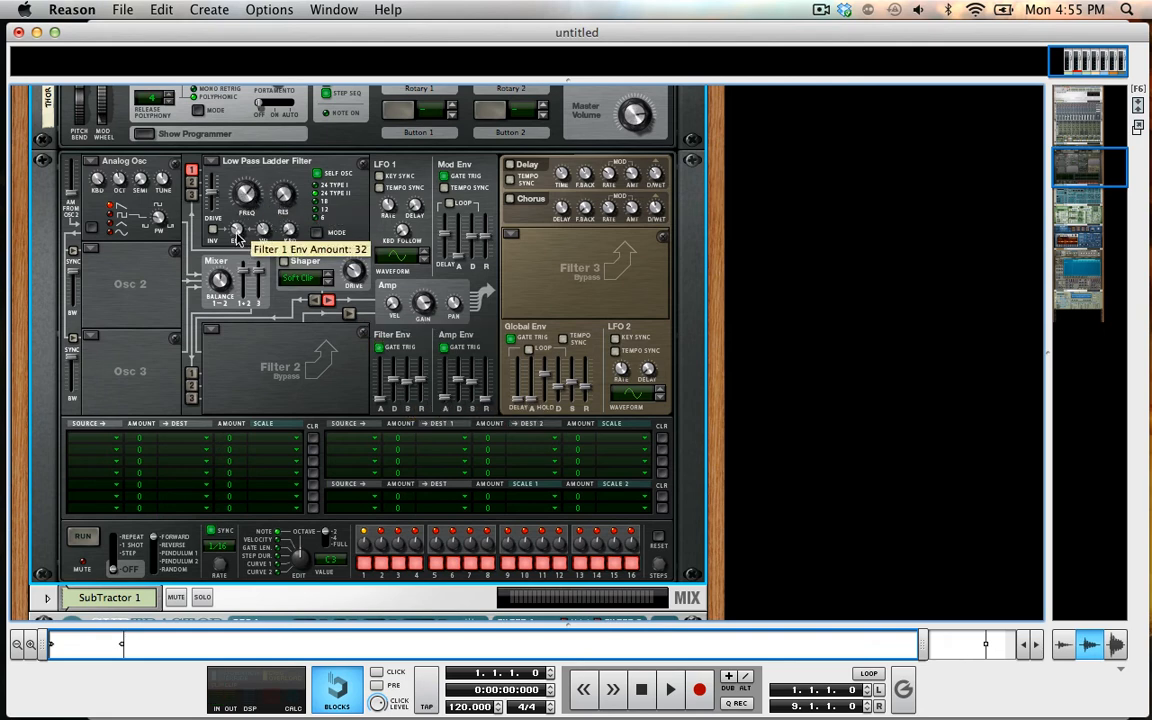
{"action": "mouse_move", "coordinate": [318, 316]}
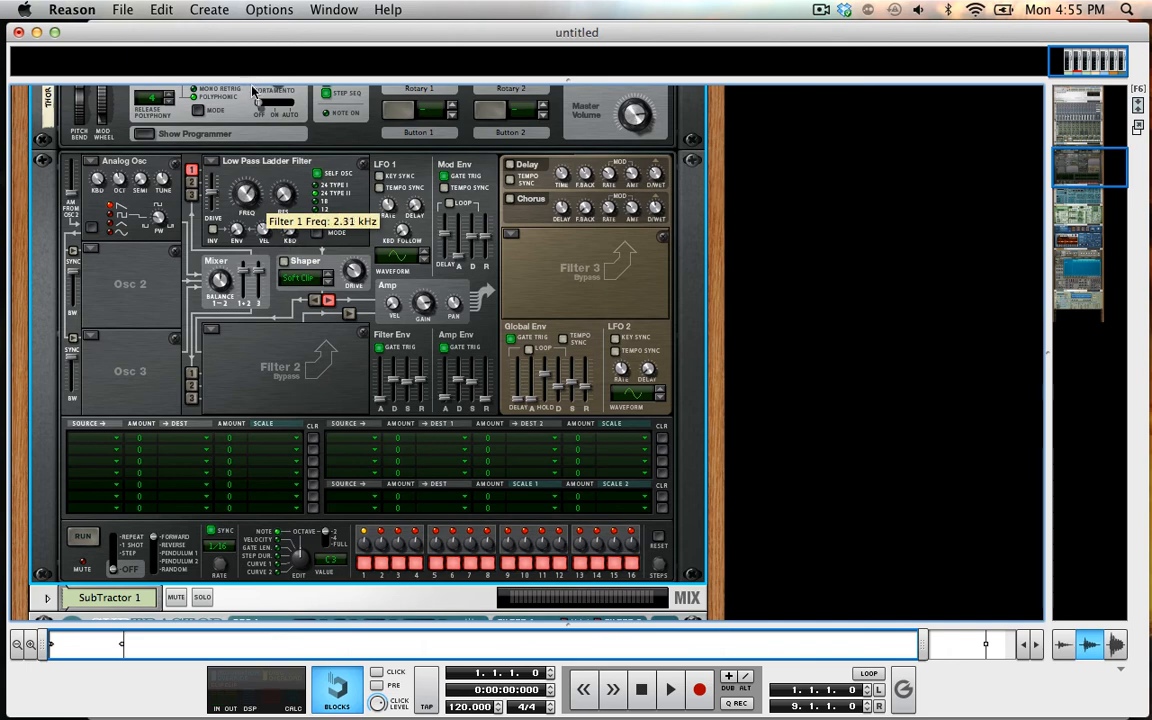
Raise Filter 1's envelope amount to 127 with cutoff frequency around 2.31 kHz
{"action": "left_click_drag", "start_coordinate": [284, 194], "coordinate": [284, 216]}
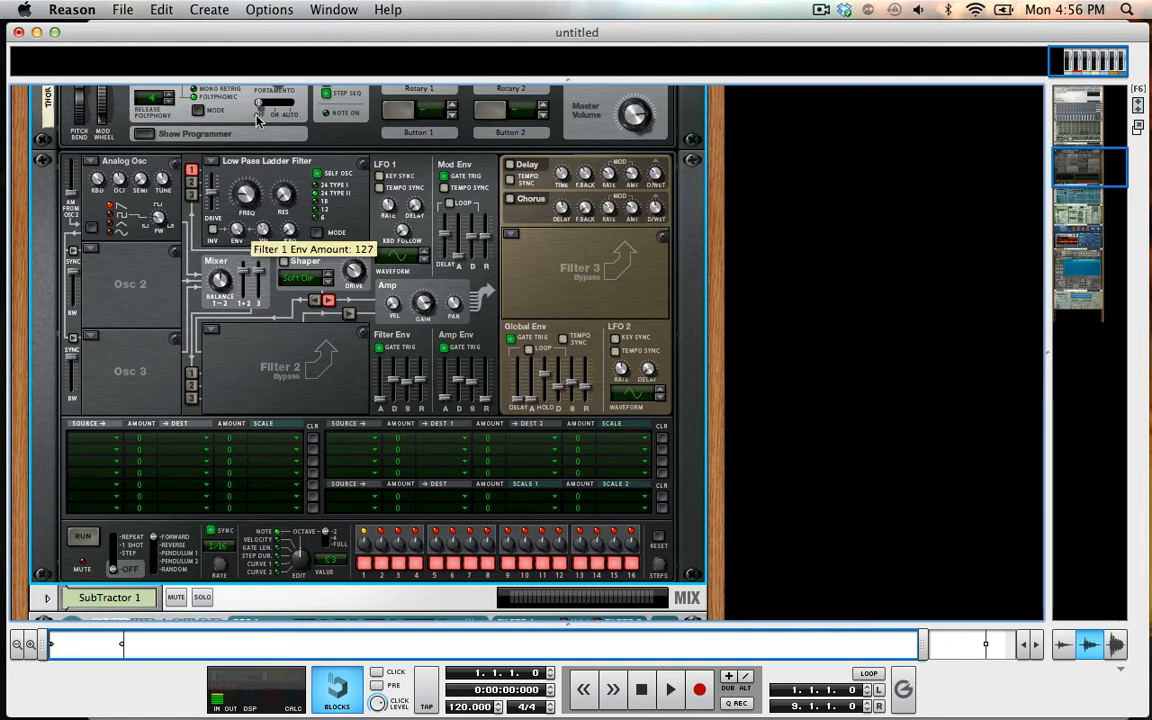
{"action": "mouse_move", "coordinate": [348, 320]}
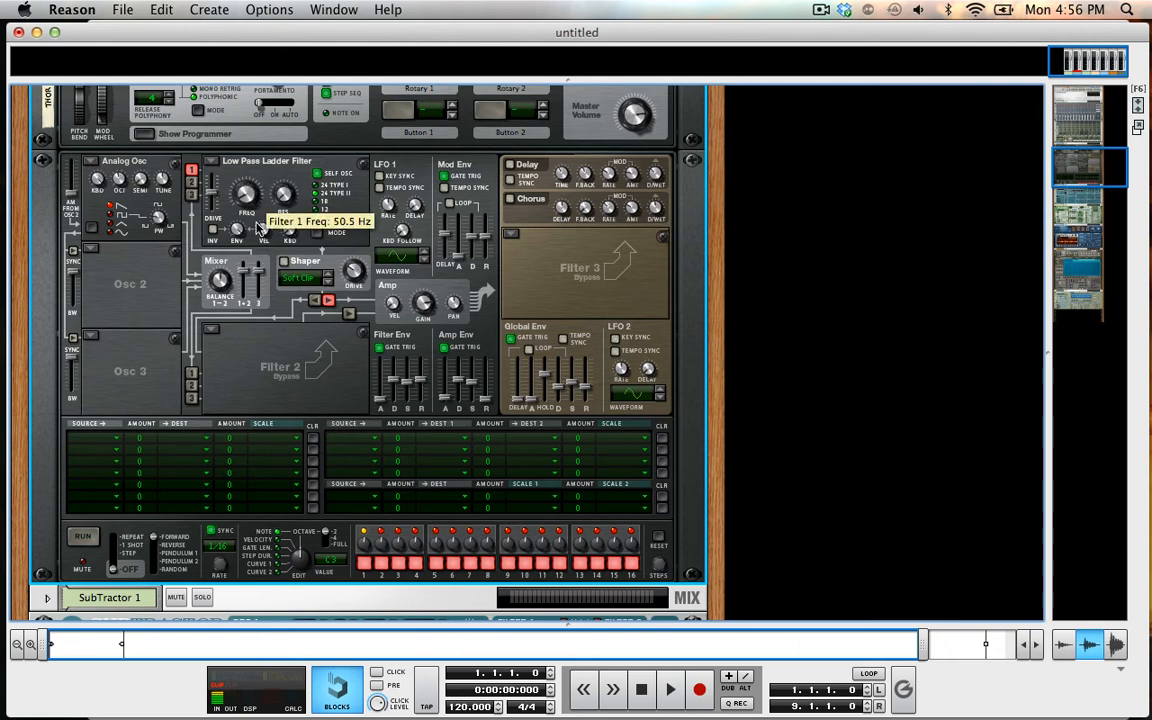
{"action": "mouse_move", "coordinate": [396, 396]}
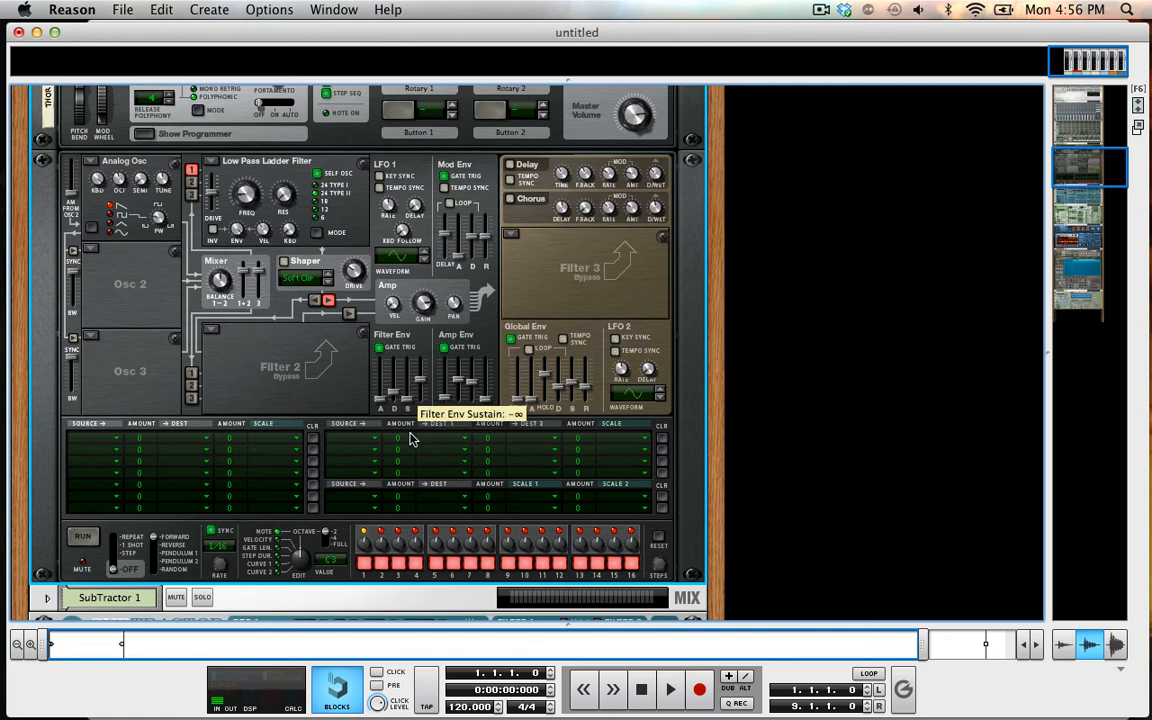
{"action": "mouse_move", "coordinate": [432, 478]}
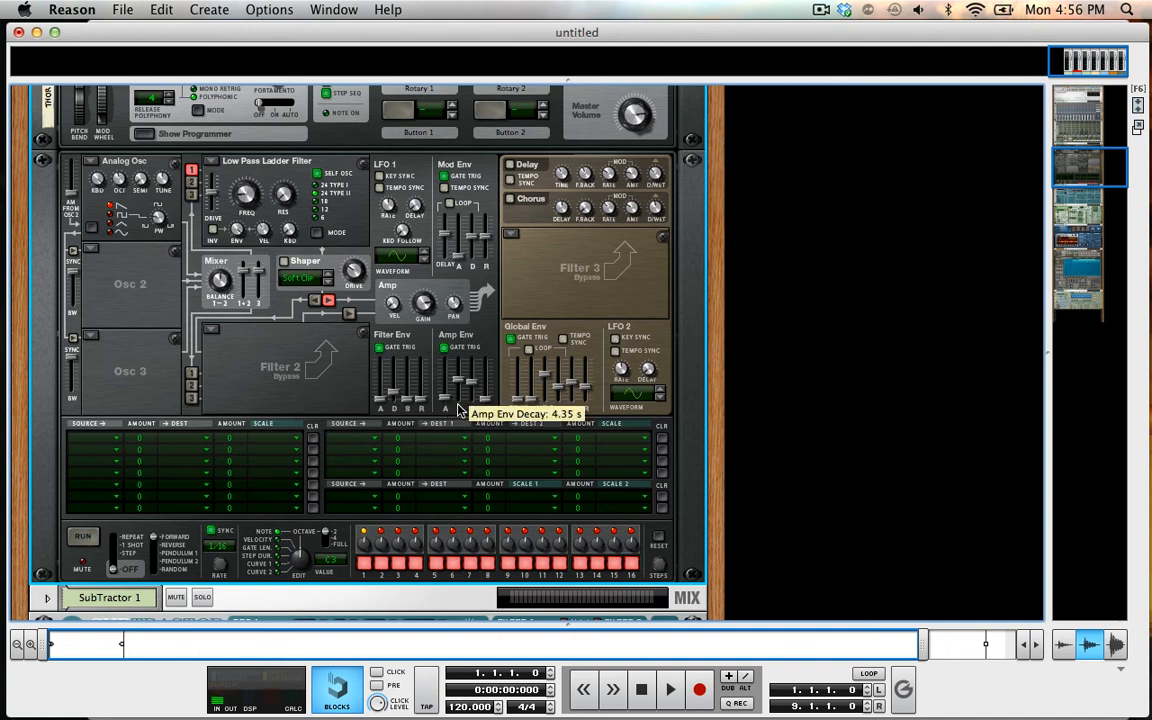
{"action": "mouse_move", "coordinate": [478, 412]}
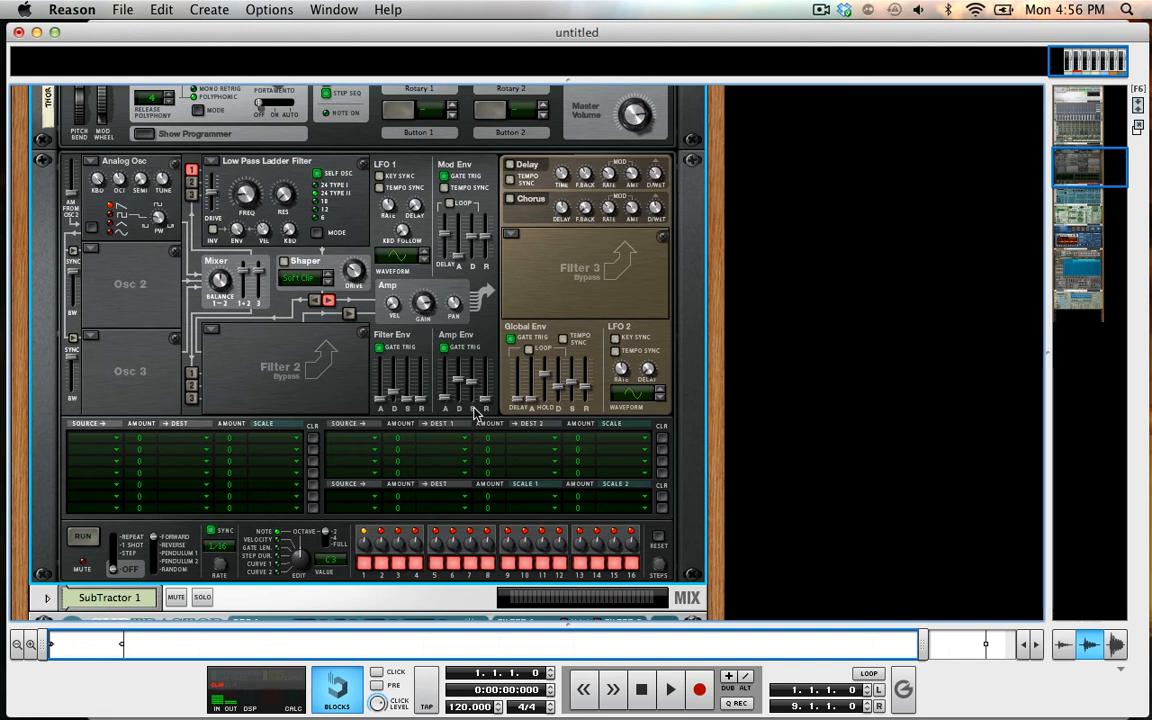
{"action": "mouse_move", "coordinate": [408, 390]}
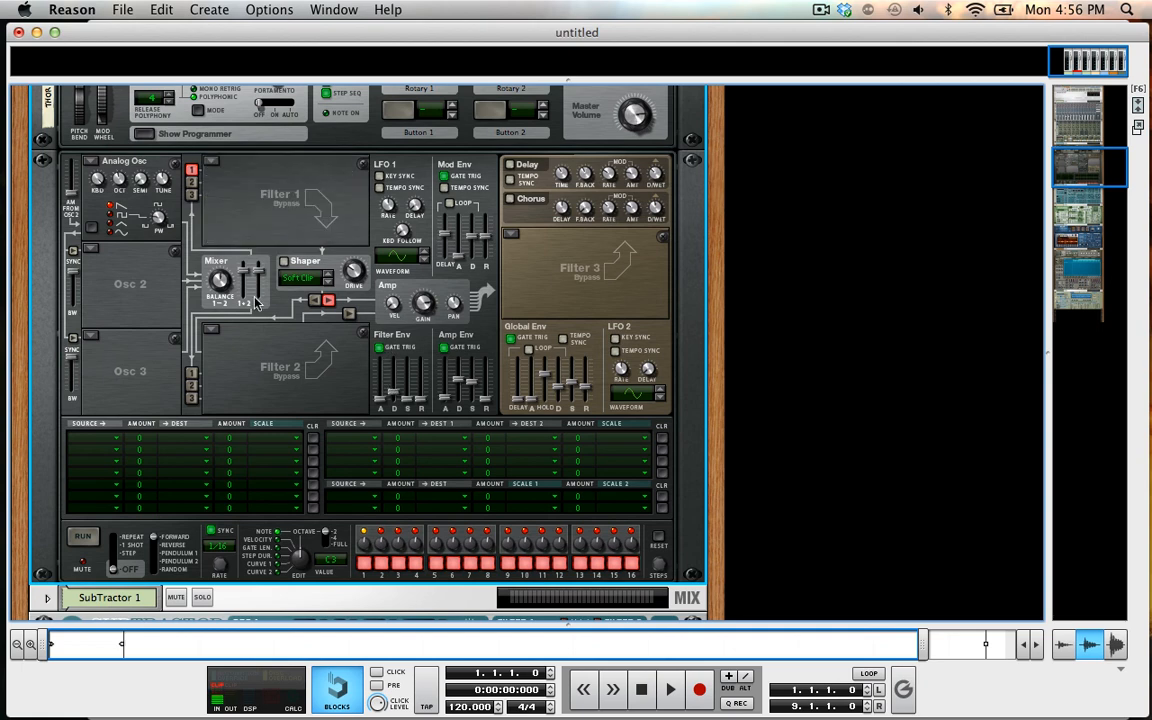
{"action": "mouse_move", "coordinate": [196, 388]}
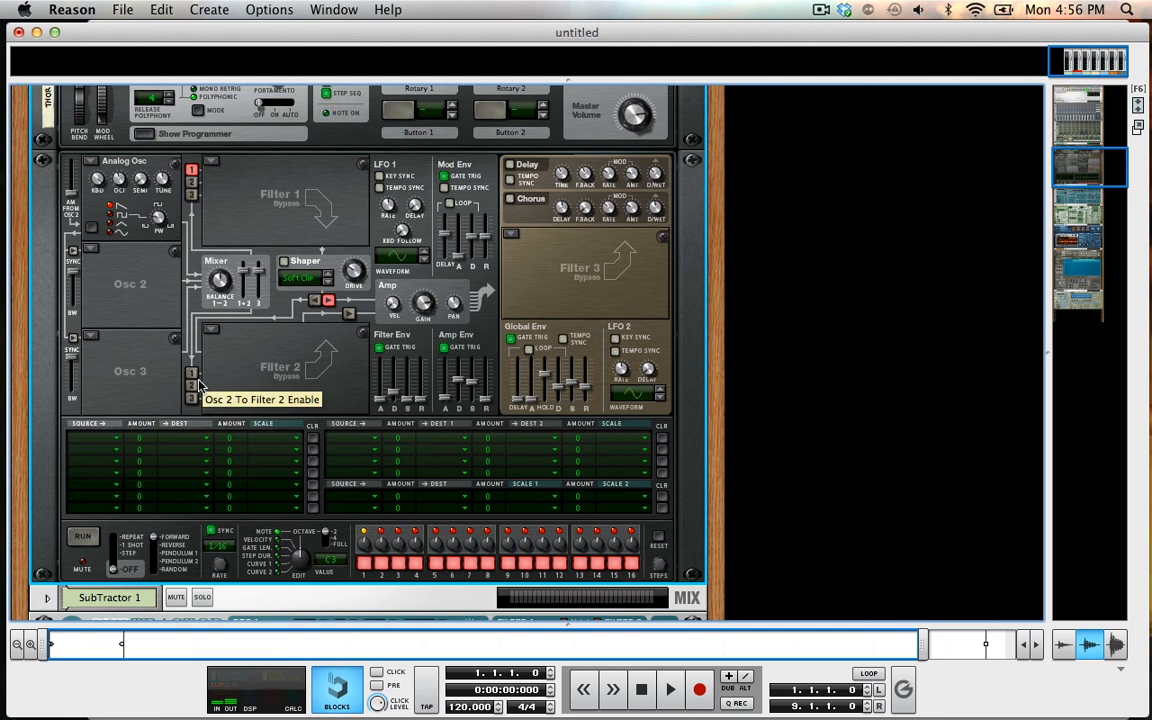
{"action": "mouse_move", "coordinate": [478, 240]}
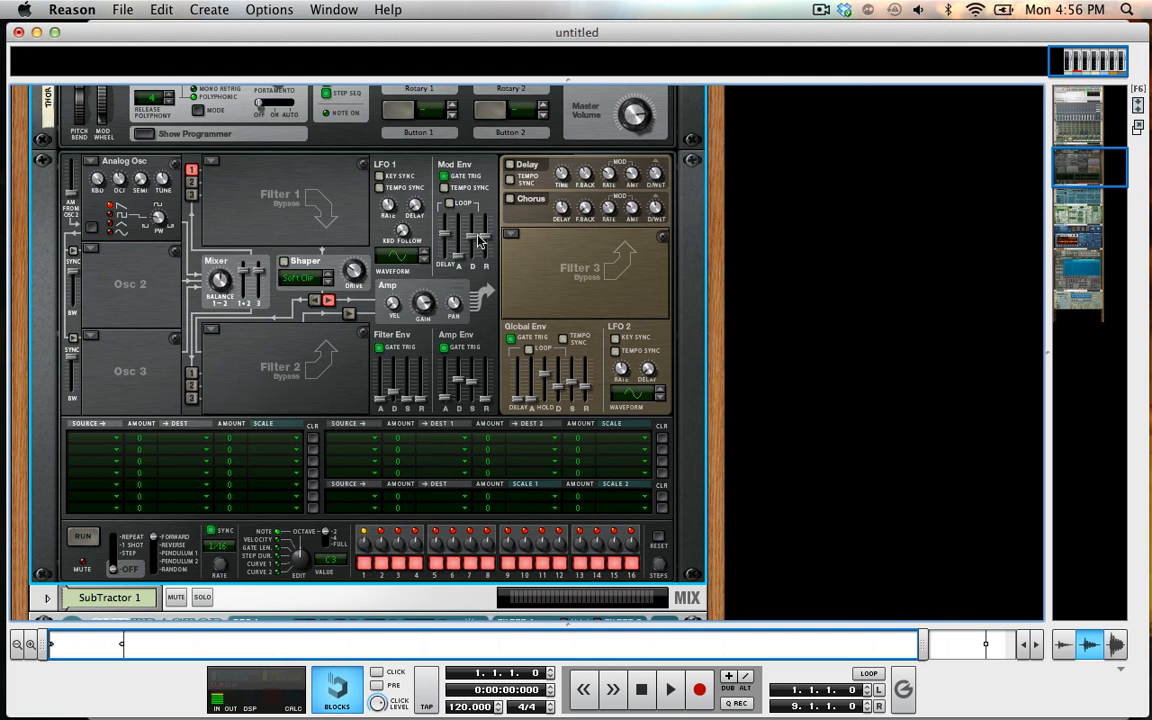
{"action": "mouse_move", "coordinate": [436, 202]}
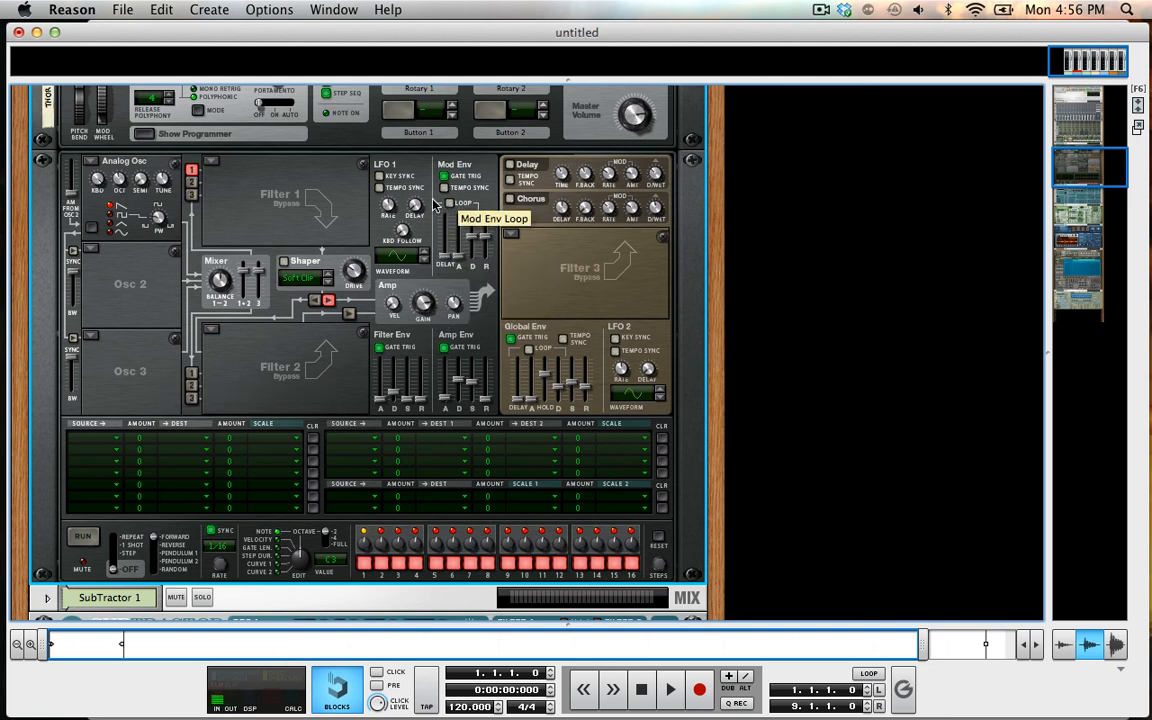
Set the first mod matrix source to Filter Env with amount 62
{"action": "left_click", "coordinate": [90, 432]}
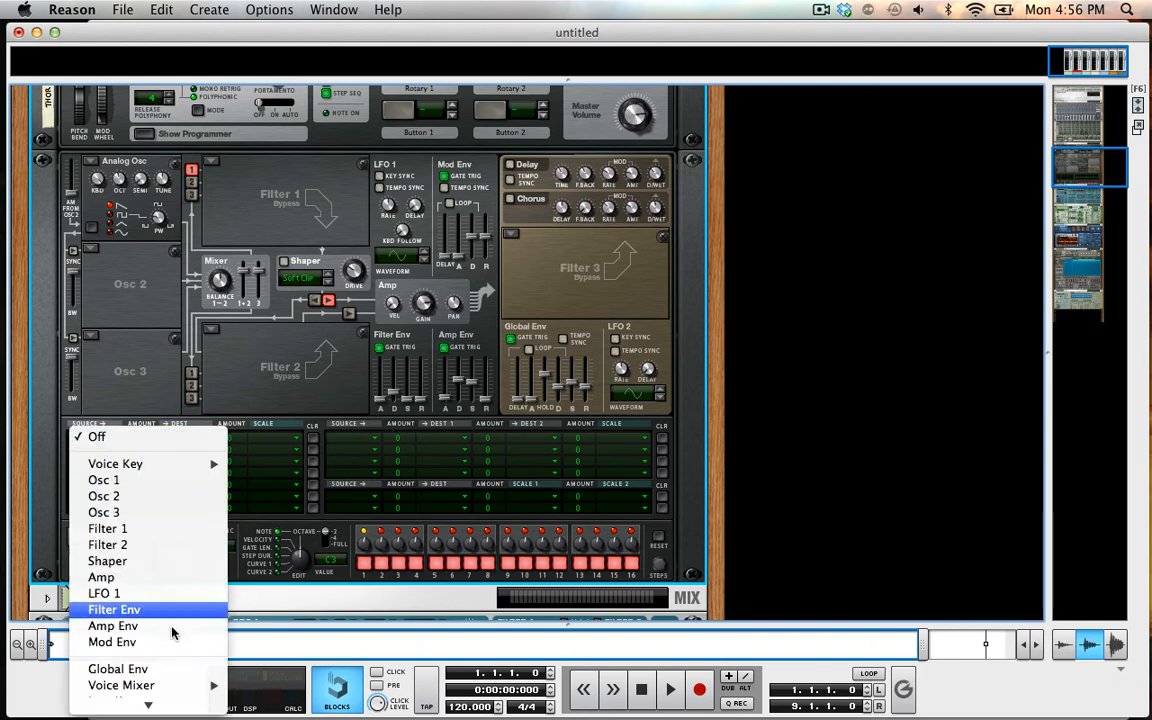
{"action": "left_click", "coordinate": [112, 642]}
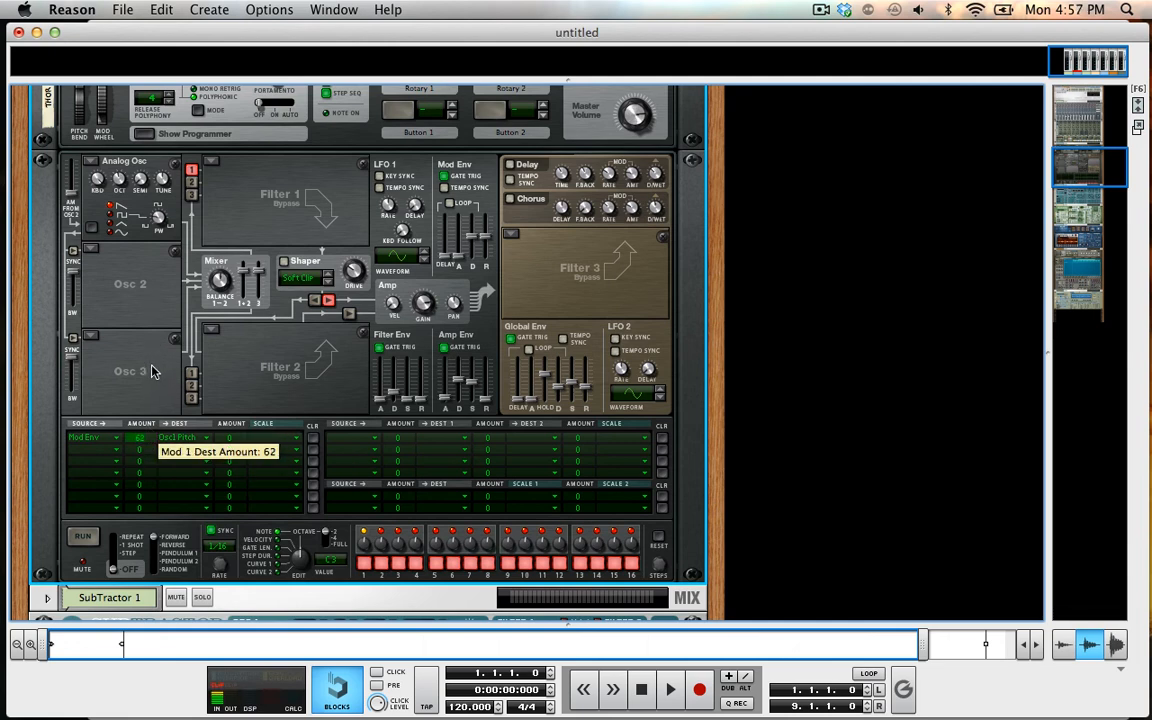
{"action": "left_click_drag", "start_coordinate": [140, 436], "coordinate": [140, 450]}
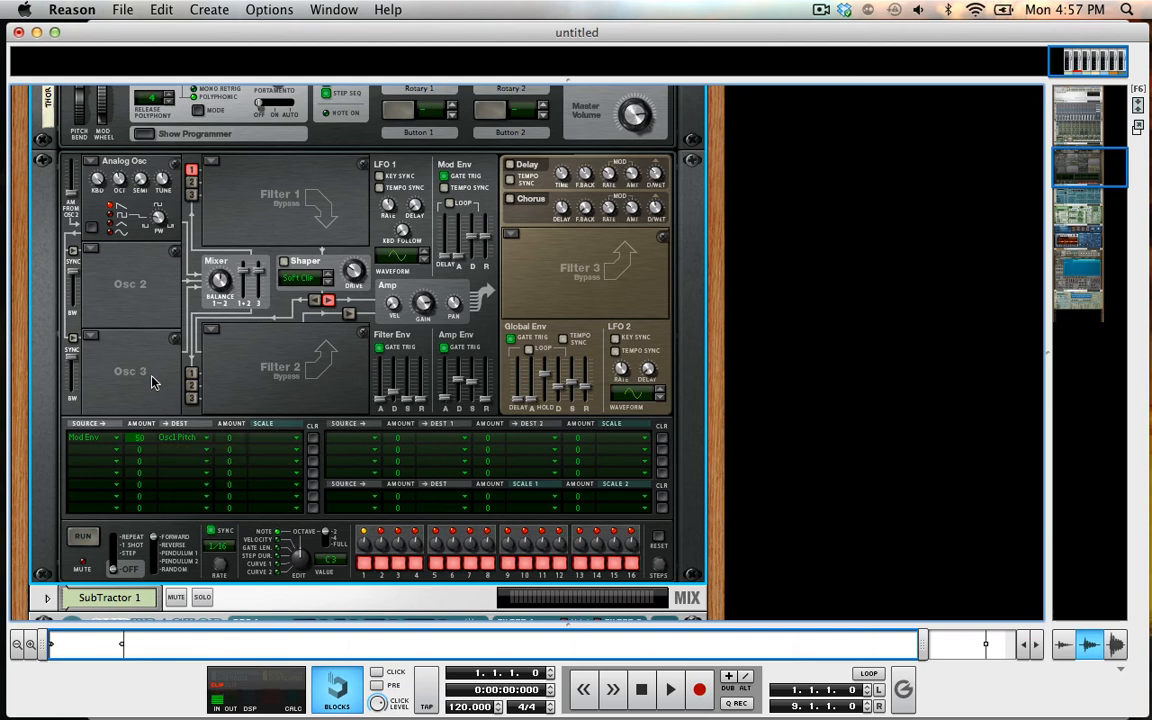
{"action": "mouse_move", "coordinate": [336, 320]}
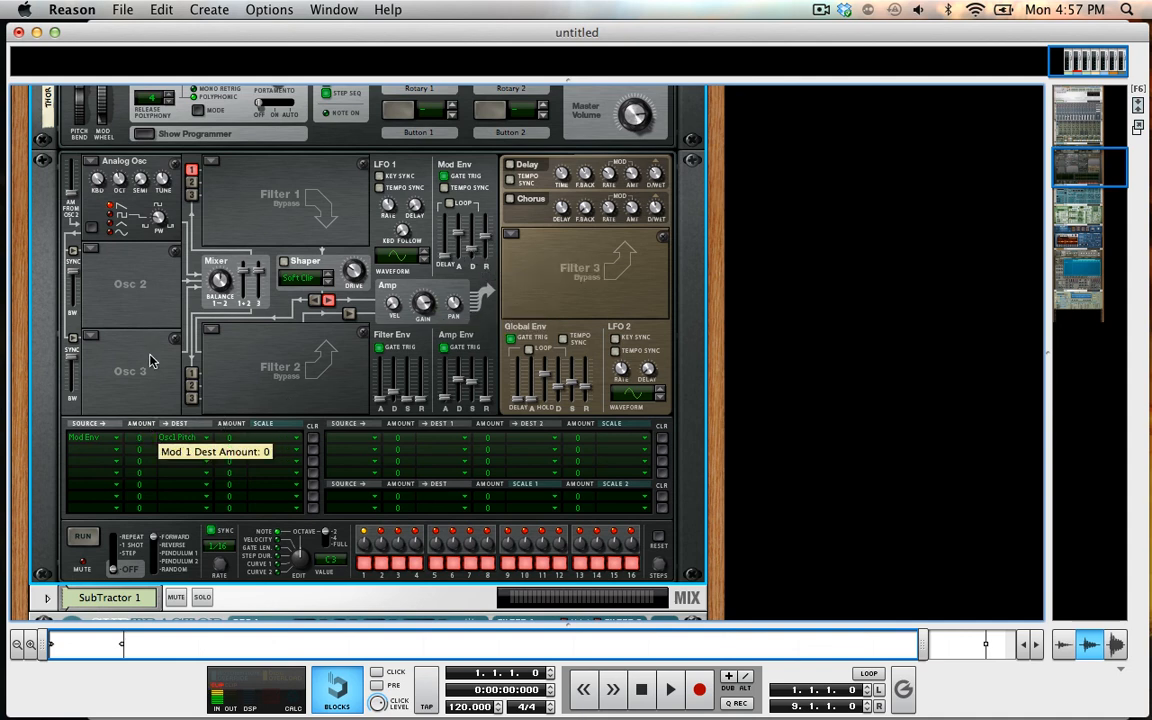
Set the first modulation route's destination to Off
{"action": "left_click", "coordinate": [90, 434]}
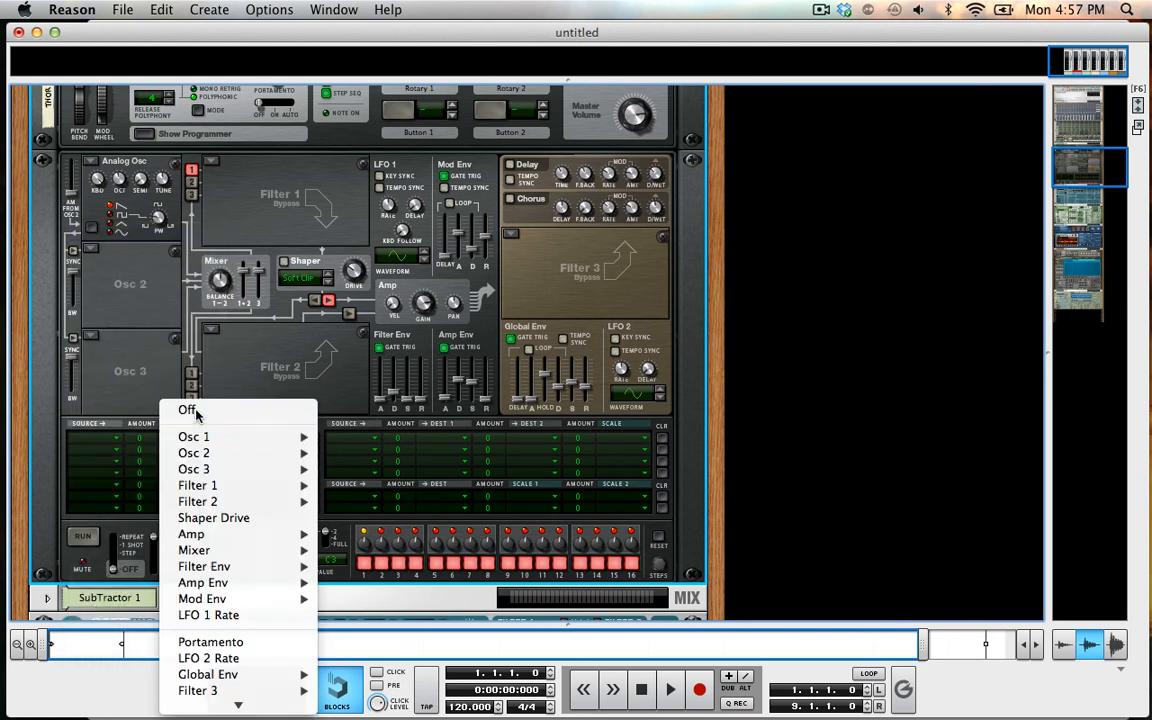
{"action": "left_click", "coordinate": [184, 410]}
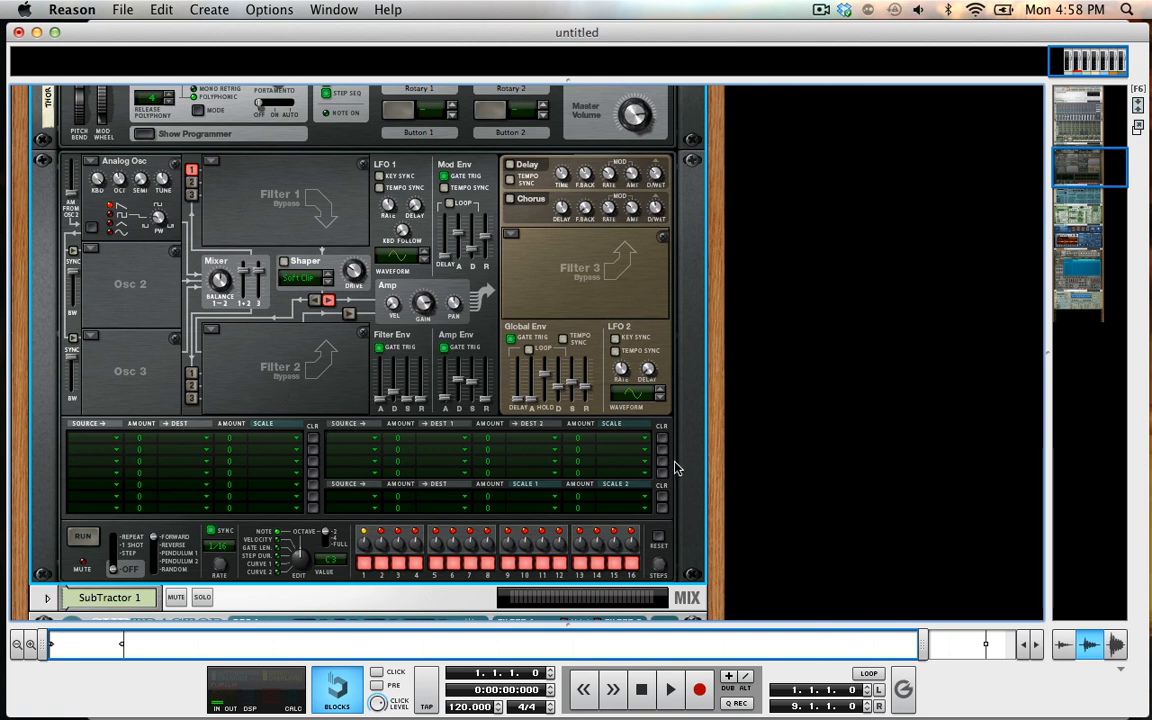
Scroll the rack down to the SubTractor synthesizer below Thor
{"action": "scroll", "scroll_direction": "down", "scroll_amount": 3}
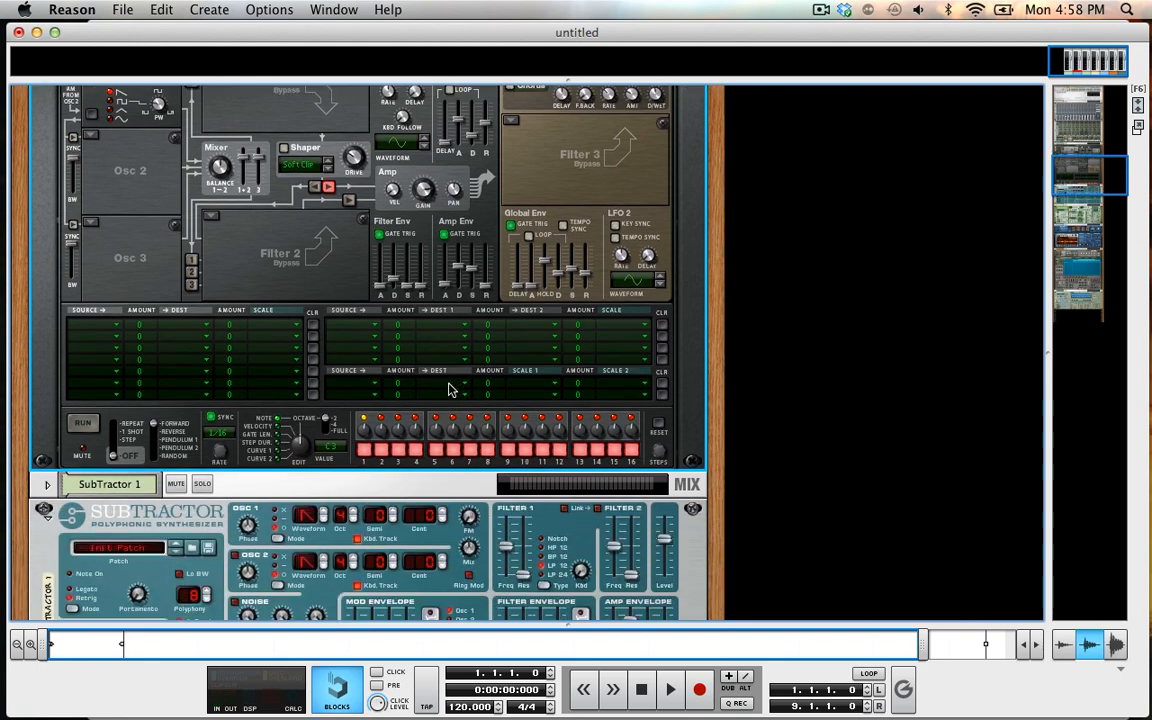
{"action": "scroll", "scroll_direction": "down", "scroll_amount": 3}
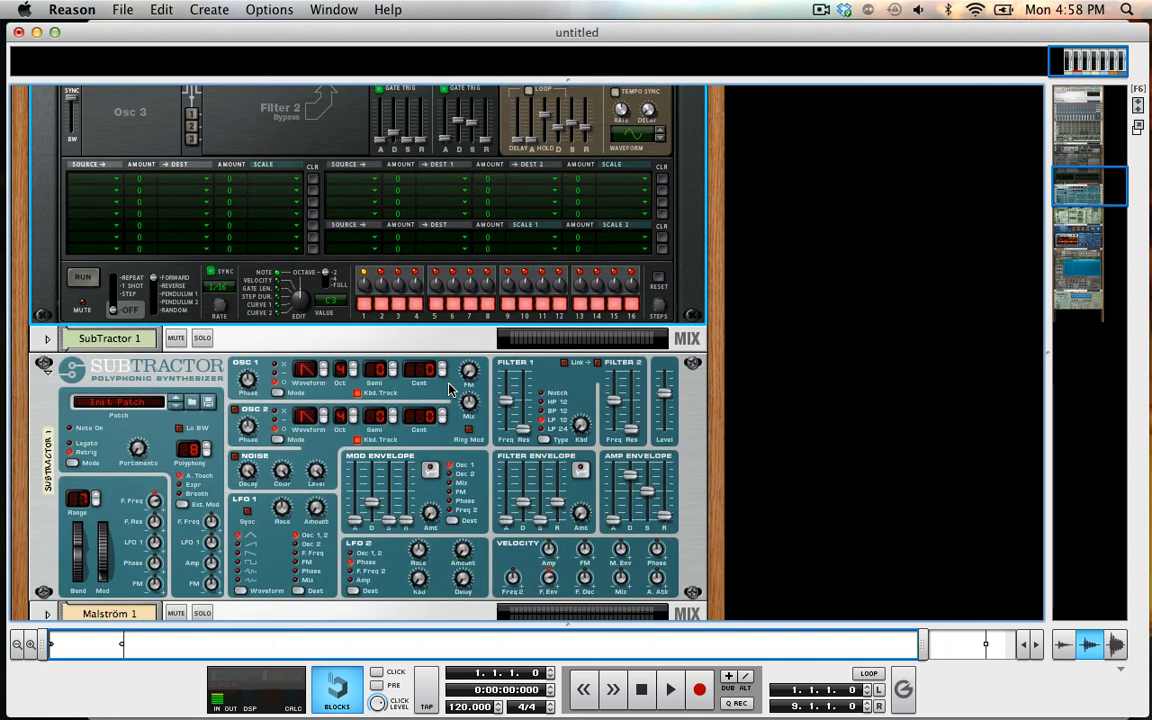